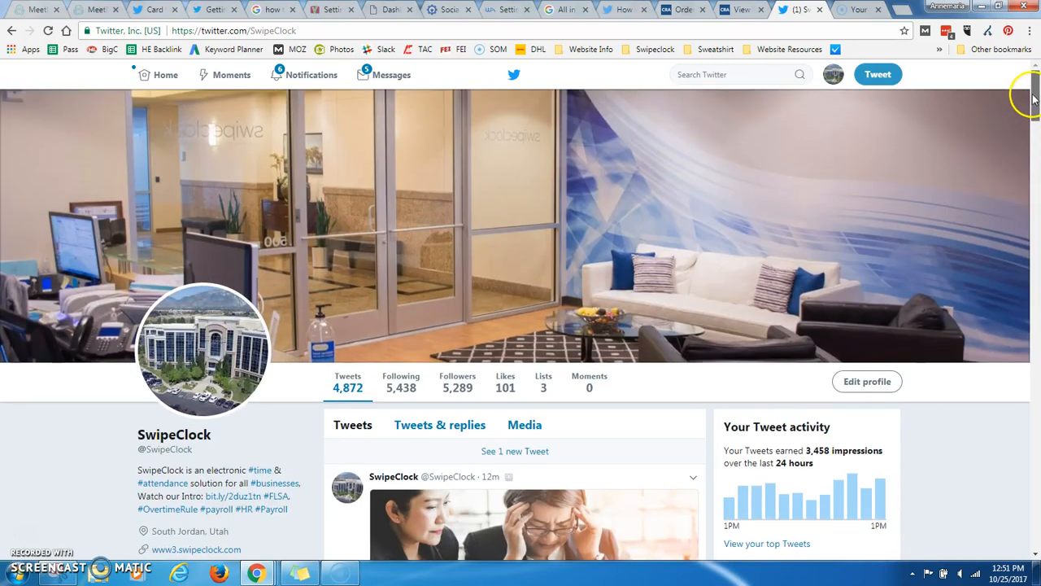
# Open the Maryland sick leave article's bit.ly link in a new tab and return to the SwipeClock profile
pyautogui.scroll(-3)
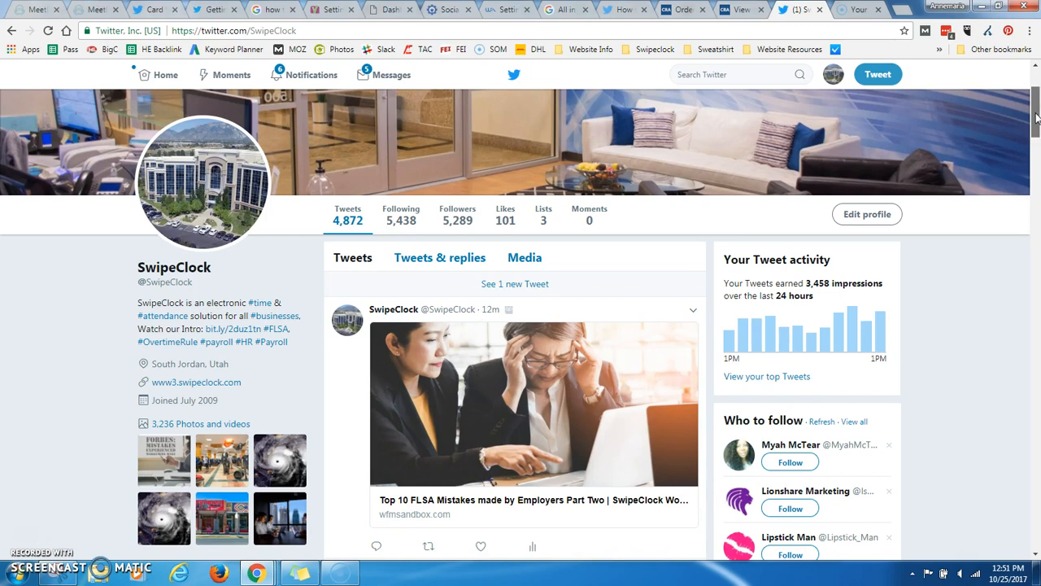
pyautogui.scroll(-3)
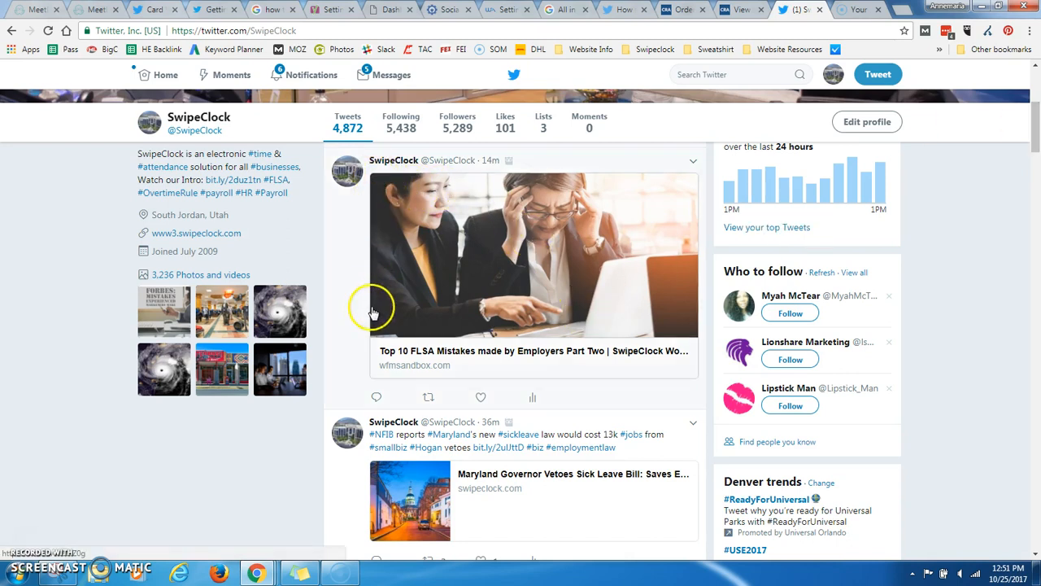
pyautogui.moveTo(578, 357)
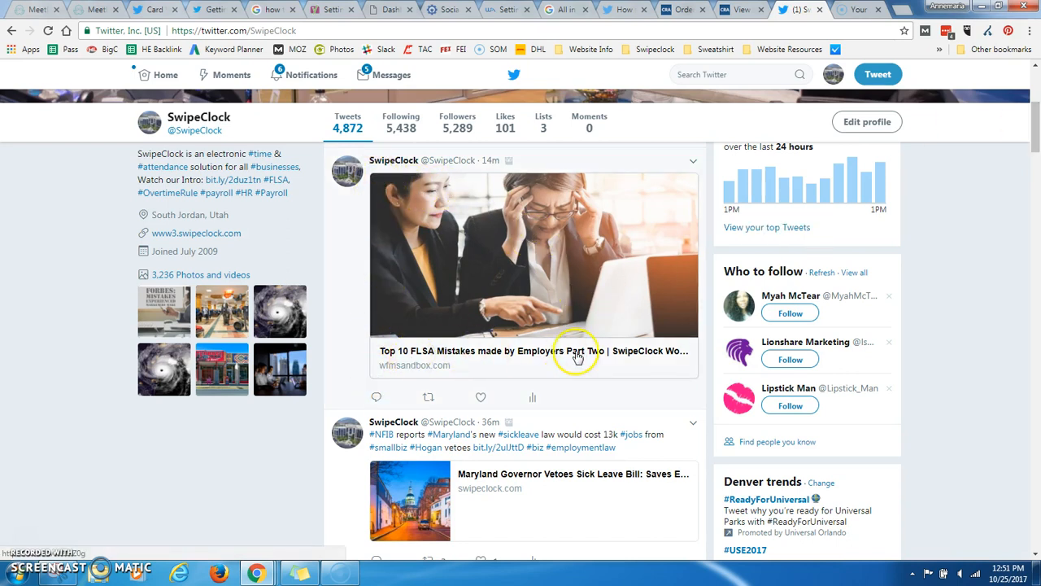
pyautogui.moveTo(543, 316)
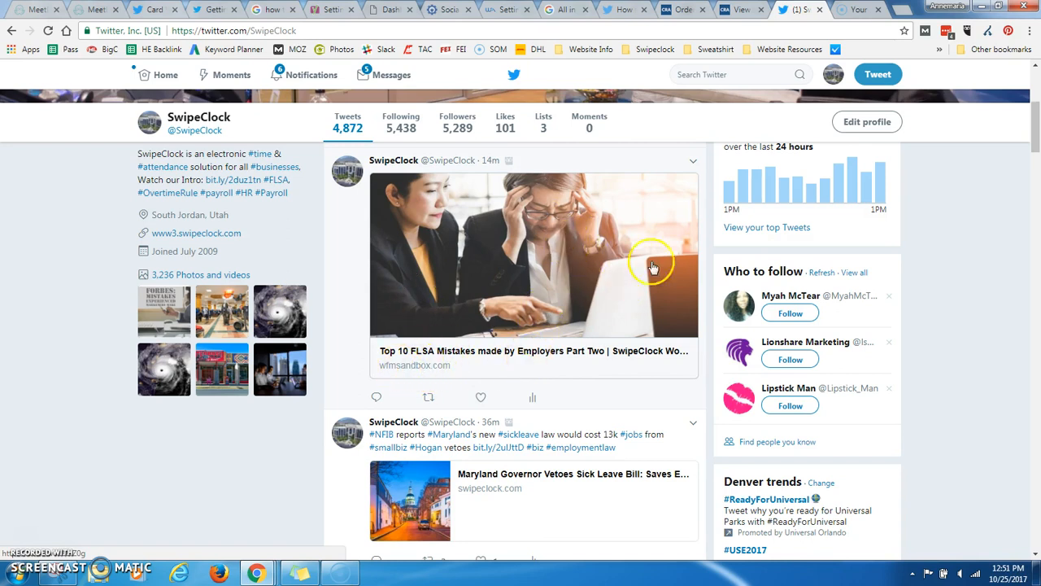
pyautogui.moveTo(544, 290)
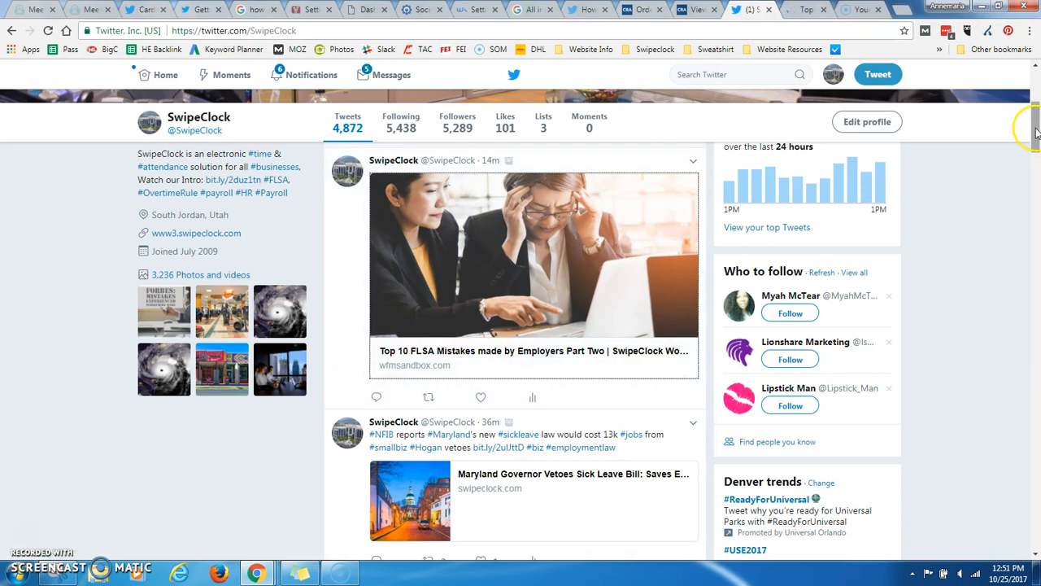
pyautogui.scroll(-3)
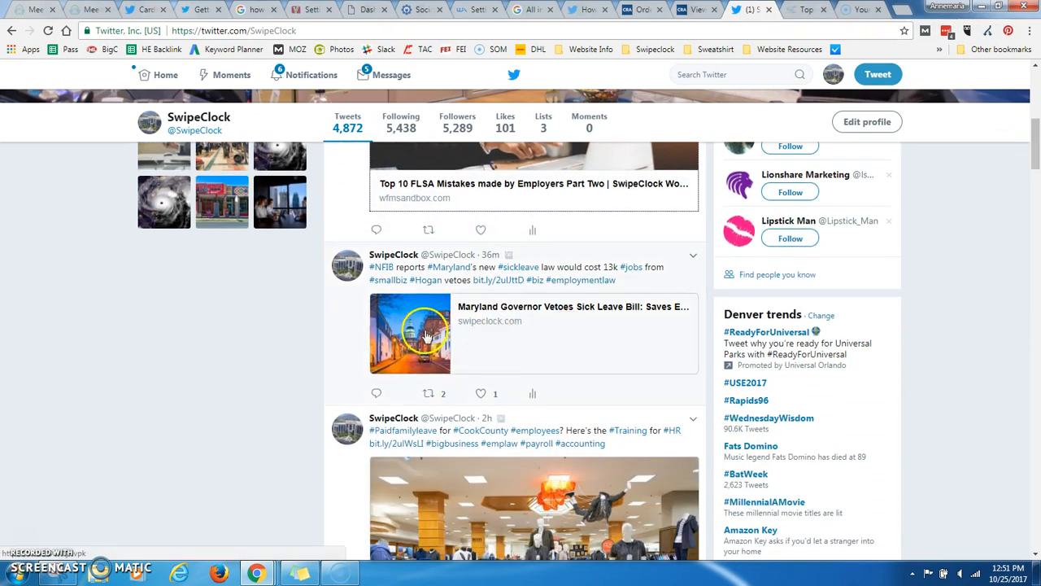
pyautogui.moveTo(543, 353)
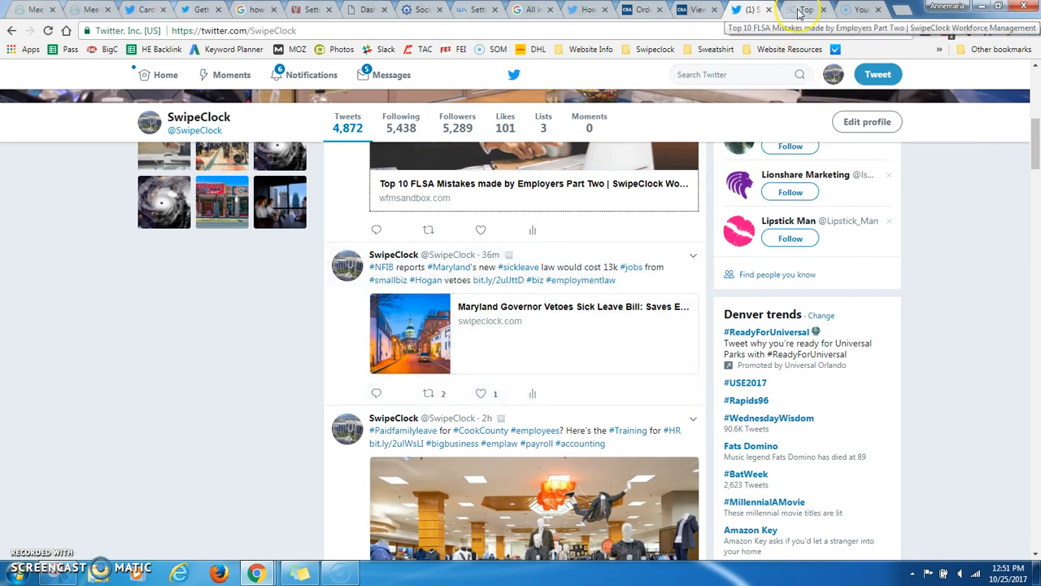
pyautogui.moveTo(562, 280)
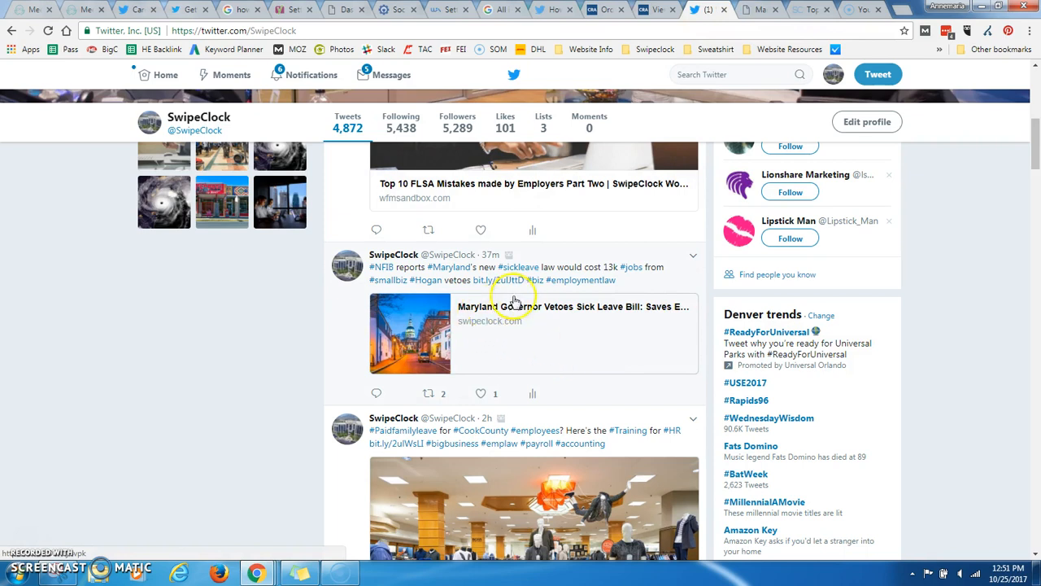
pyautogui.moveTo(499, 280)
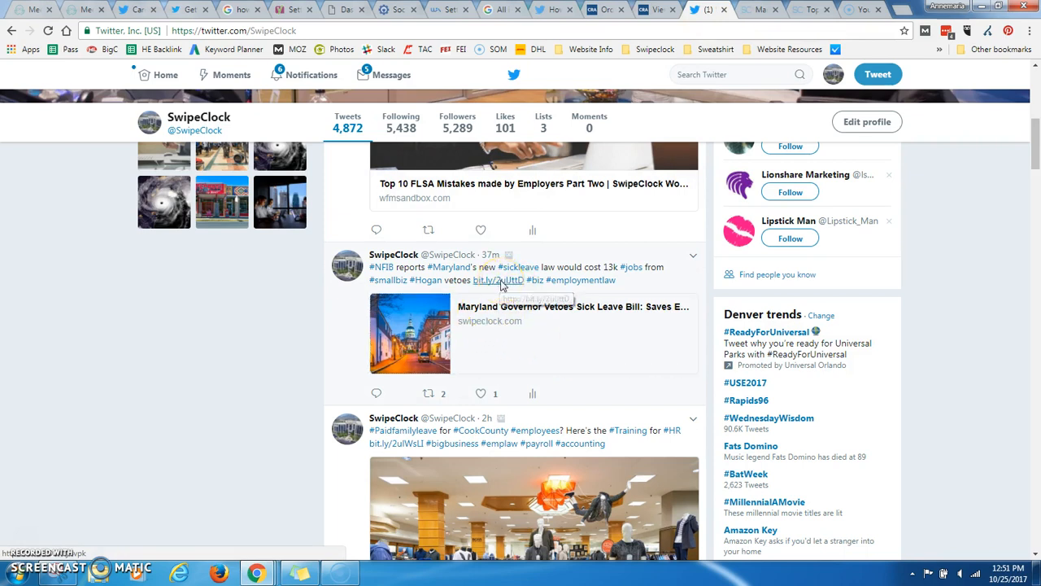
pyautogui.click(495, 280)
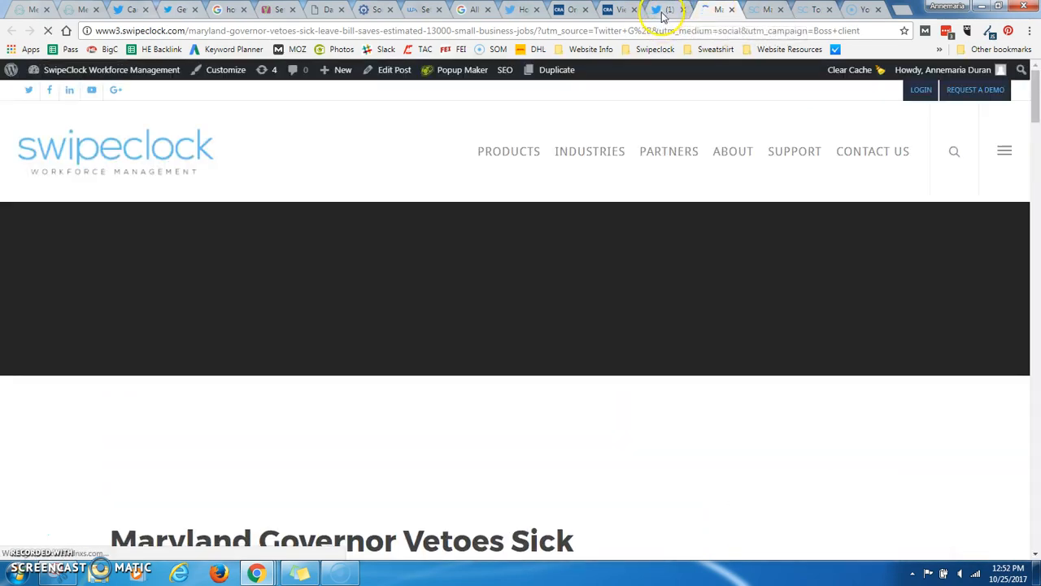
pyautogui.click(654, 10)
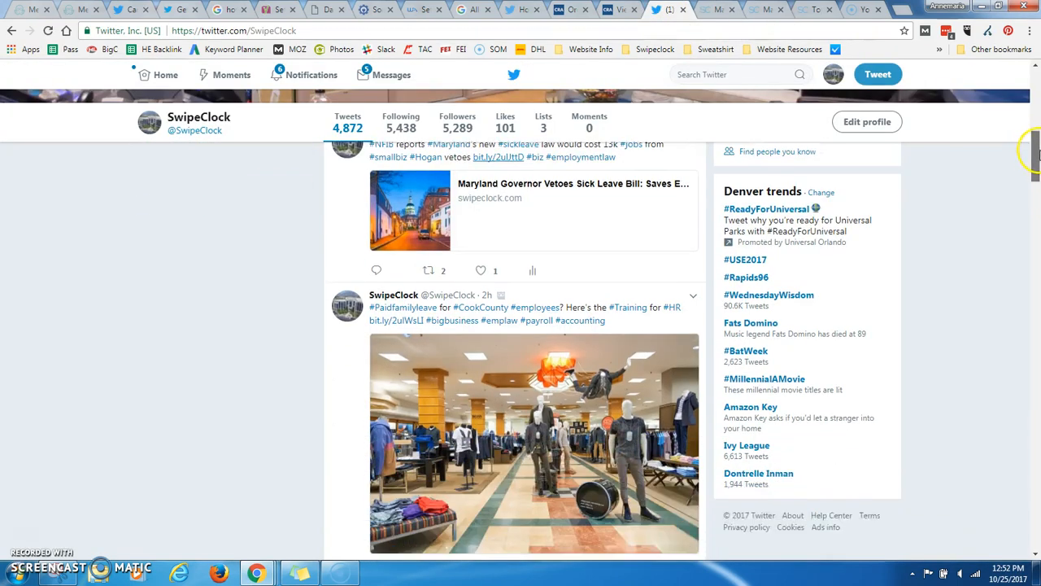
pyautogui.scroll(-3)
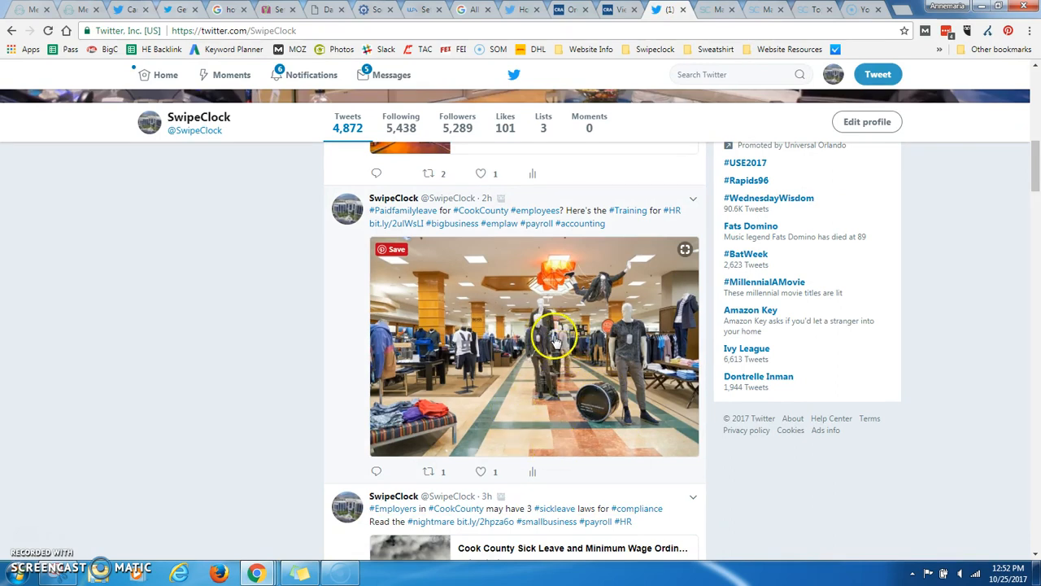
pyautogui.moveTo(372, 226)
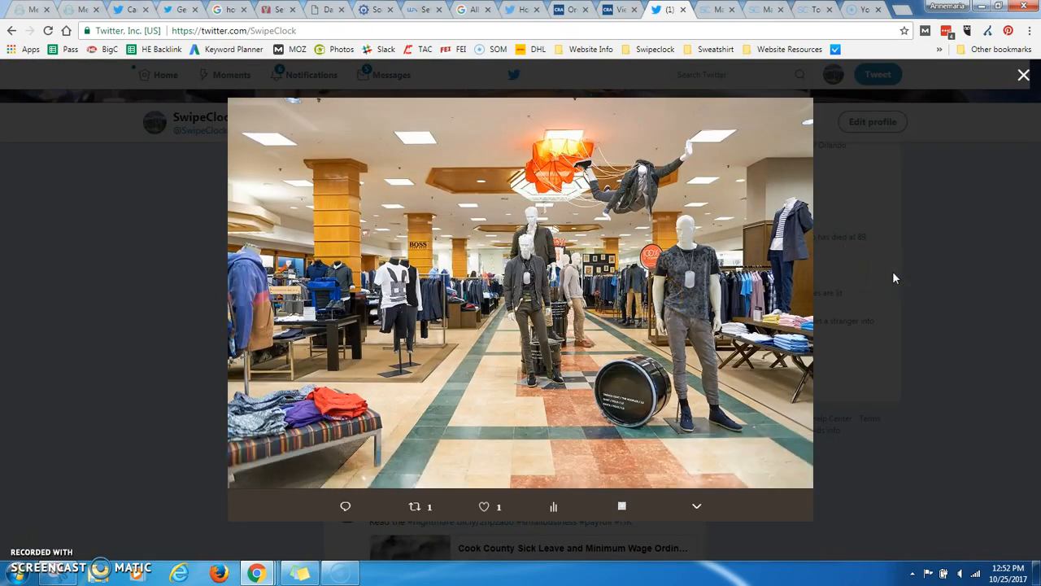
pyautogui.click(1024, 75)
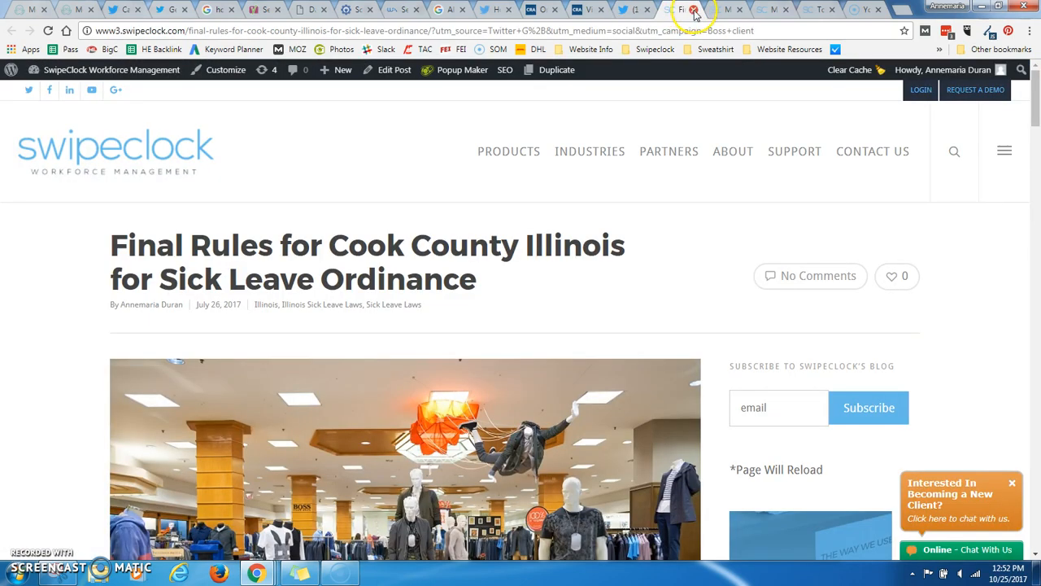
pyautogui.click(680, 10)
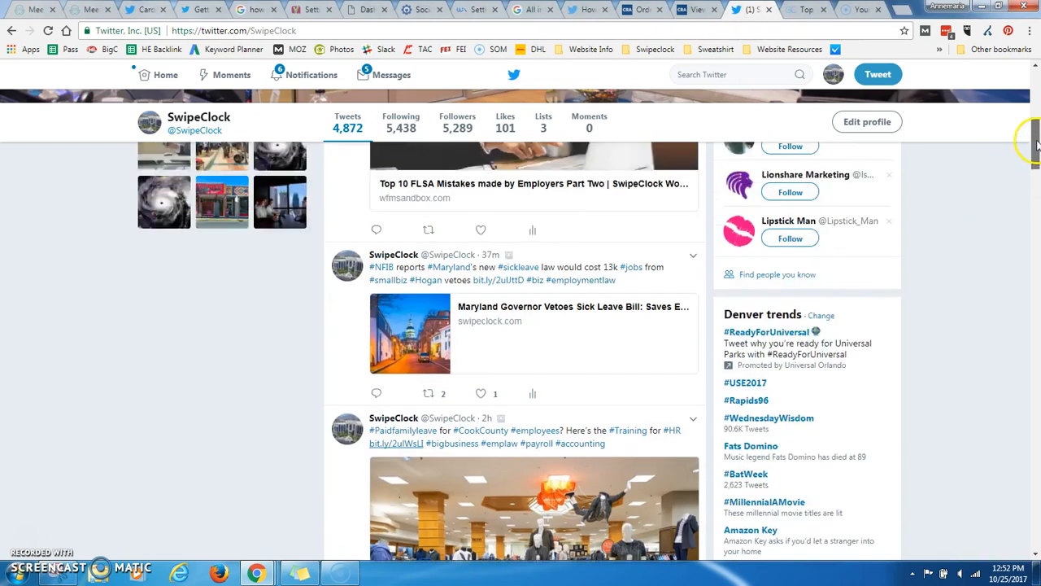
# Scroll through the phone screenshots and advance to the single Cook County paid family leave tweet
pyautogui.scroll(-3)
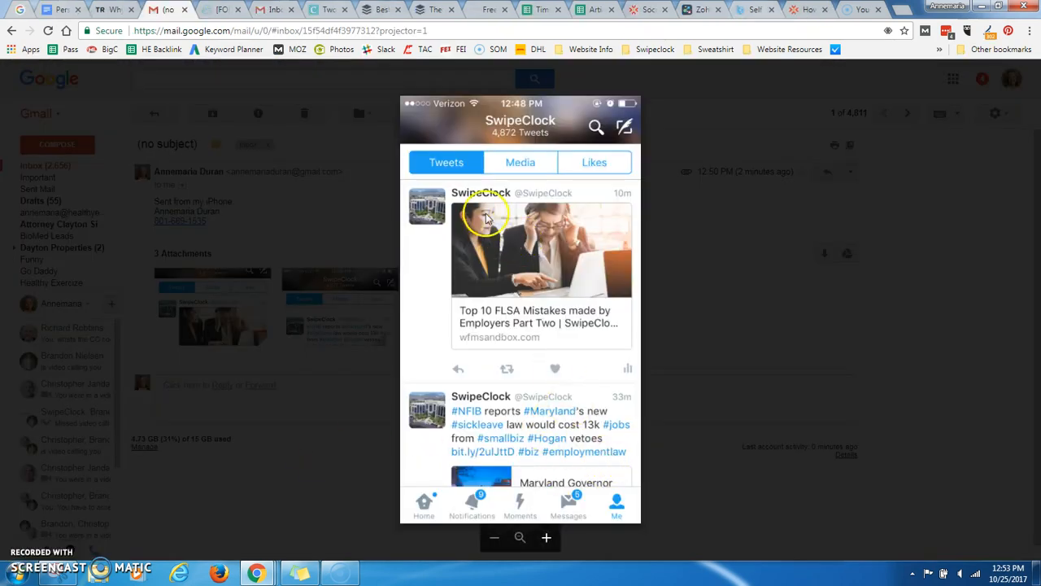
pyautogui.moveTo(621, 189)
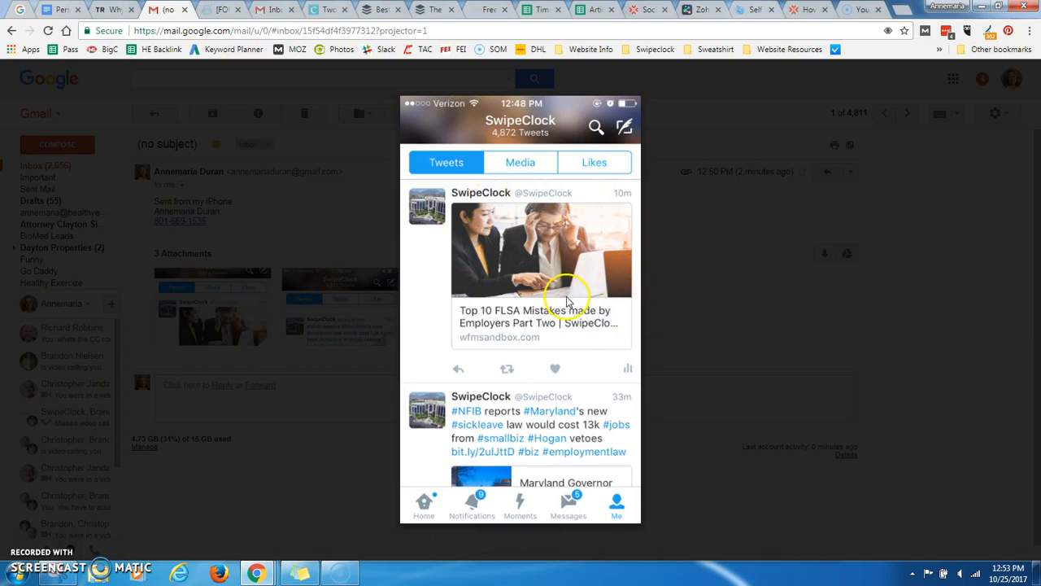
pyautogui.scroll(-3)
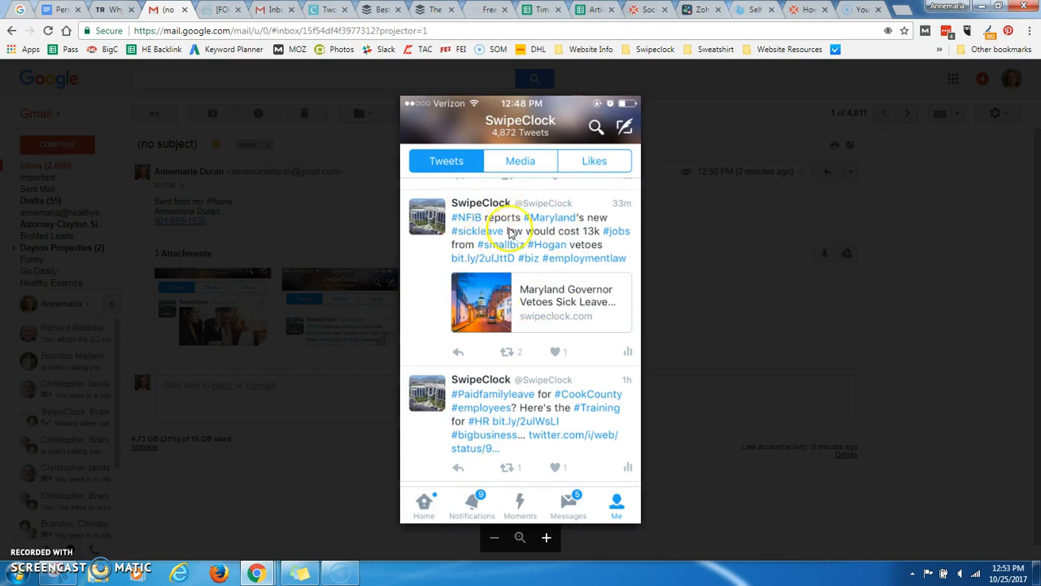
pyautogui.moveTo(530, 273)
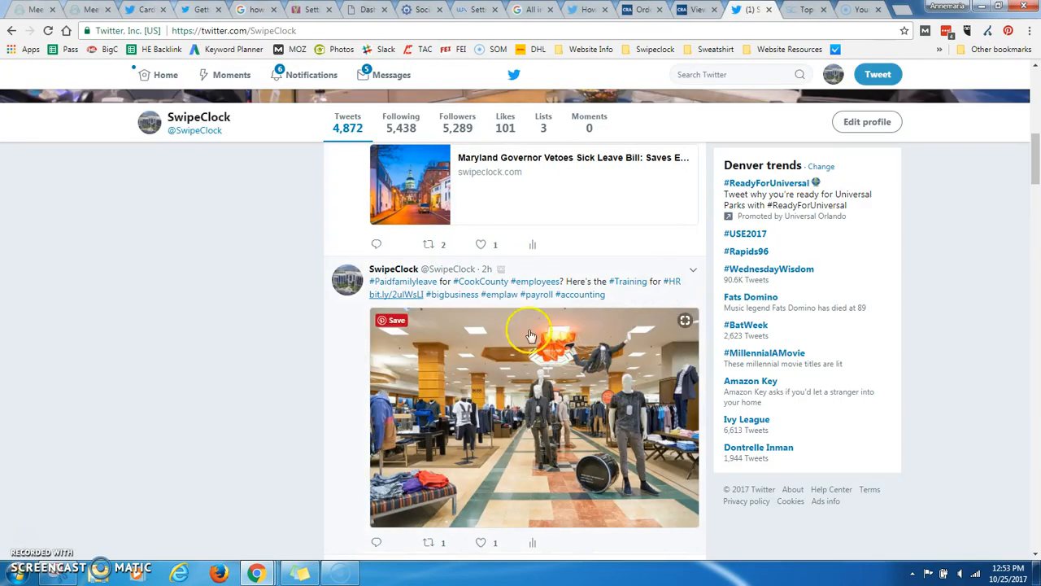
pyautogui.moveTo(426, 295)
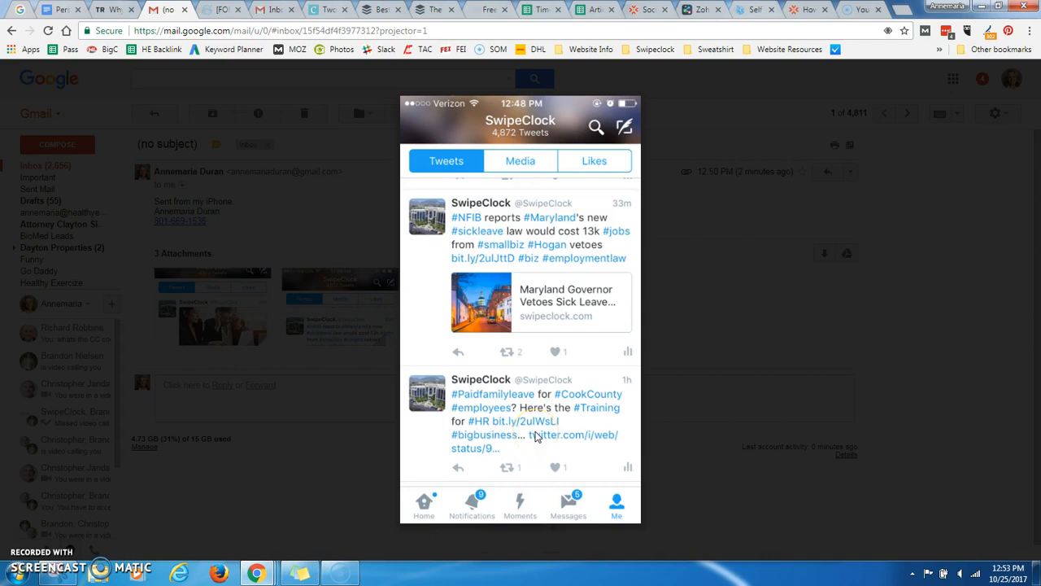
pyautogui.click(529, 407)
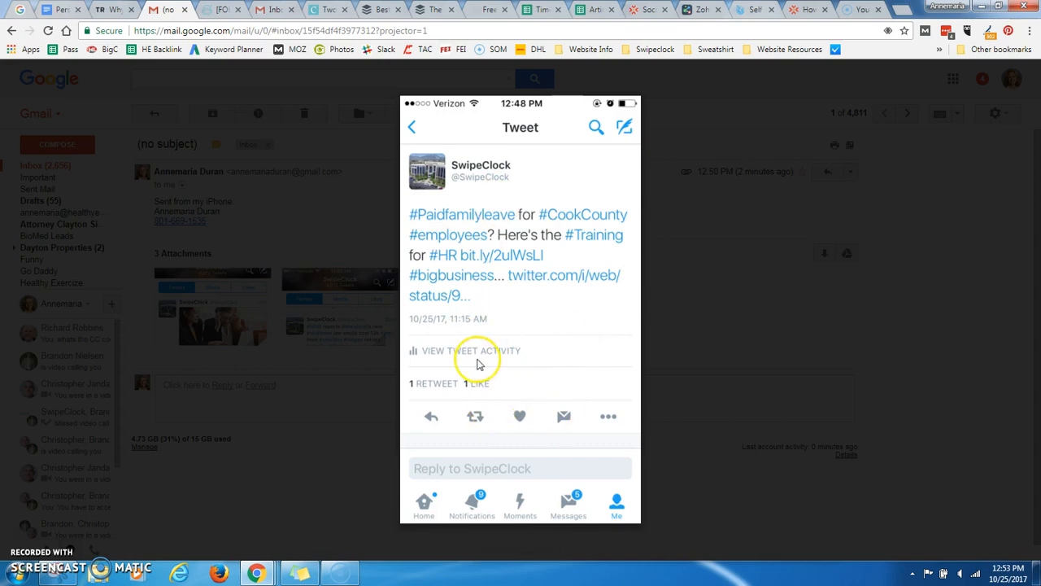
pyautogui.moveTo(531, 221)
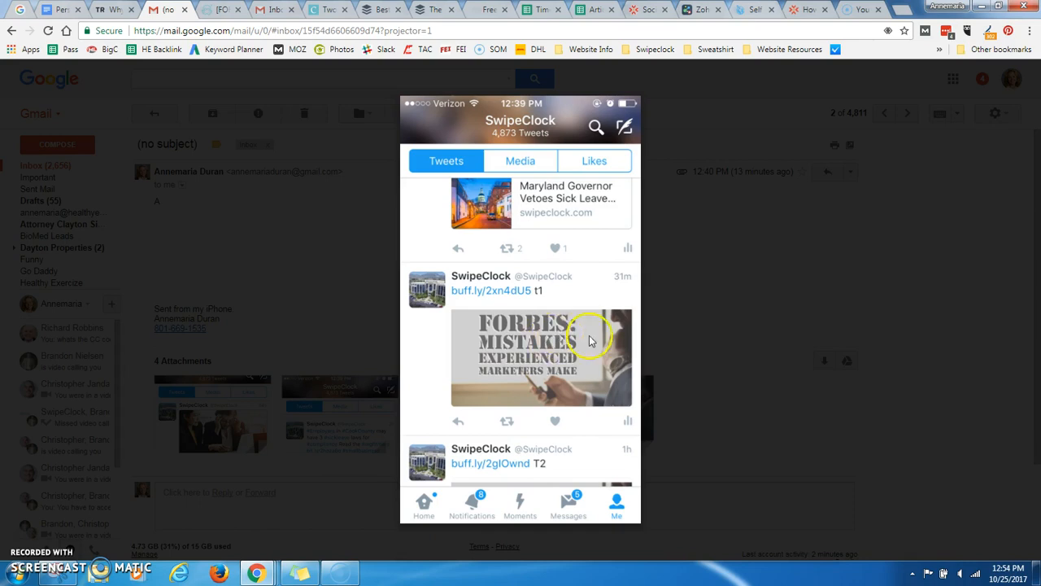
pyautogui.moveTo(536, 315)
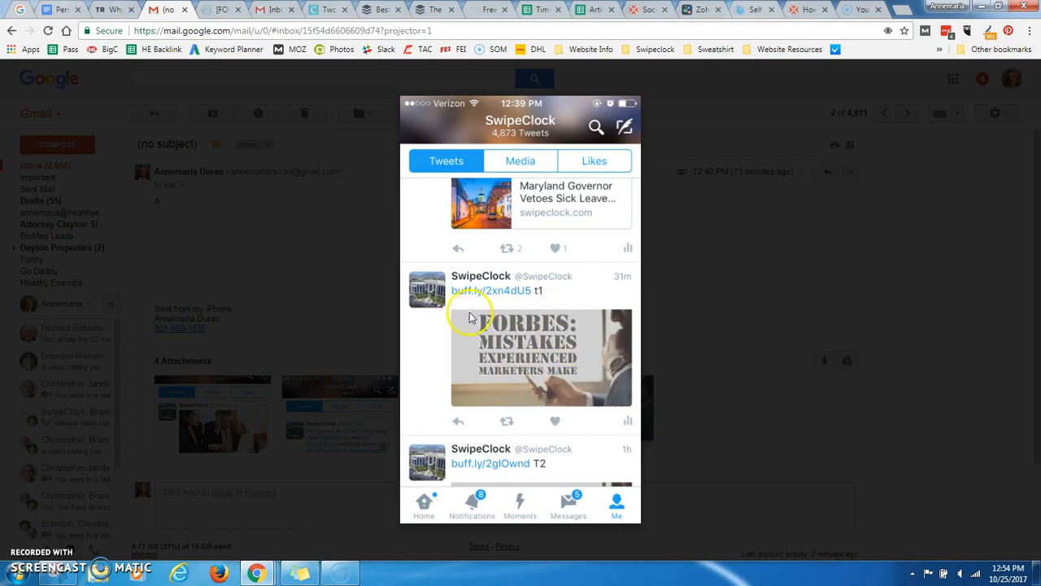
pyautogui.moveTo(573, 340)
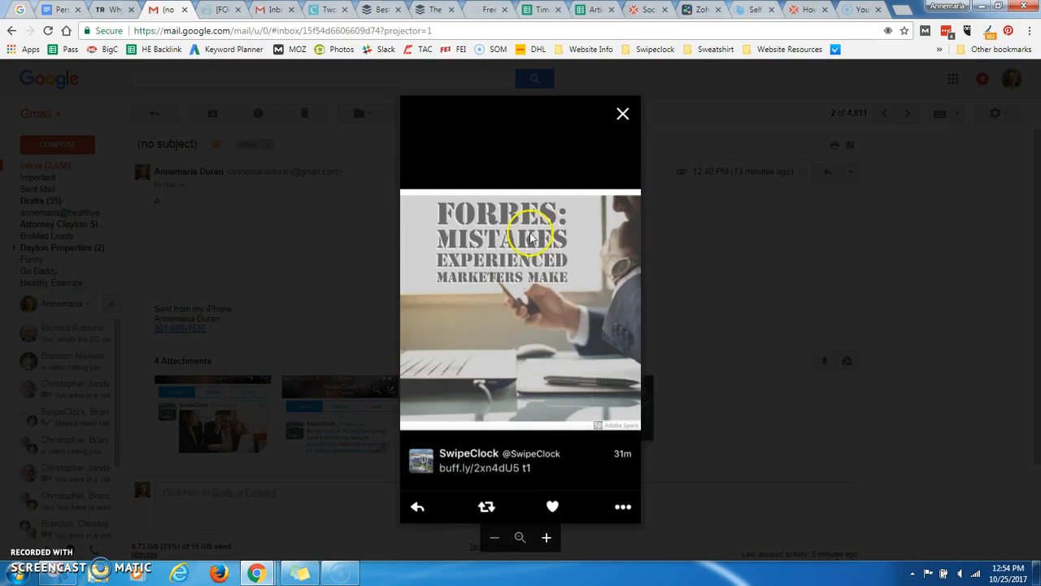
pyautogui.moveTo(550, 436)
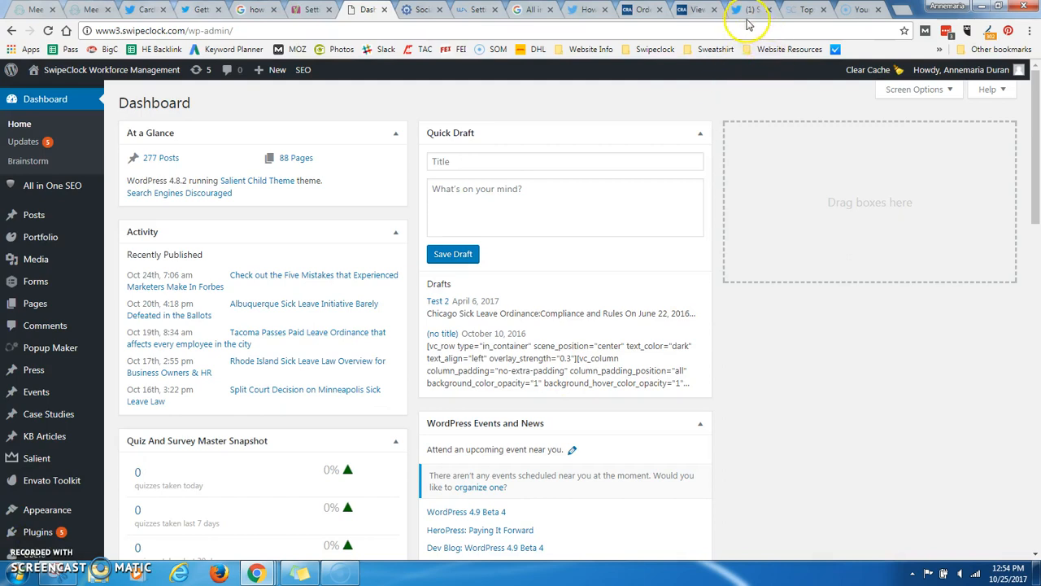
# Switch to the SwipeClock Twitter profile and scroll to the tweets with article link cards
pyautogui.click(749, 10)
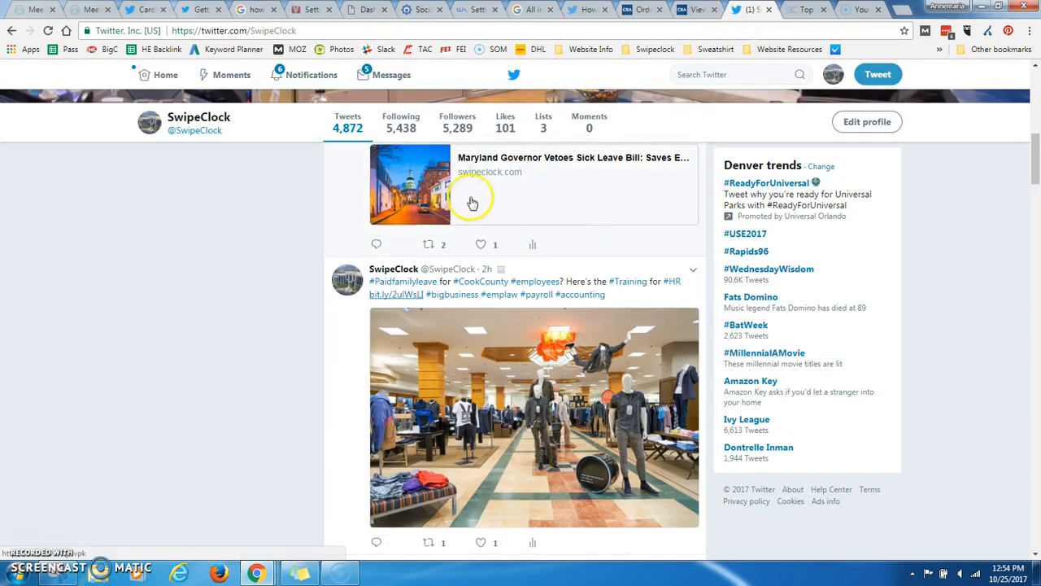
pyautogui.scroll(-3)
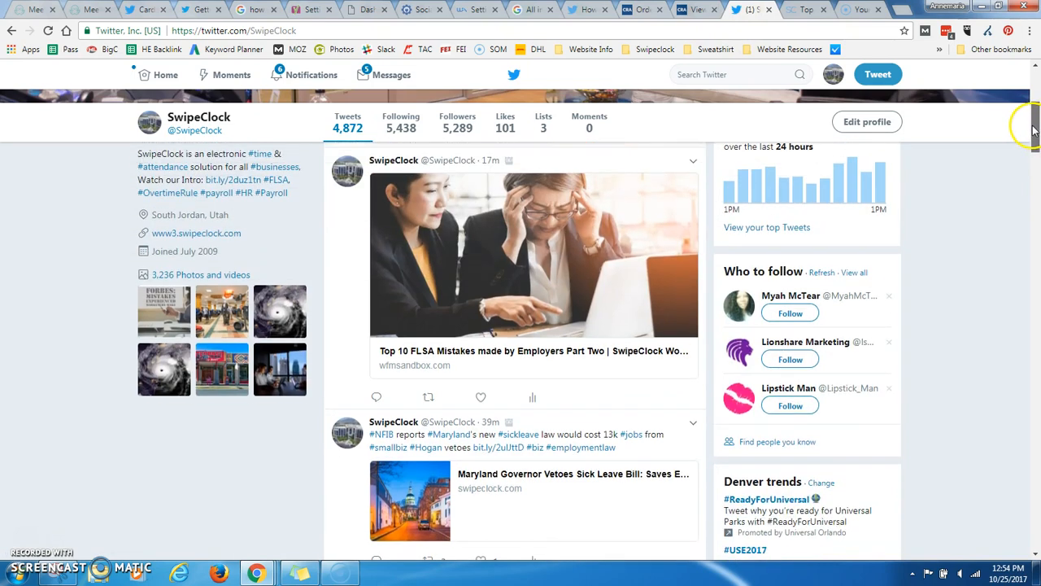
pyautogui.scroll(-3)
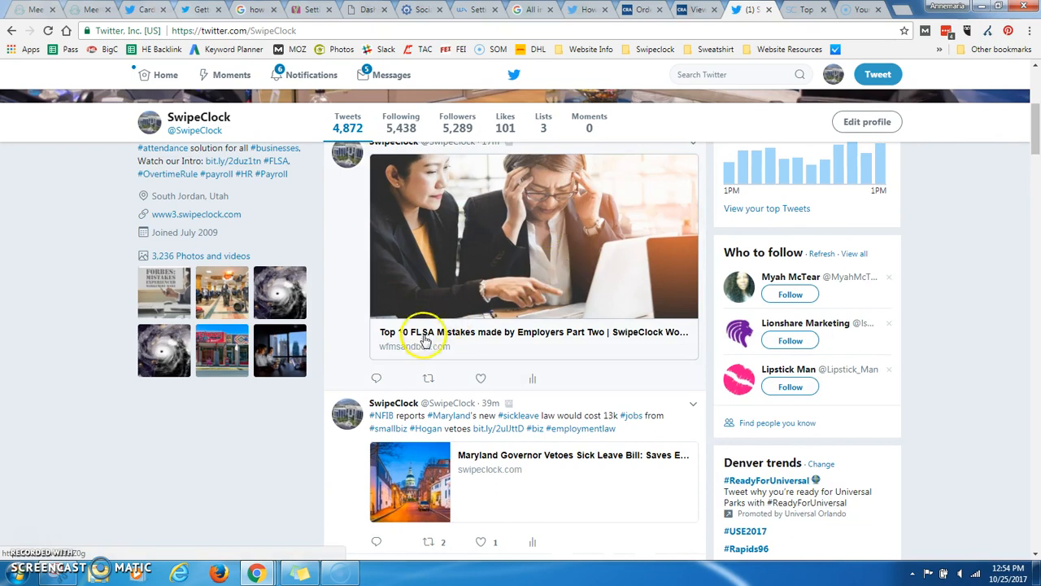
pyautogui.moveTo(621, 366)
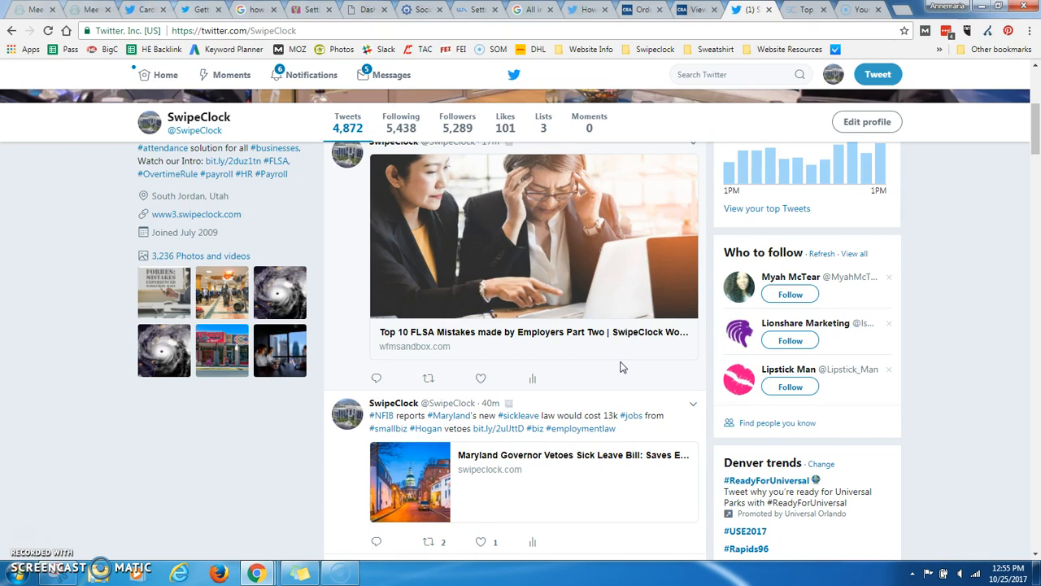
pyautogui.moveTo(560, 273)
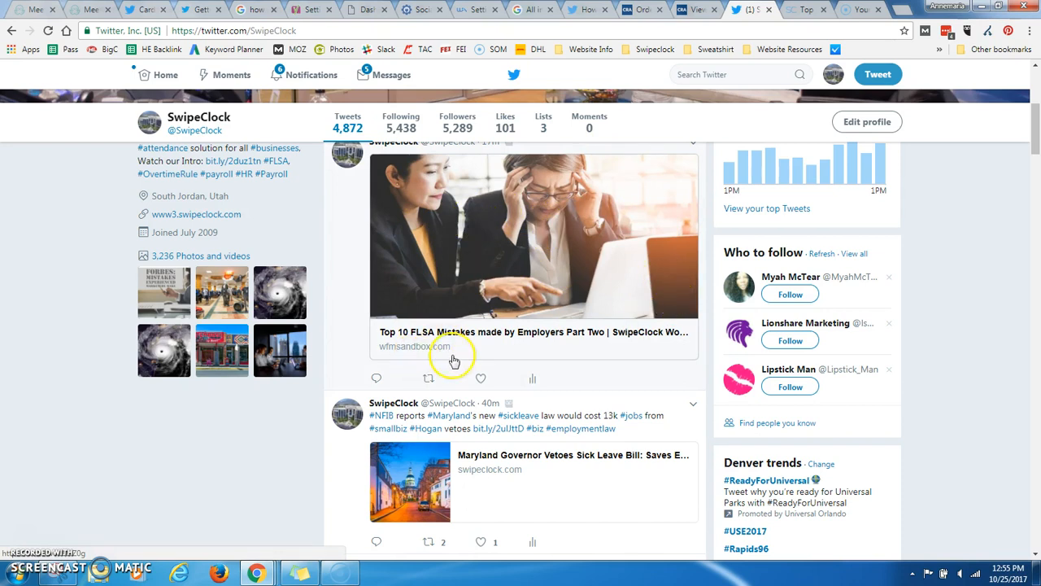
pyautogui.moveTo(664, 342)
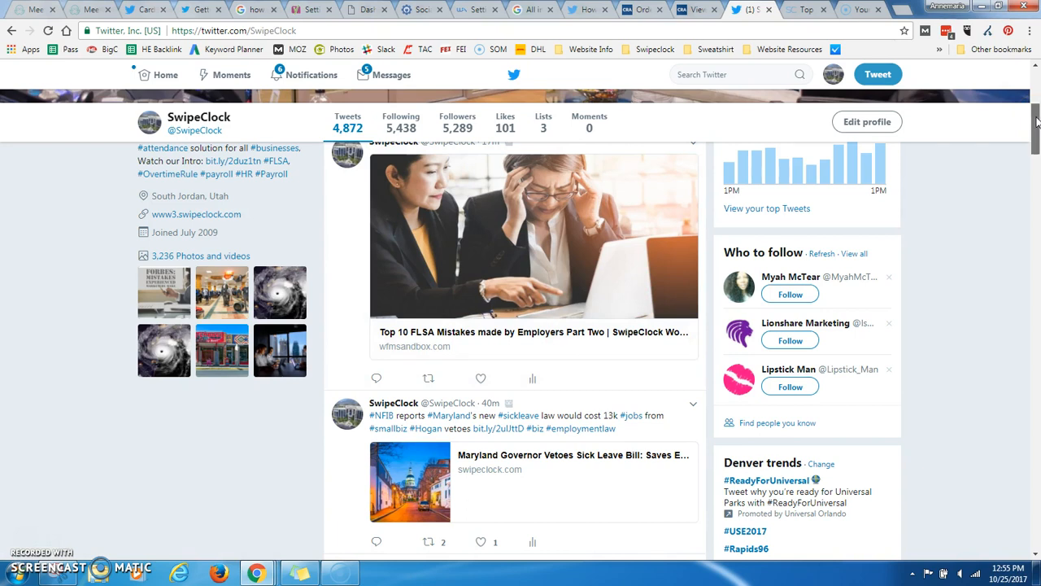
pyautogui.scroll(-3)
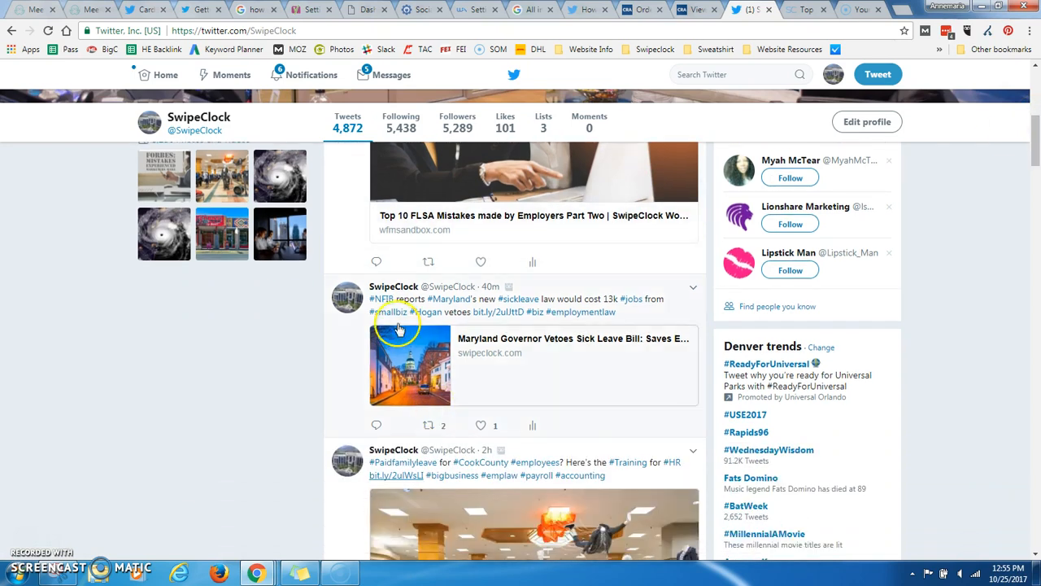
pyautogui.moveTo(638, 410)
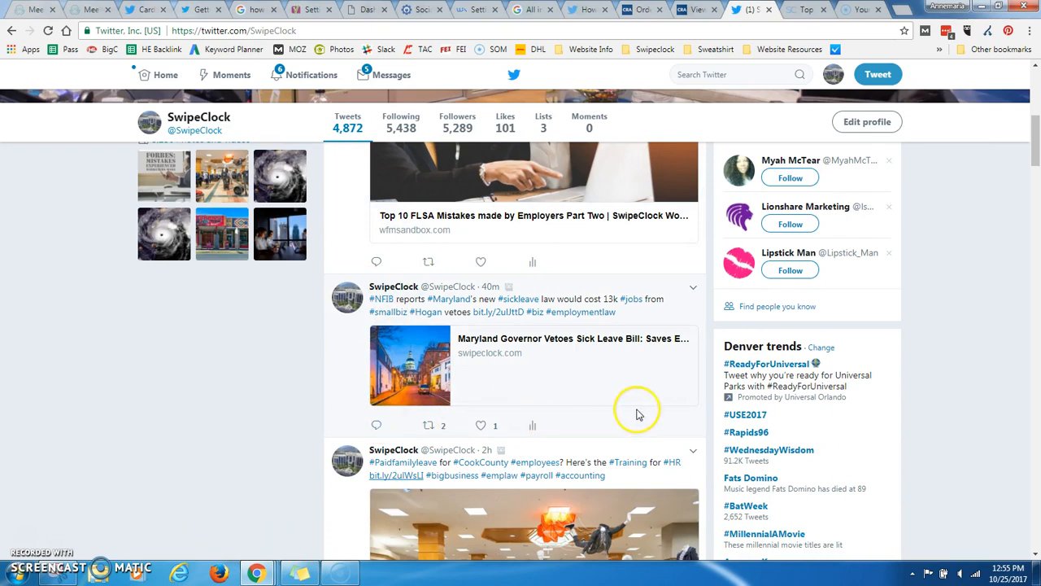
pyautogui.moveTo(682, 415)
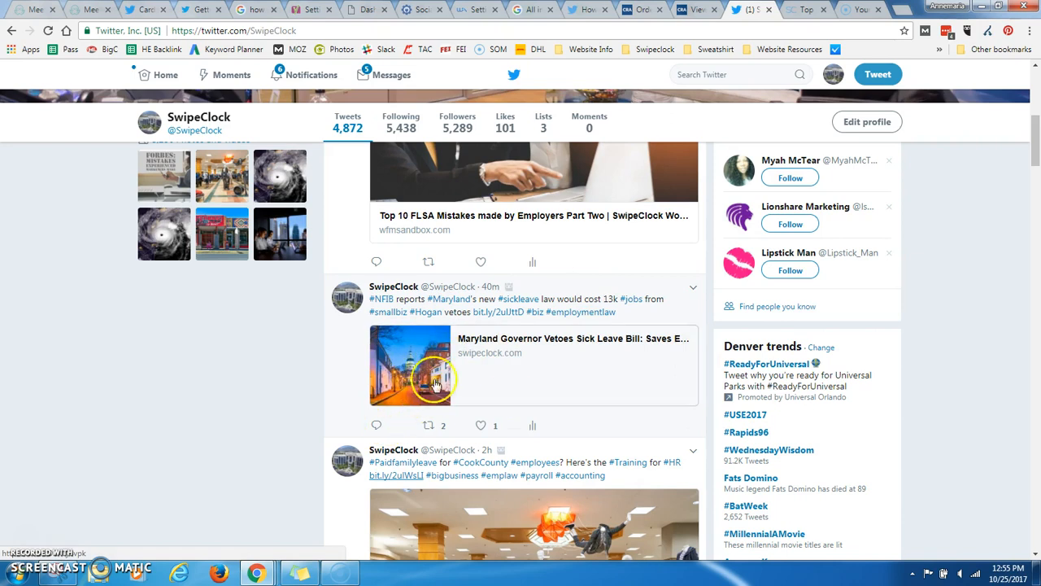
pyautogui.moveTo(661, 382)
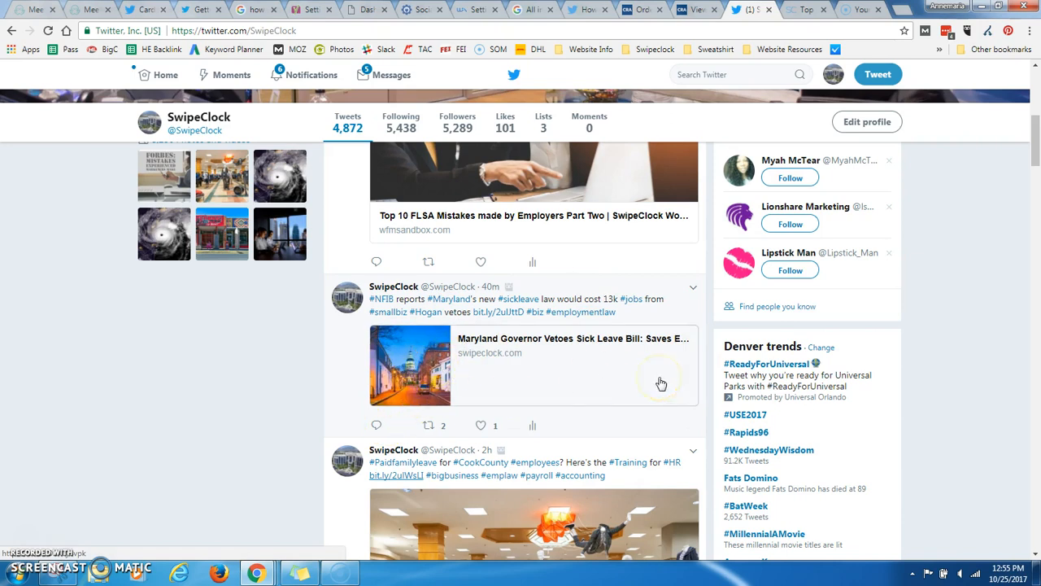
pyautogui.moveTo(403, 358)
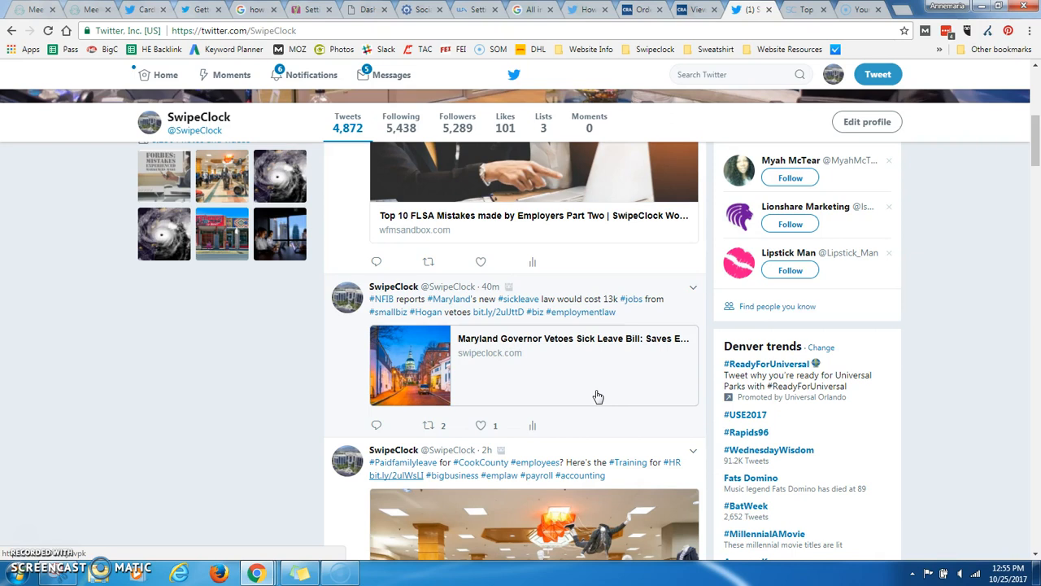
pyautogui.moveTo(511, 340)
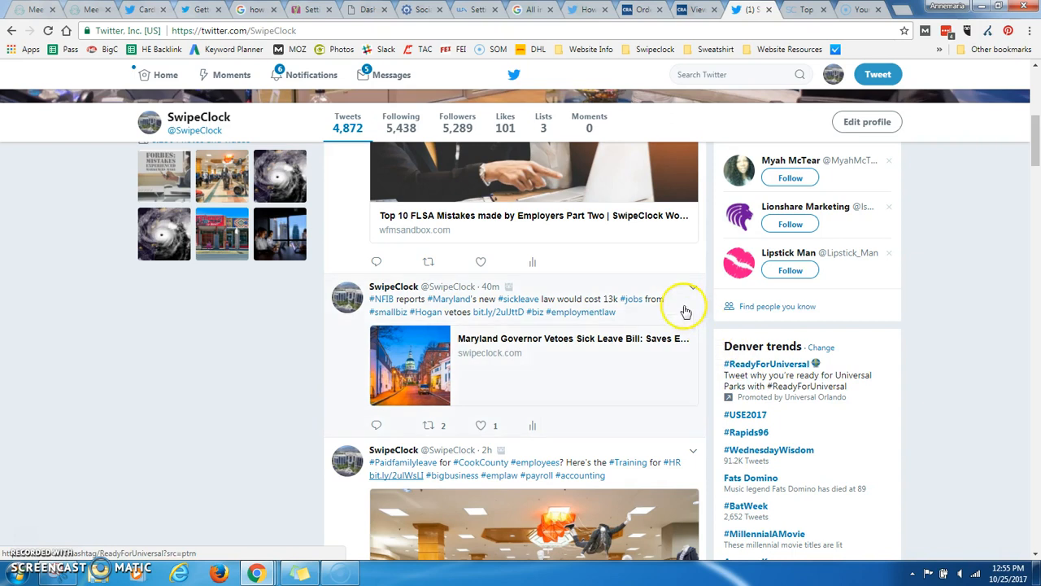
pyautogui.moveTo(1000, 221)
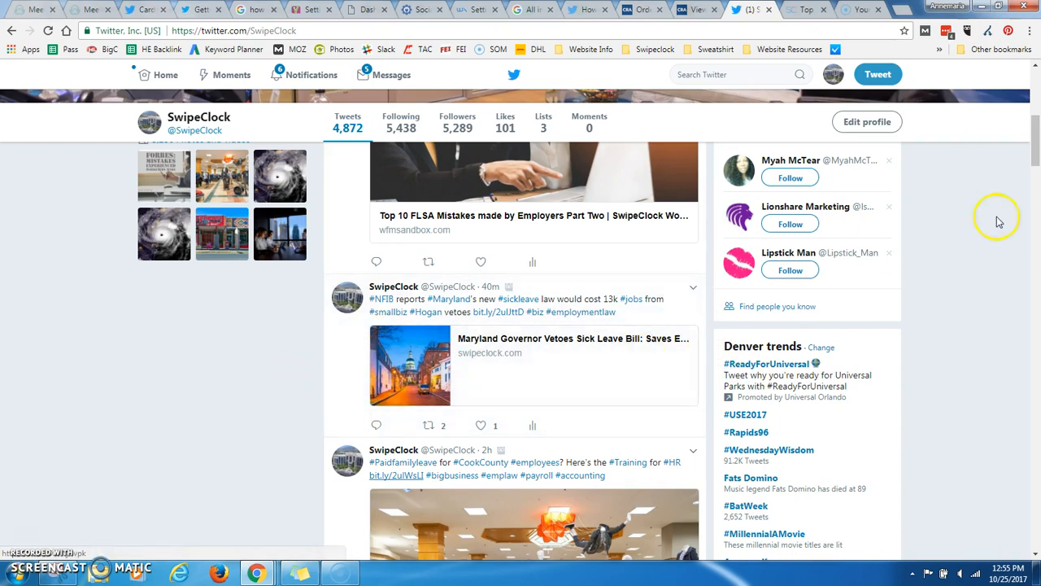
pyautogui.moveTo(963, 281)
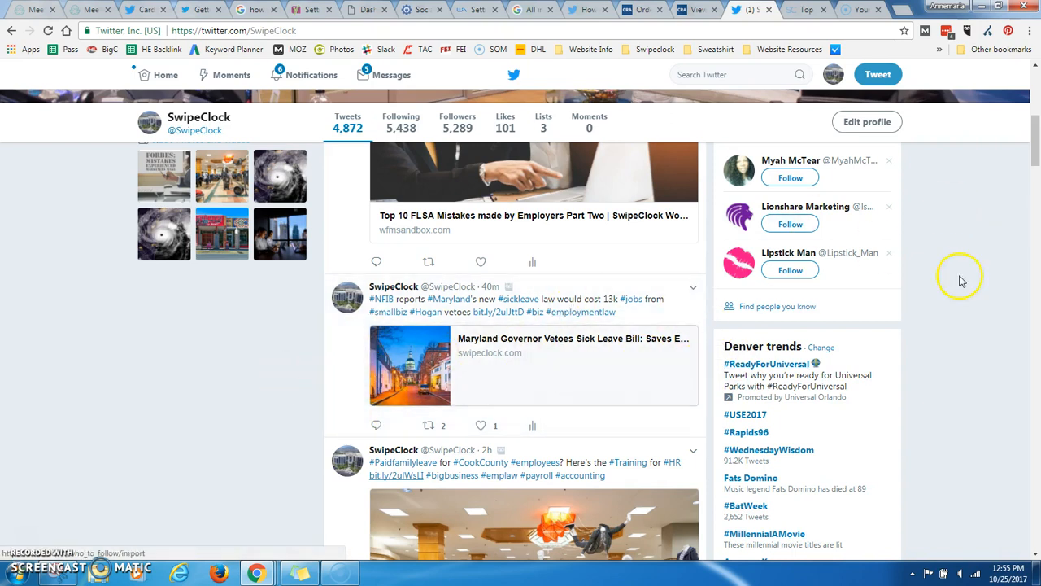
pyautogui.scroll(-3)
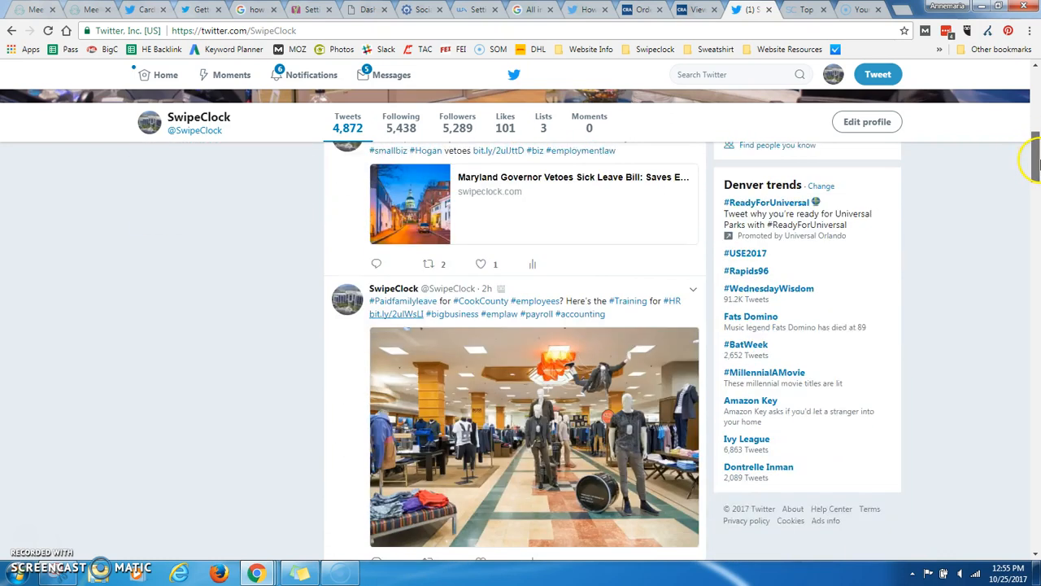
pyautogui.scroll(-3)
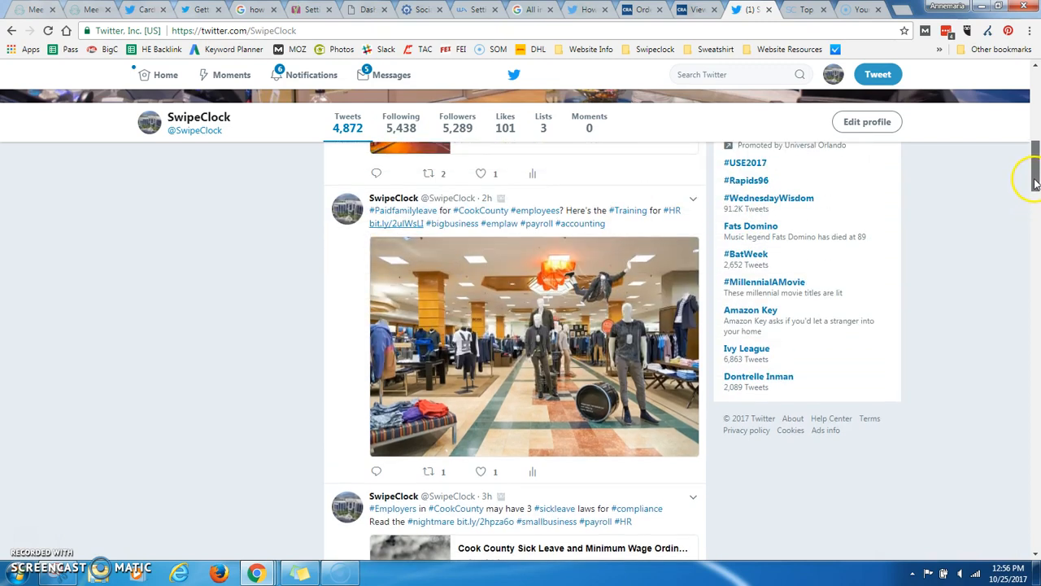
pyautogui.scroll(-3)
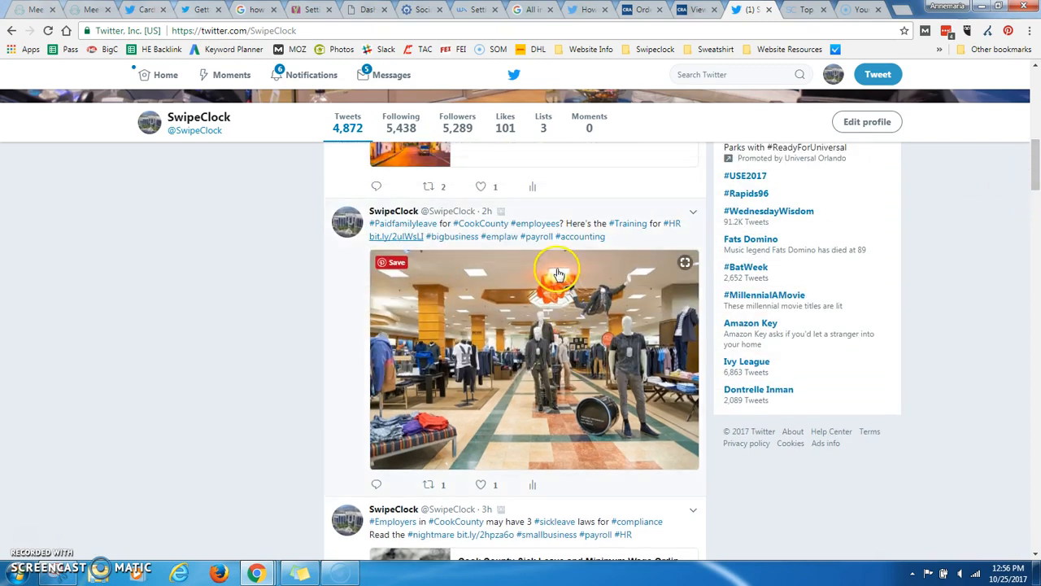
pyautogui.moveTo(594, 331)
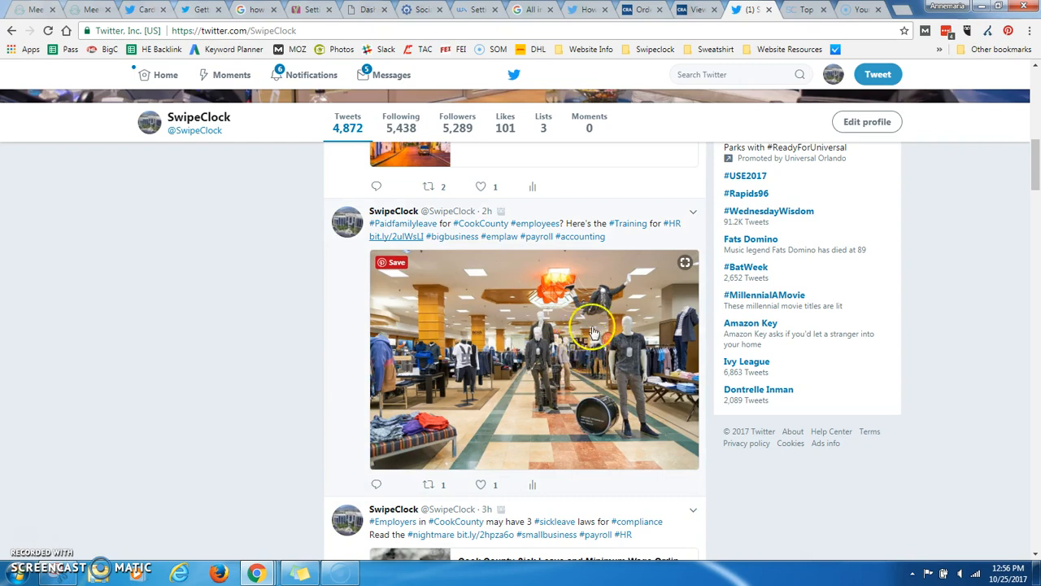
pyautogui.moveTo(720, 290)
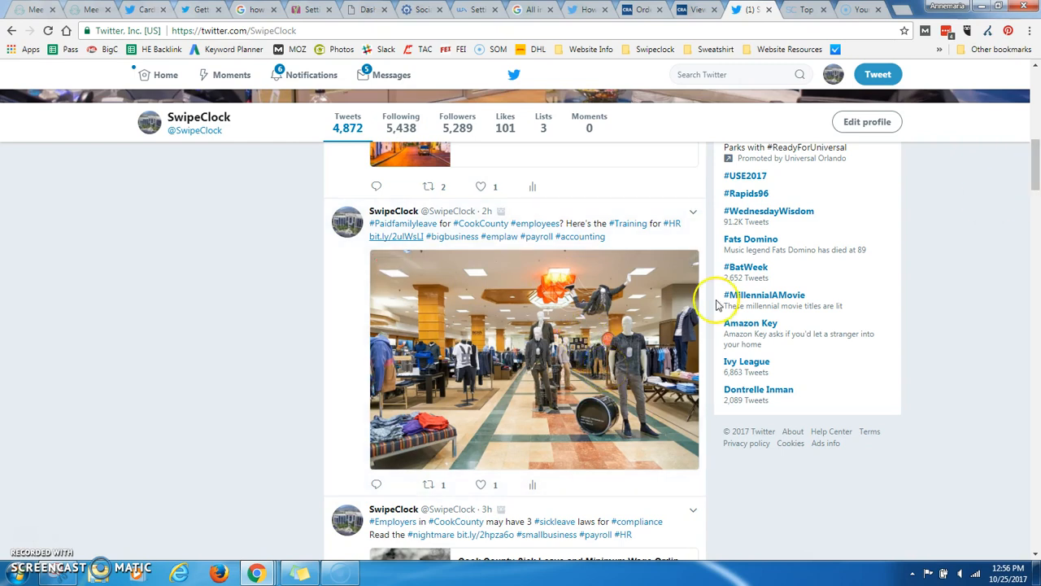
pyautogui.scroll(-3)
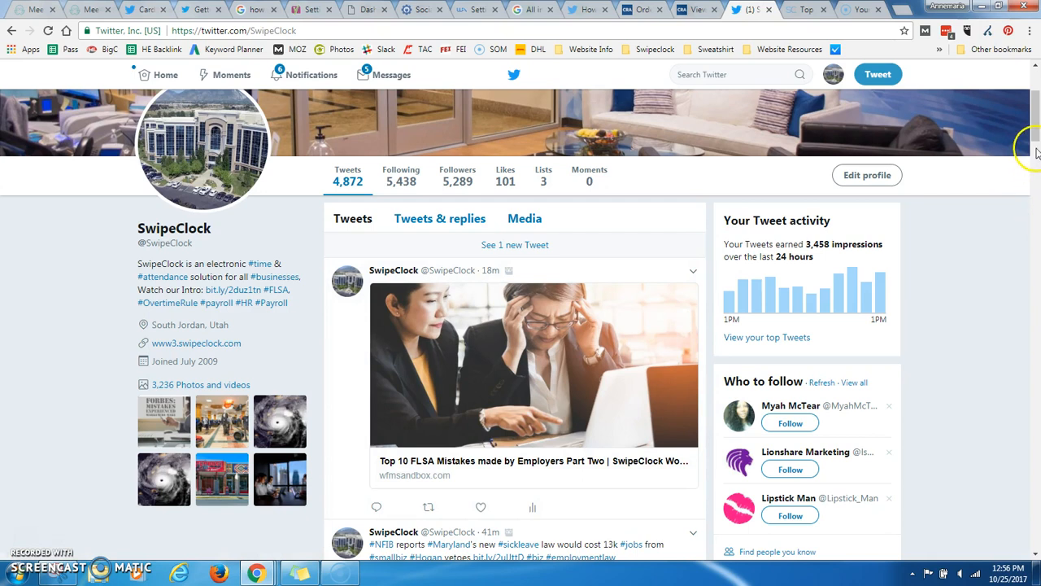
pyautogui.scroll(-3)
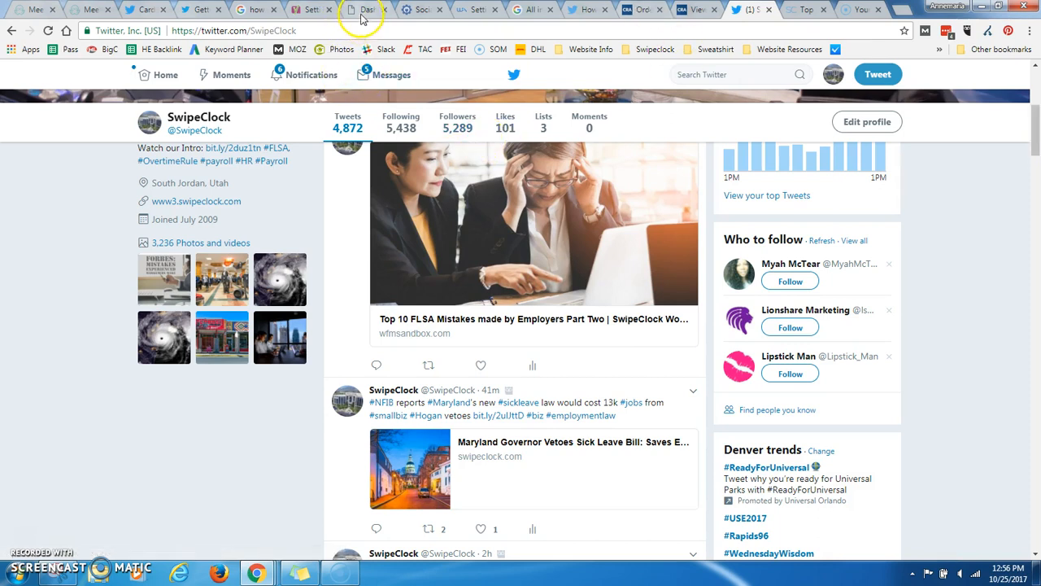
pyautogui.moveTo(364, 10)
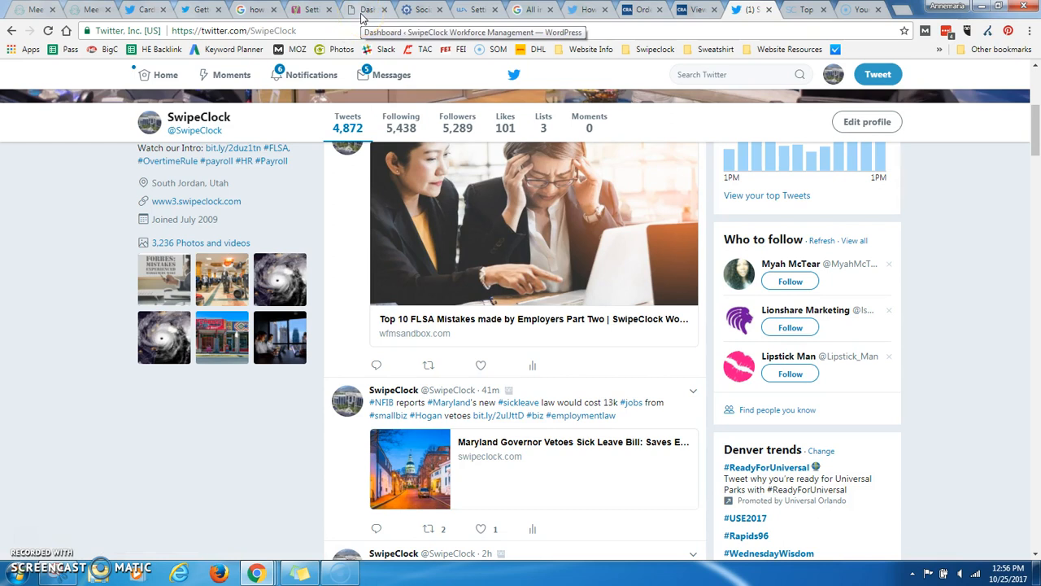
# Activate Social Meta in All in One SEO's Feature Manager and go to its settings page
pyautogui.click(366, 10)
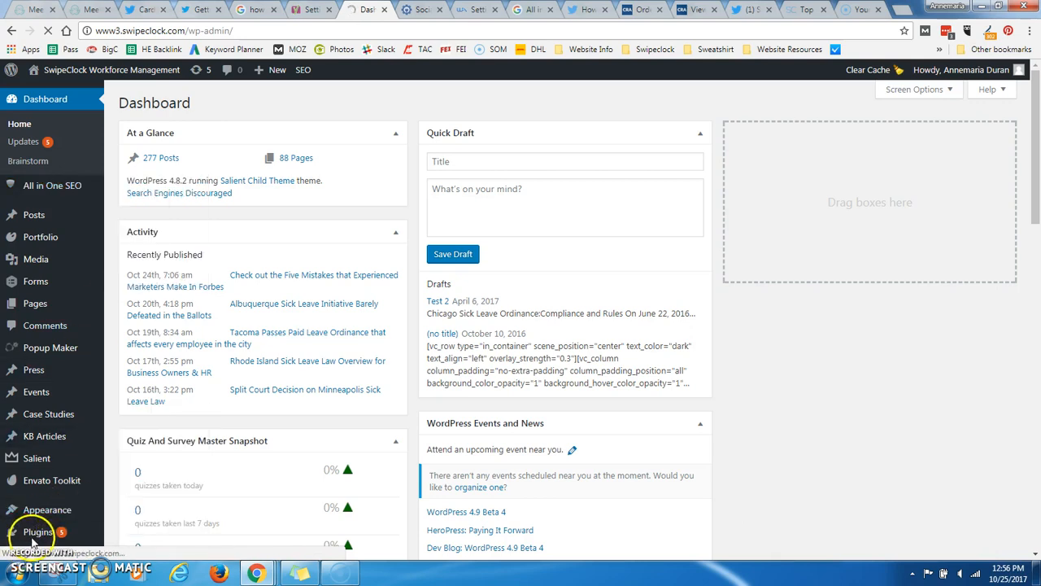
pyautogui.click(52, 185)
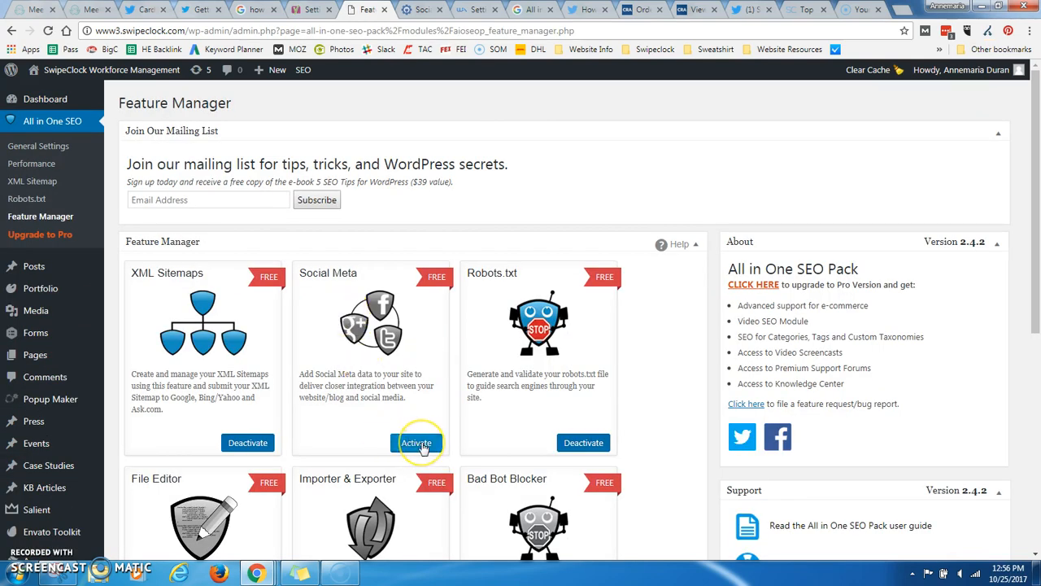
pyautogui.click(417, 442)
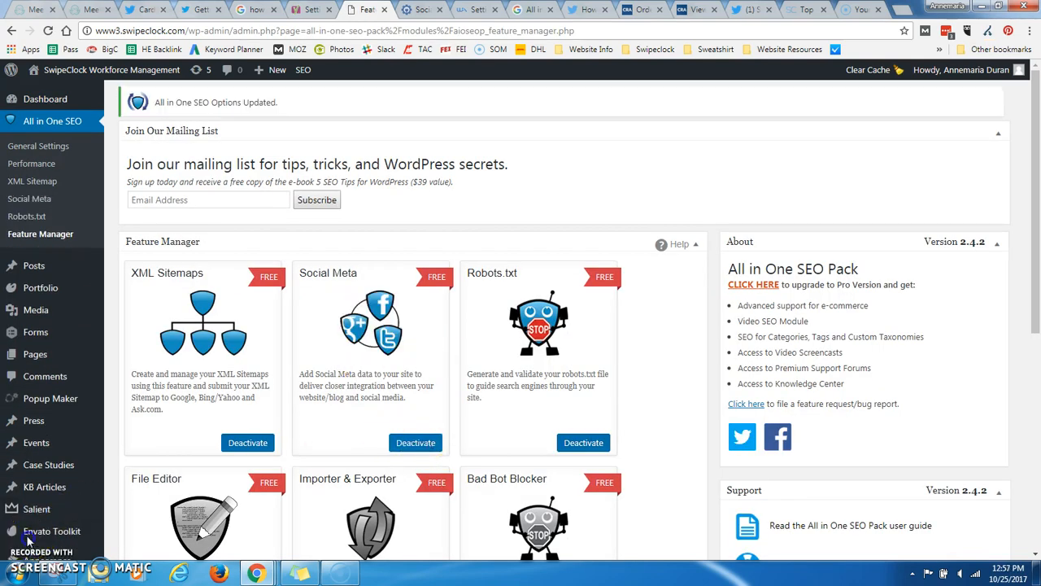
pyautogui.moveTo(65, 221)
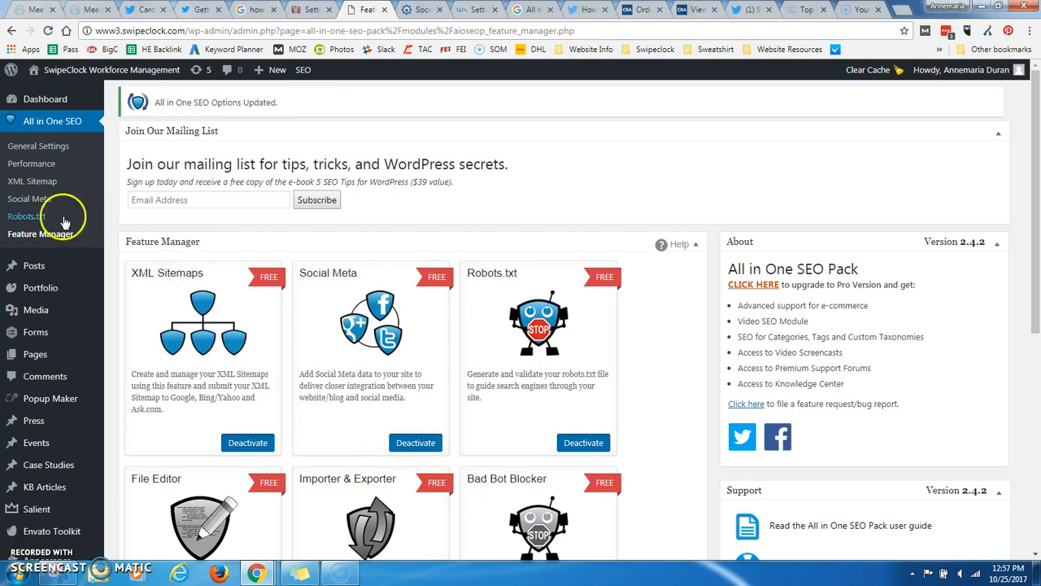
pyautogui.moveTo(28, 202)
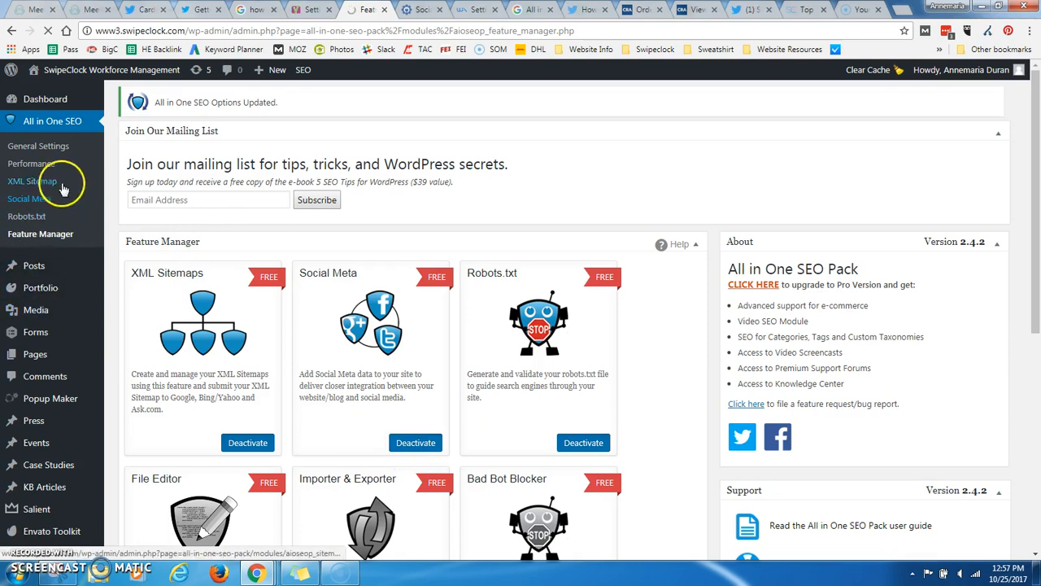
pyautogui.click(32, 199)
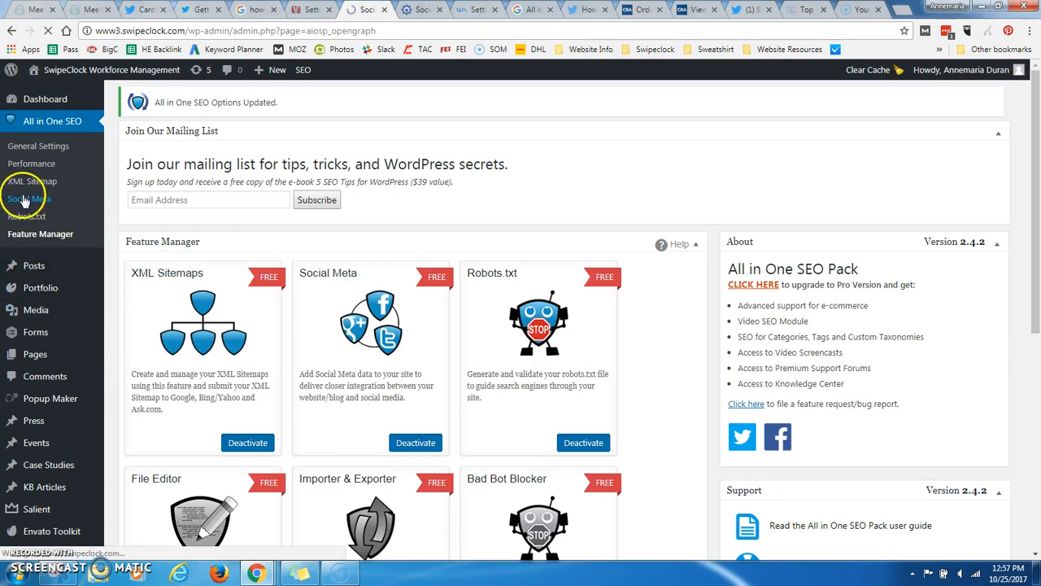
pyautogui.click(29, 199)
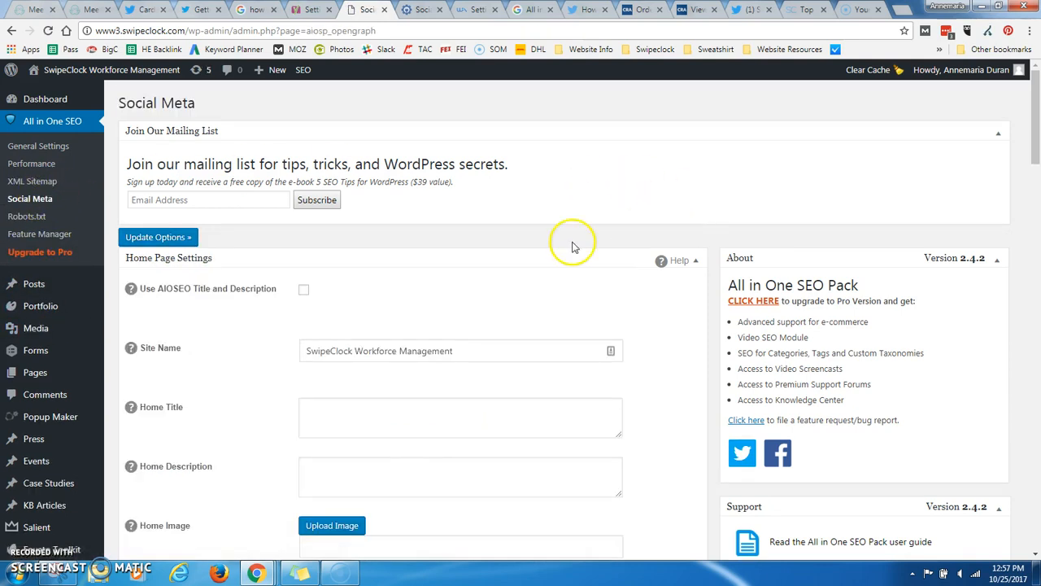
pyautogui.scroll(-3)
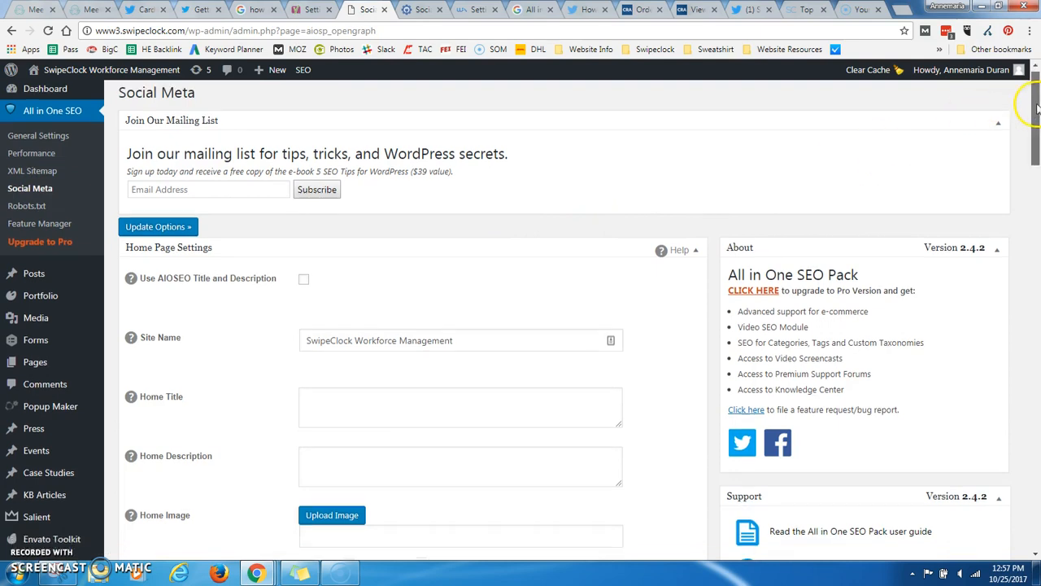
pyautogui.scroll(-3)
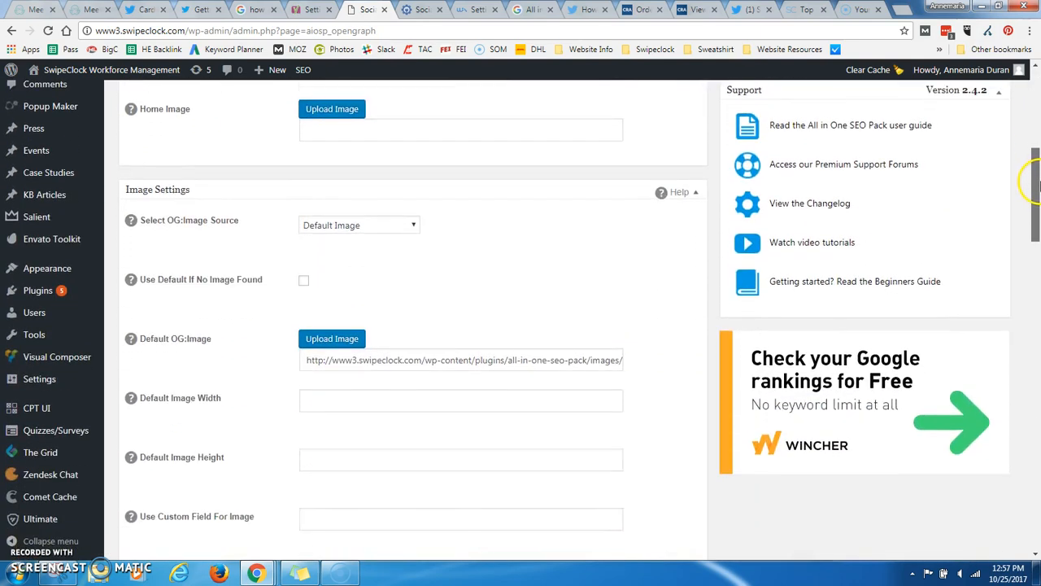
pyautogui.scroll(-3)
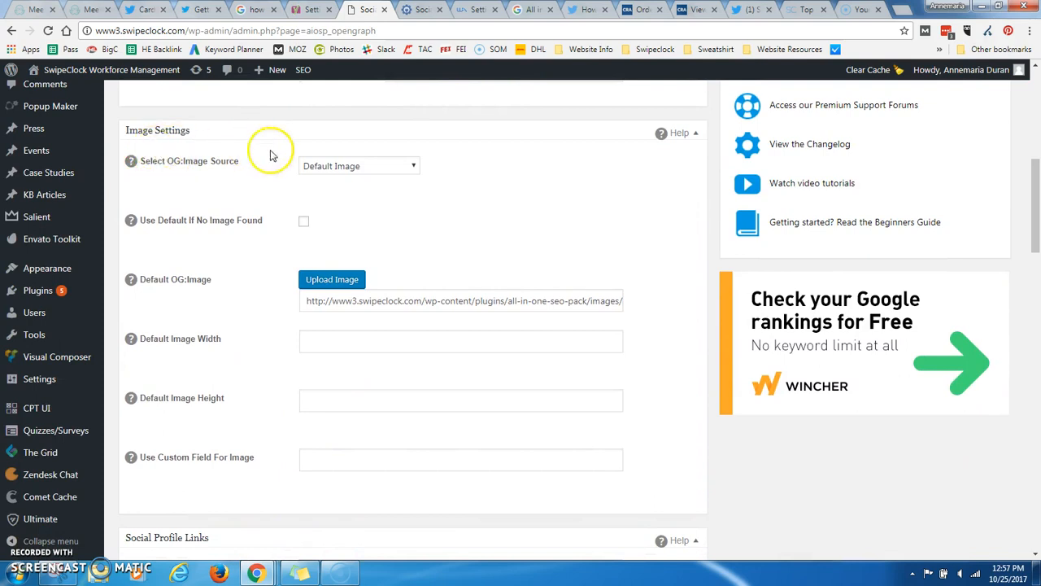
pyautogui.click(358, 166)
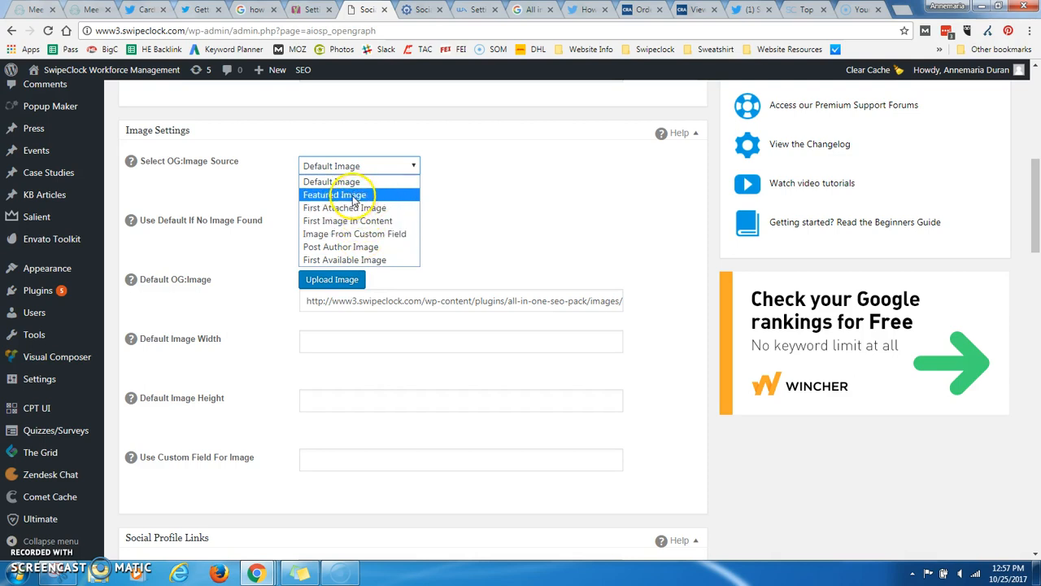
pyautogui.click(335, 195)
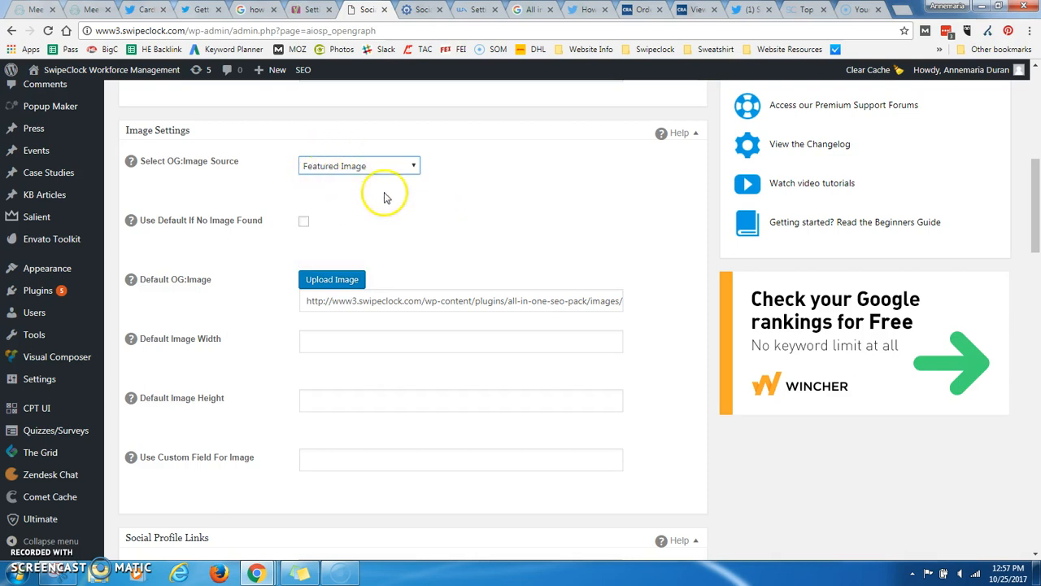
pyautogui.moveTo(371, 171)
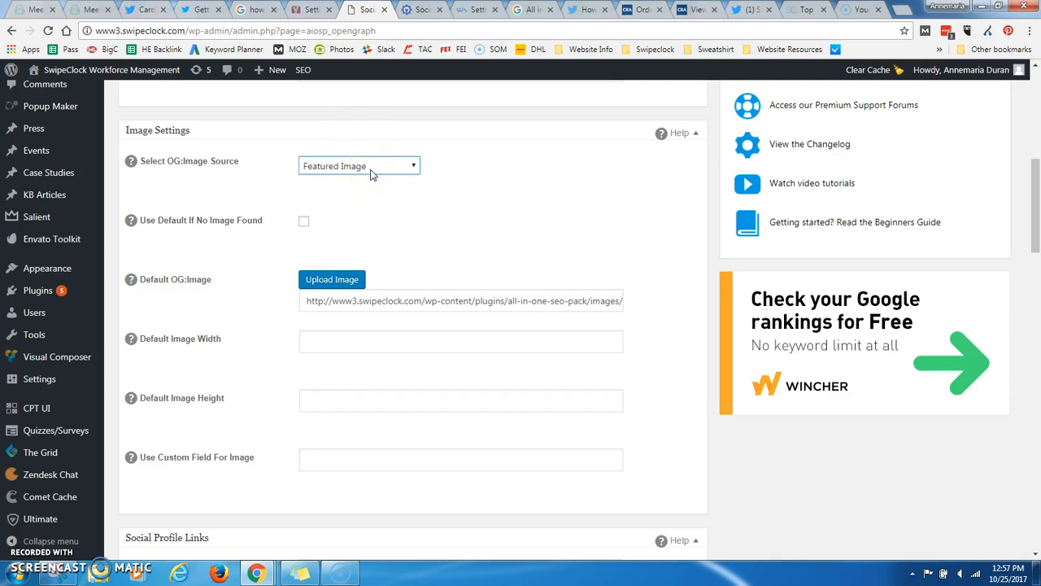
pyautogui.moveTo(456, 202)
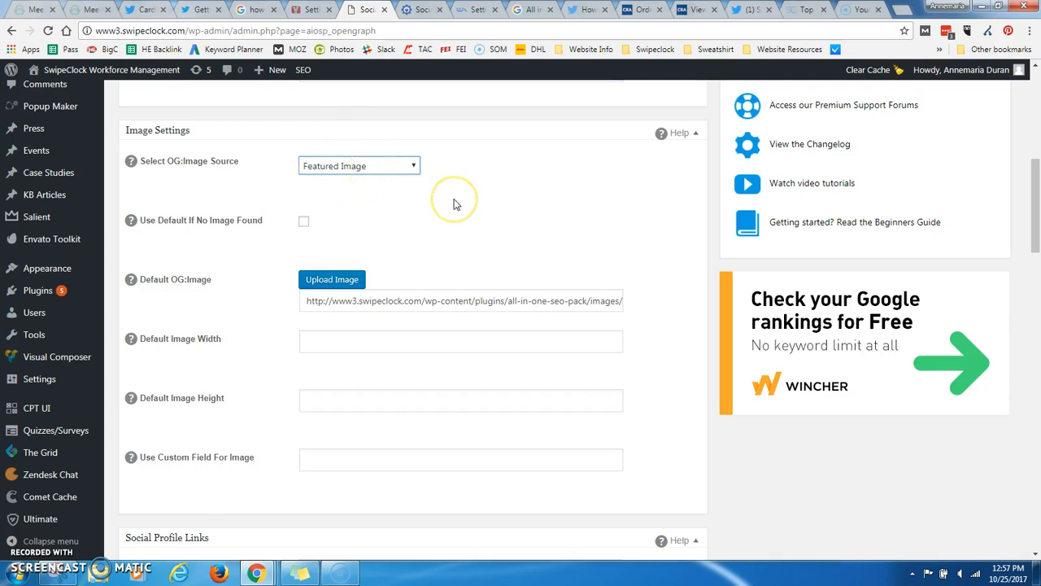
pyautogui.moveTo(456, 204)
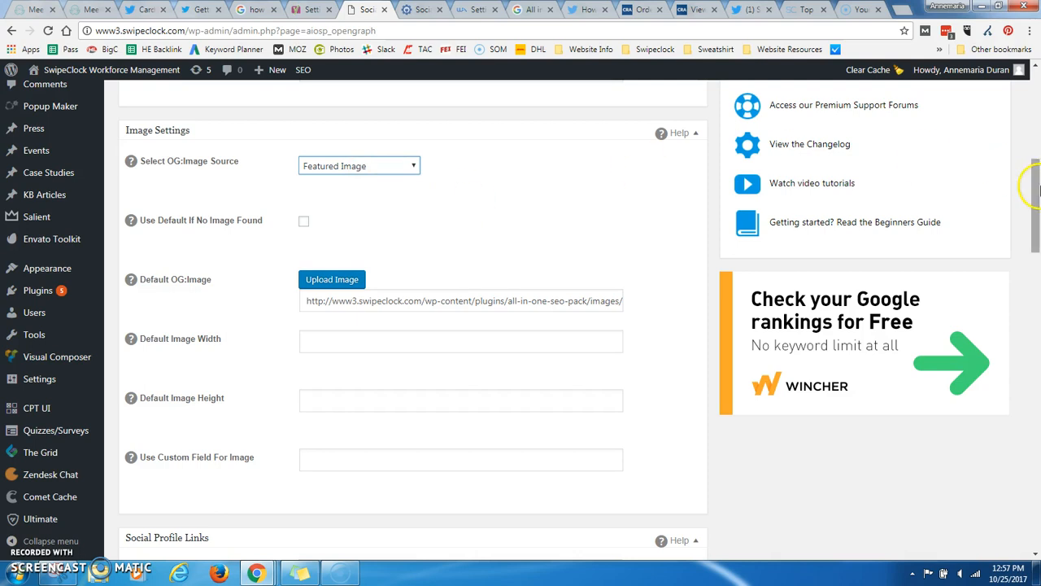
pyautogui.scroll(-3)
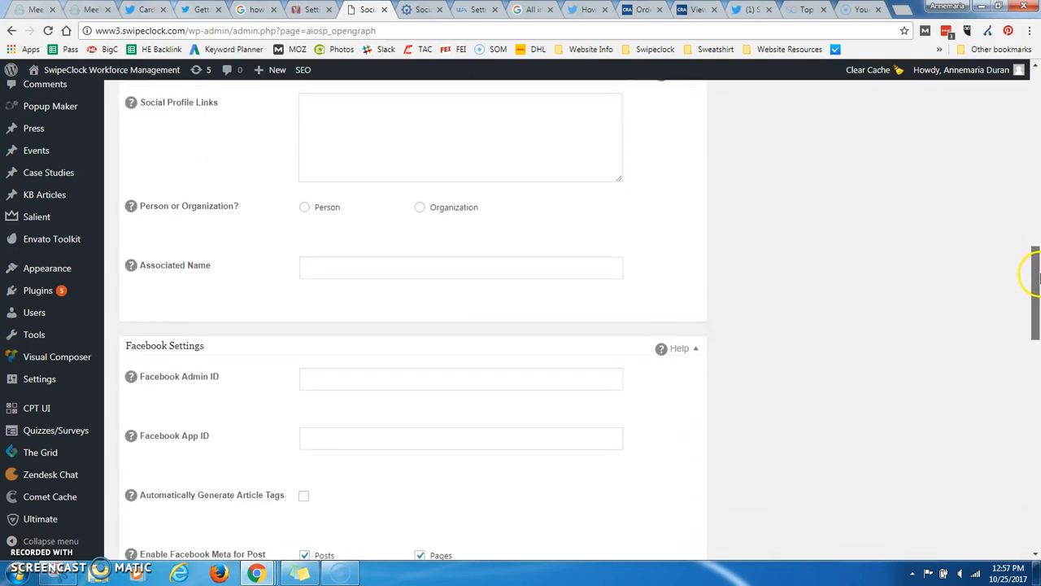
pyautogui.scroll(-3)
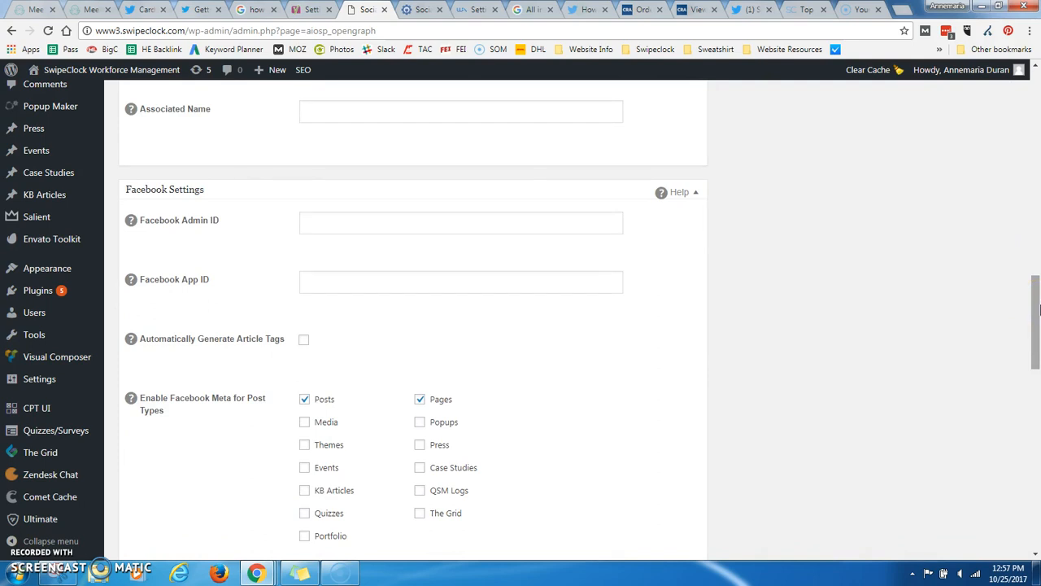
pyautogui.scroll(-3)
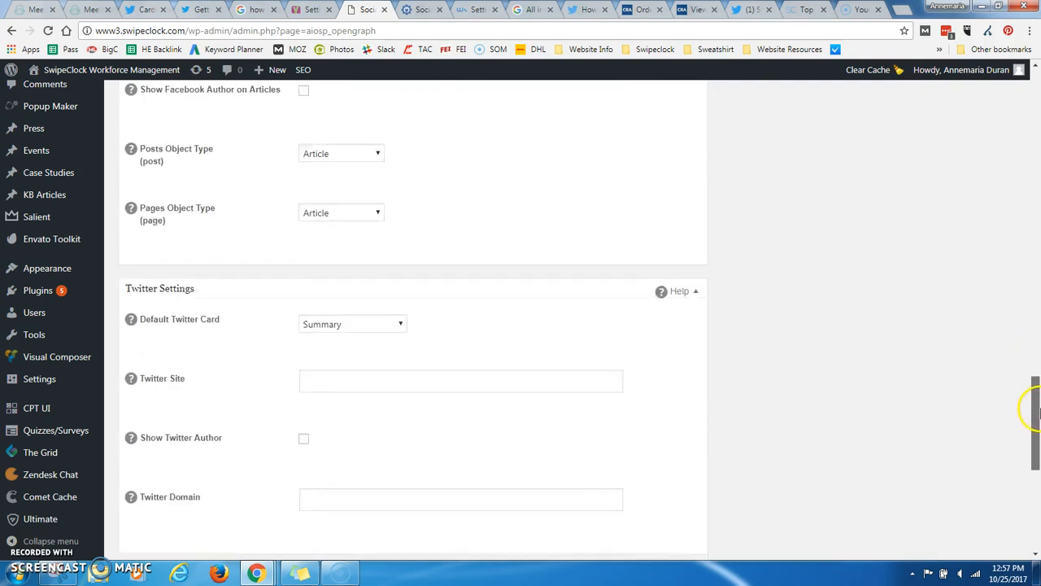
pyautogui.scroll(-3)
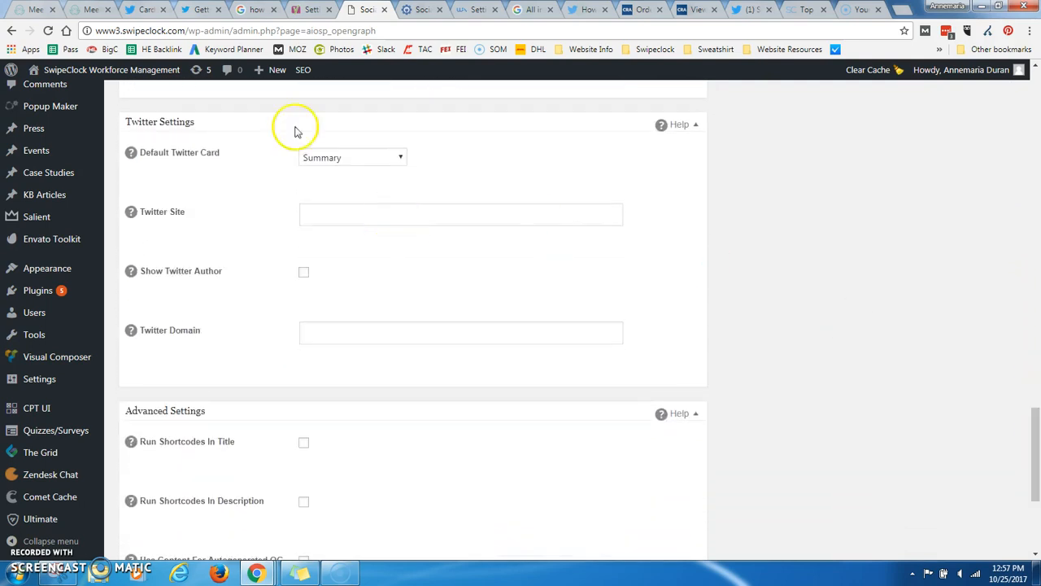
pyautogui.click(352, 156)
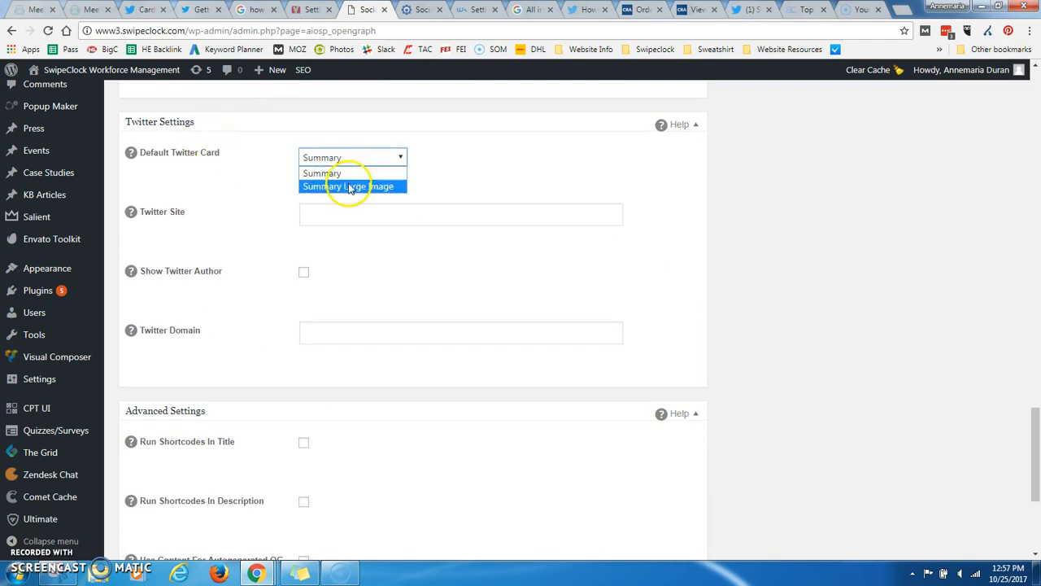
pyautogui.click(352, 185)
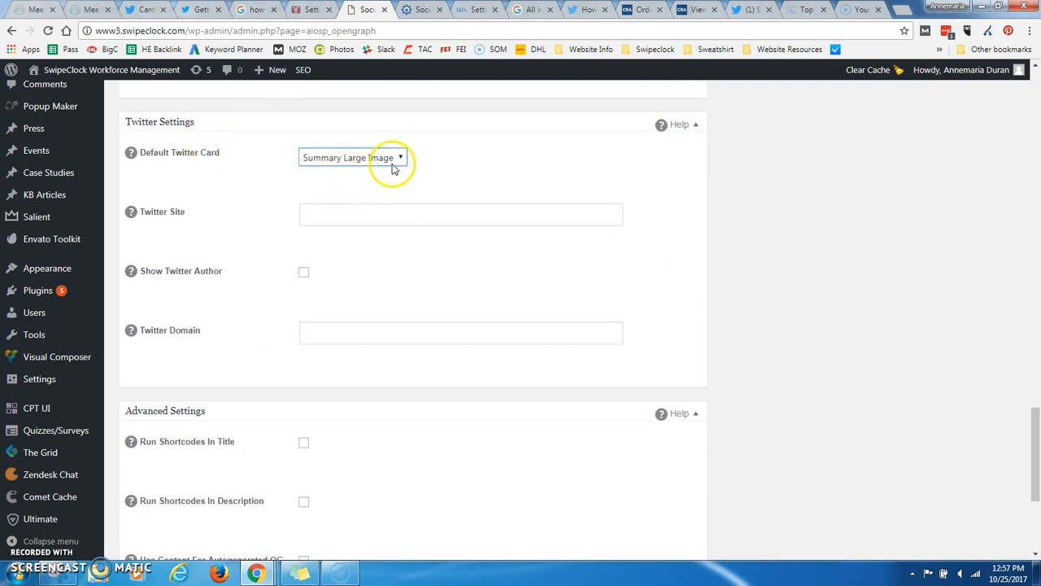
pyautogui.click(751, 10)
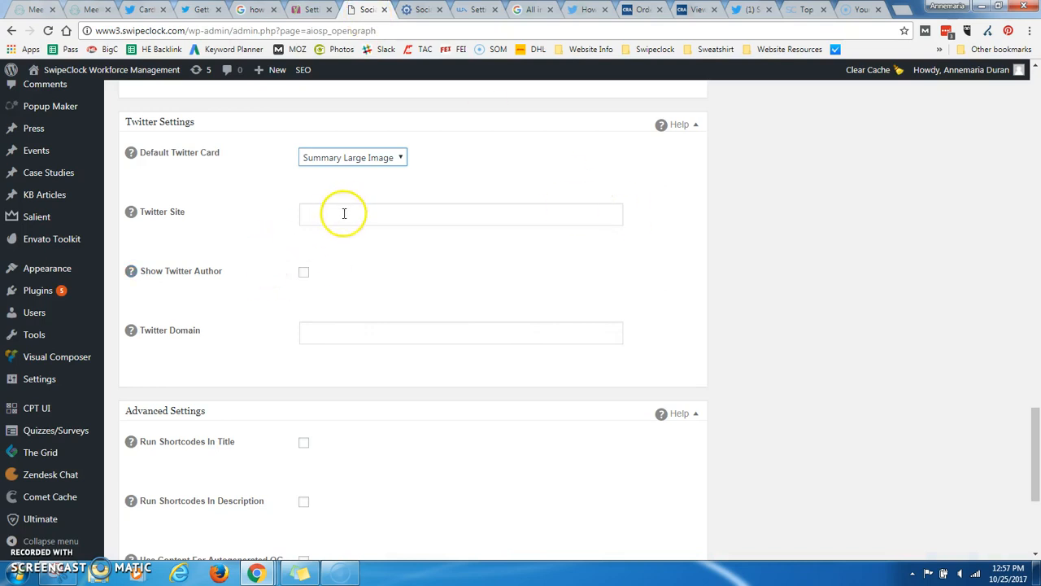
pyautogui.write('@')
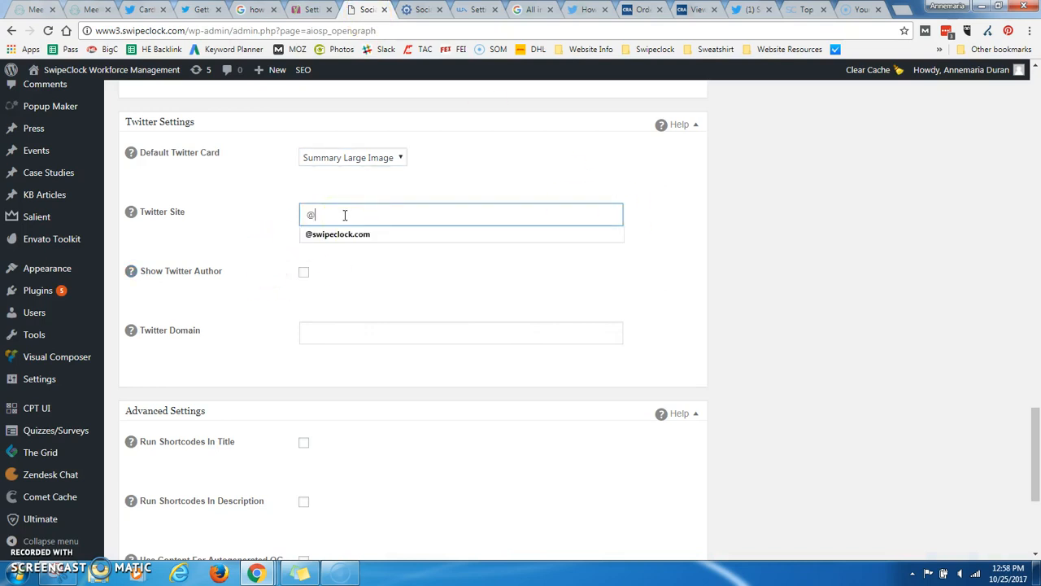
pyautogui.click(338, 234)
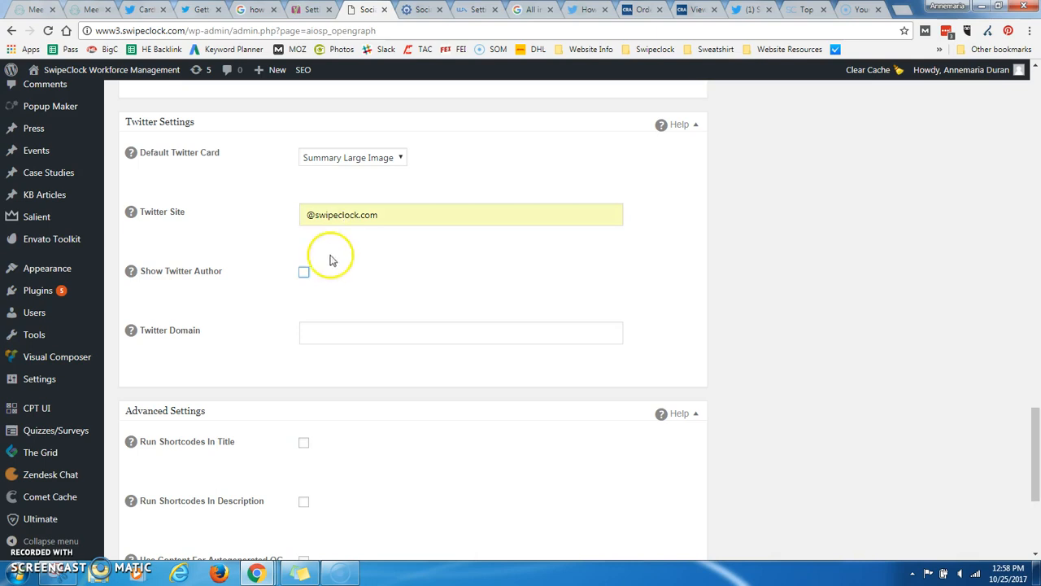
pyautogui.click(303, 270)
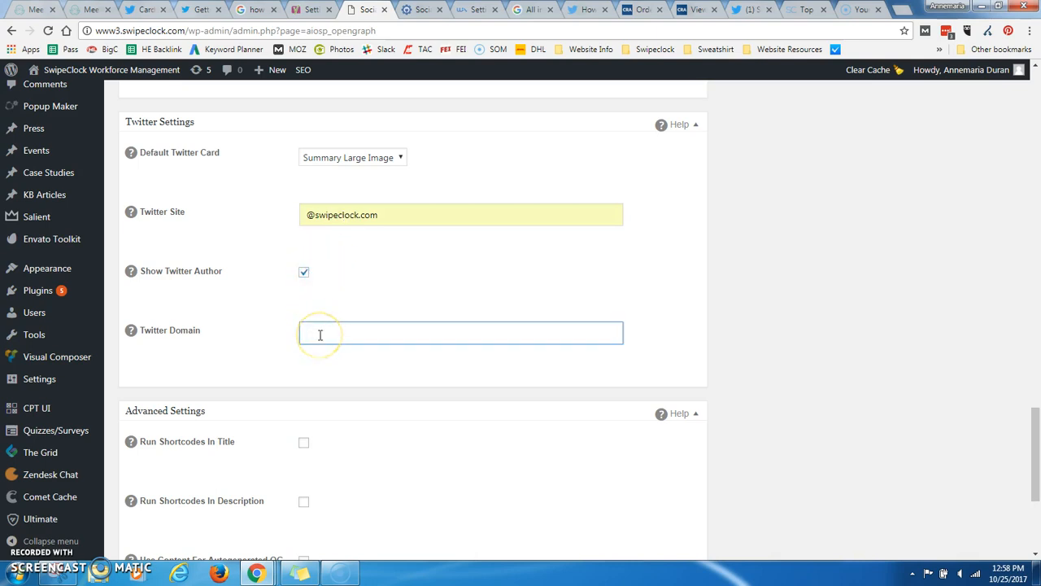
pyautogui.write('www3')
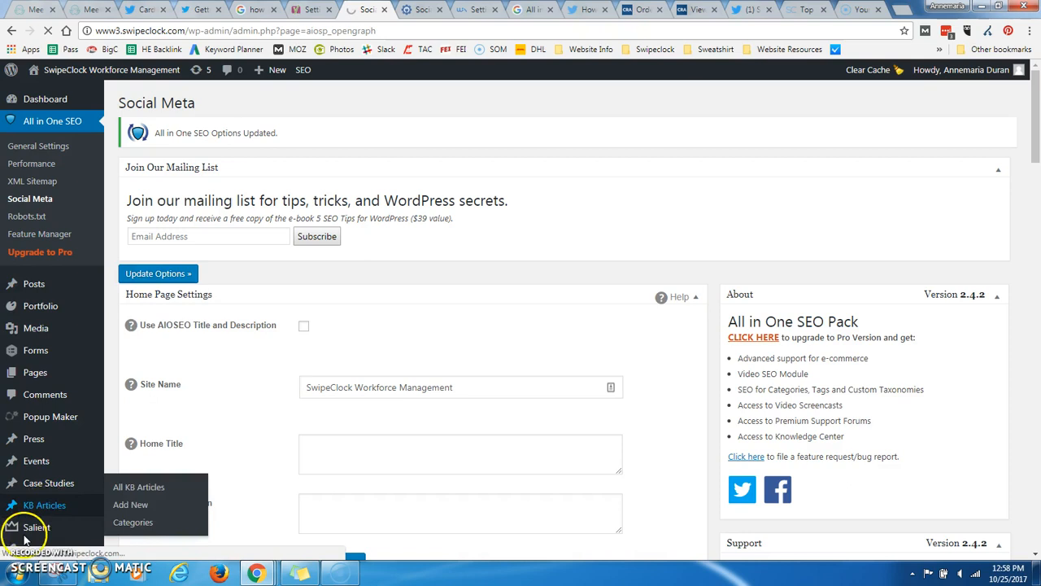
# From All Posts, open the Forbes Five Mistakes post for editing
pyautogui.click(34, 150)
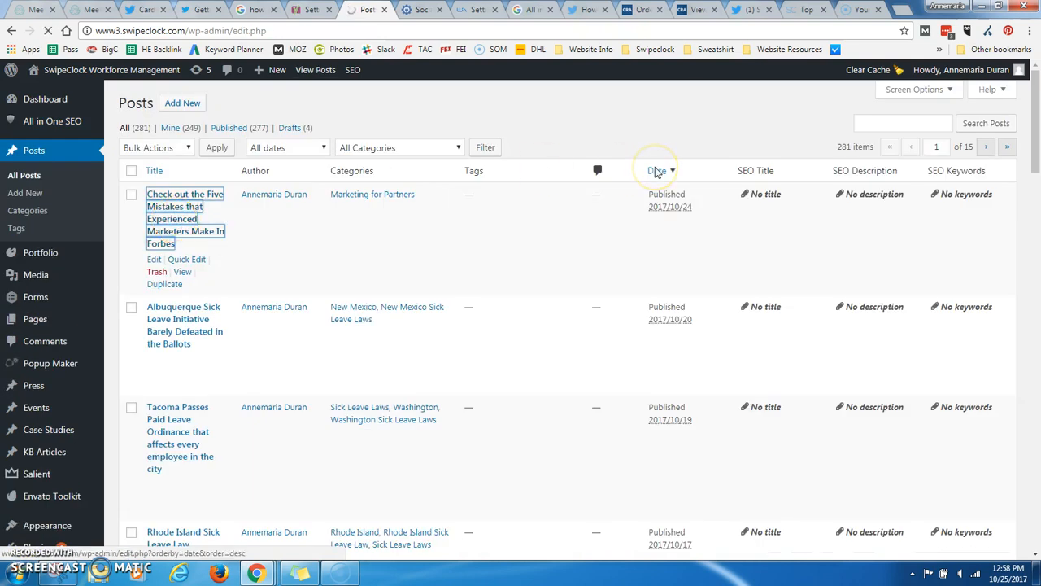
pyautogui.click(657, 171)
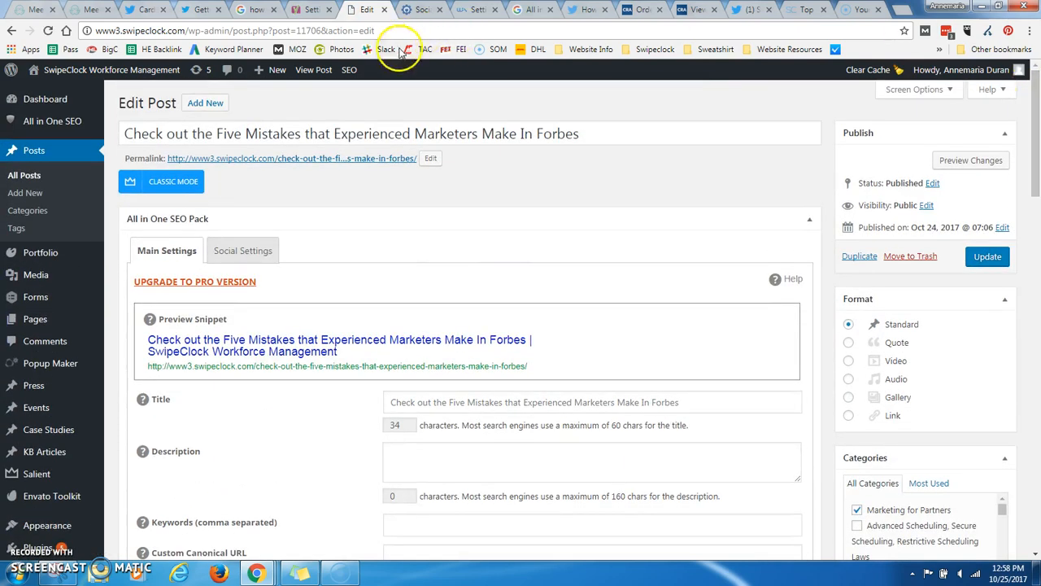
pyautogui.moveTo(312, 68)
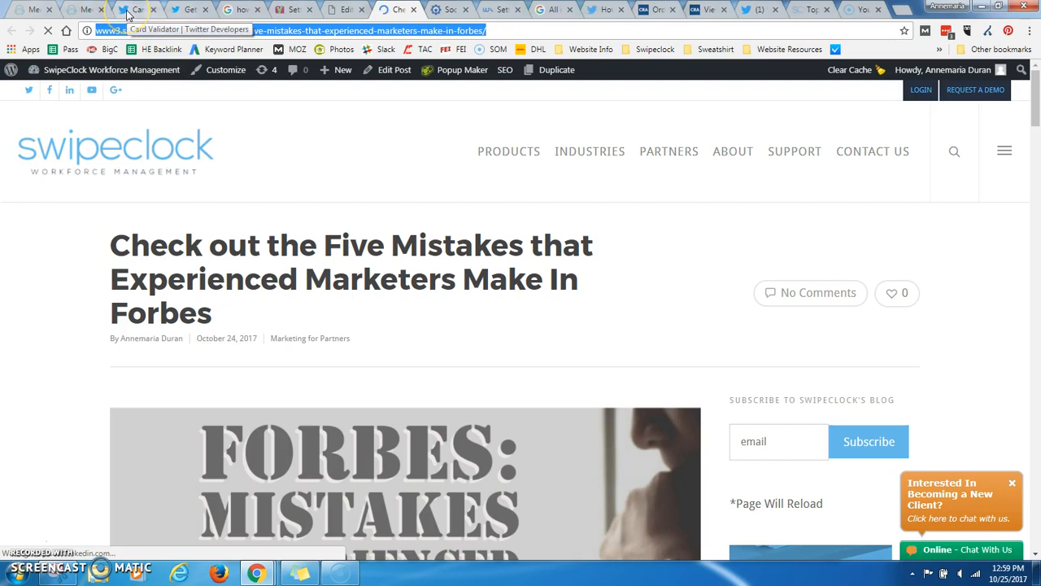
# Preview the Forbes post URL in Card Validator, see the small summary card, and return to the post editor
pyautogui.click(137, 10)
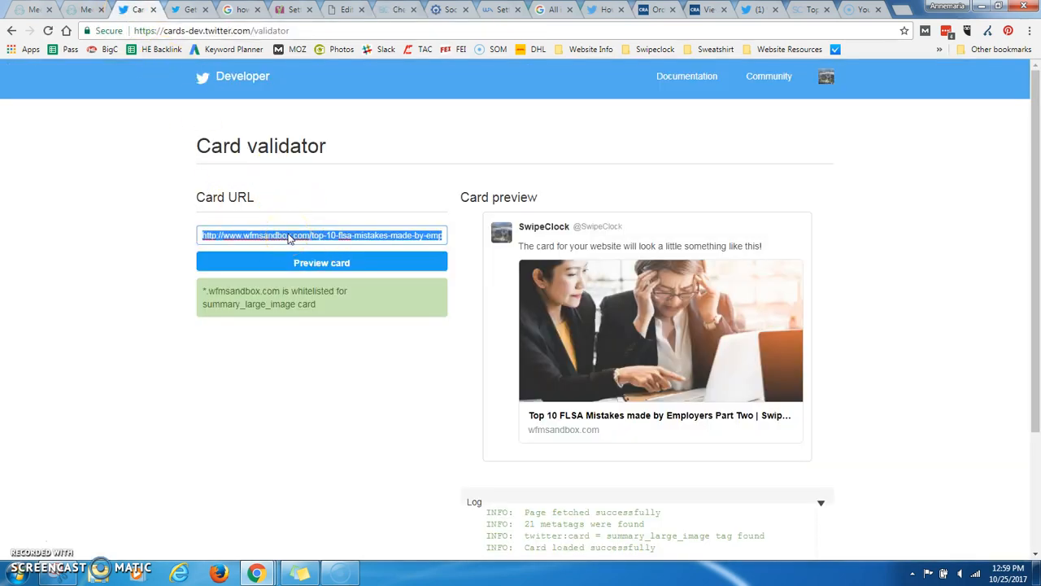
pyautogui.click(322, 262)
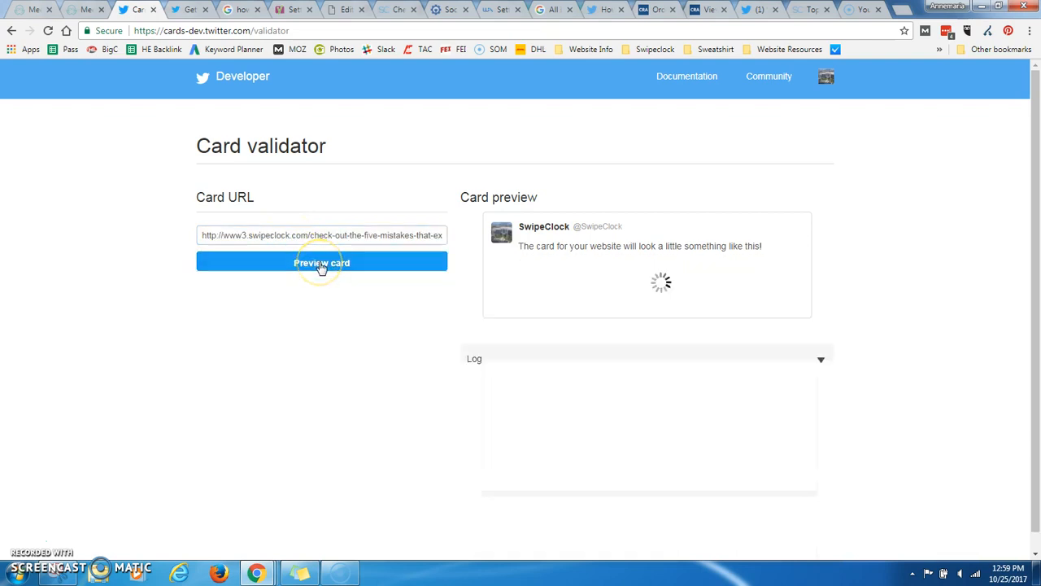
pyautogui.click(322, 262)
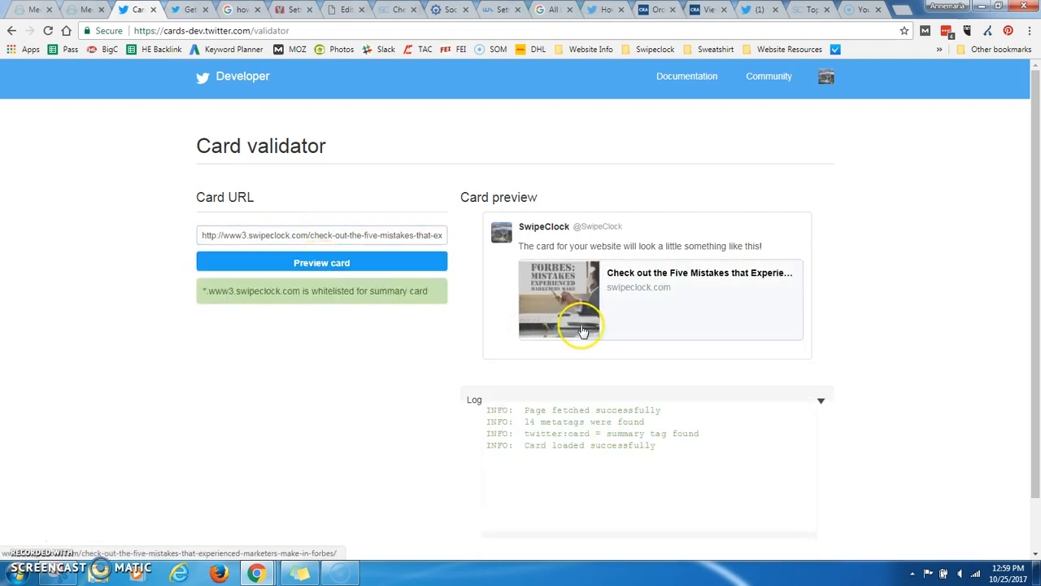
pyautogui.moveTo(594, 324)
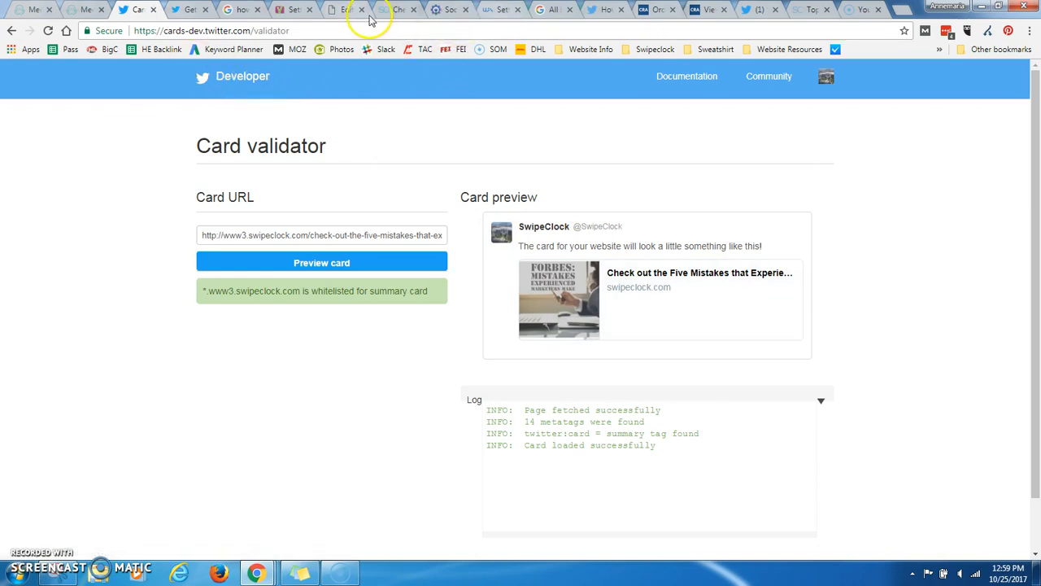
pyautogui.click(399, 10)
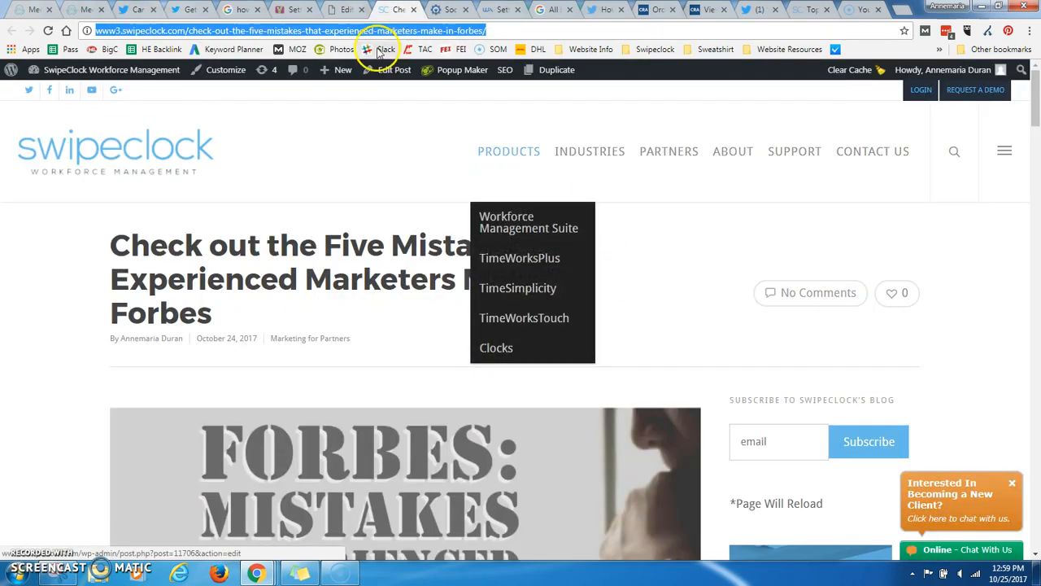
pyautogui.click(393, 69)
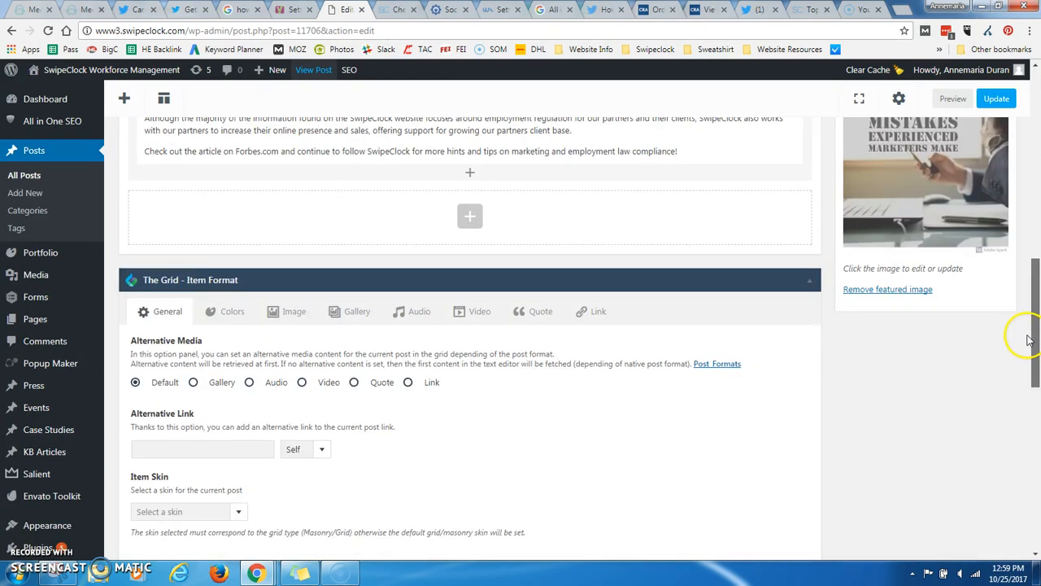
# Scroll to the All in One SEO Pack social settings and place the cursor in the Description field
pyautogui.scroll(-3)
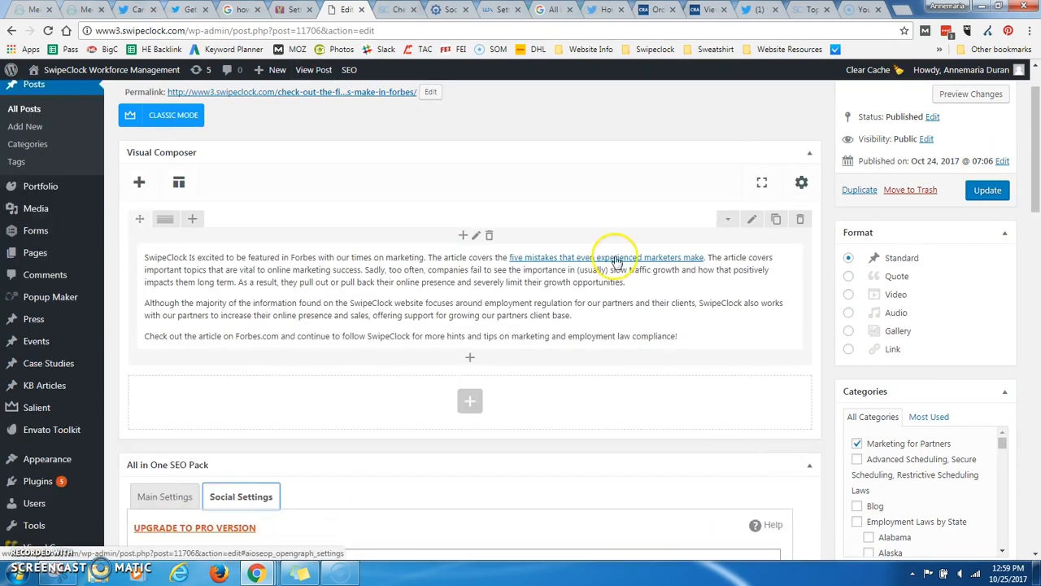
pyautogui.scroll(-3)
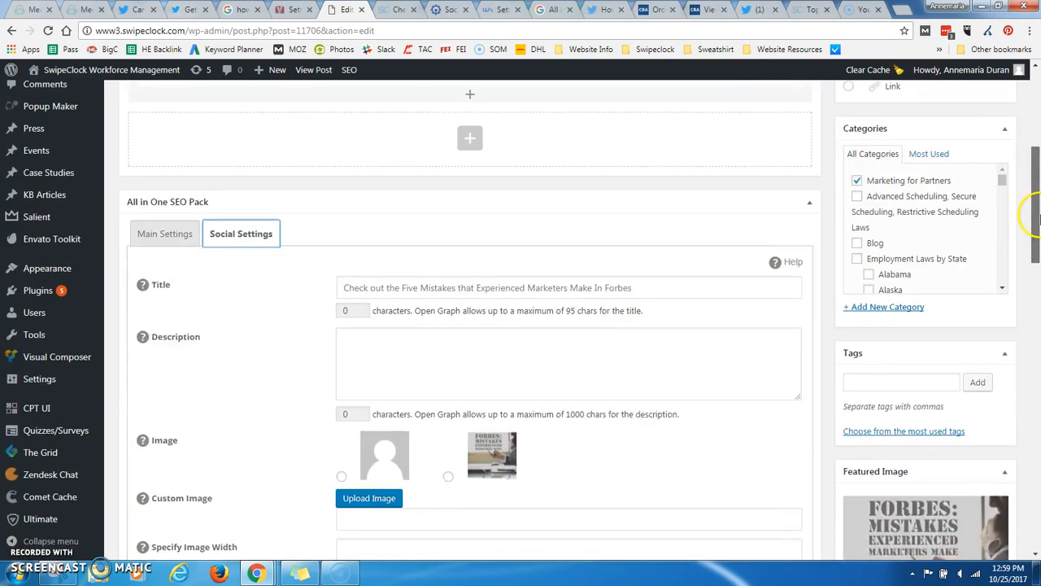
pyautogui.scroll(-3)
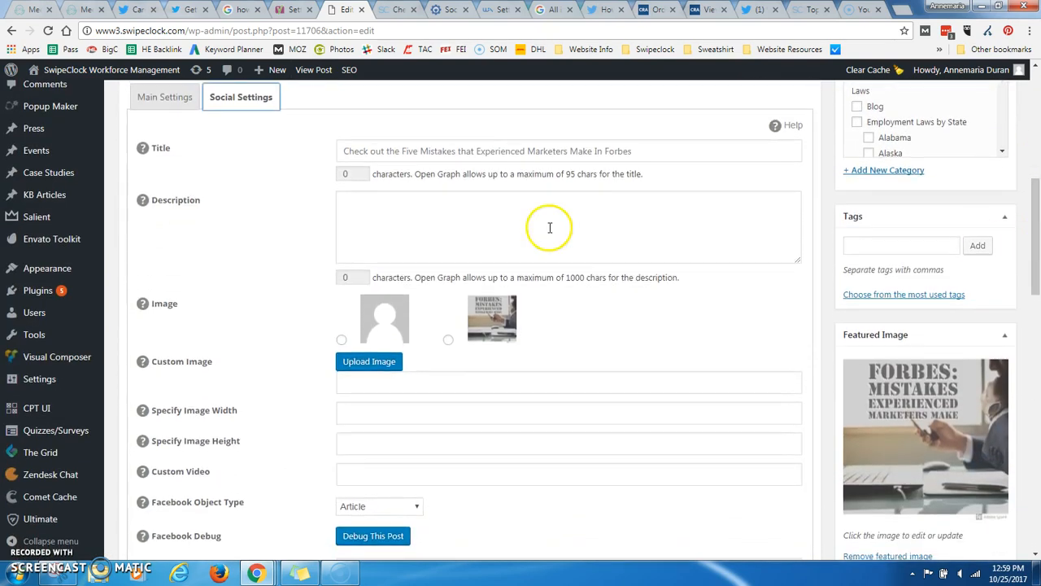
pyautogui.click(550, 228)
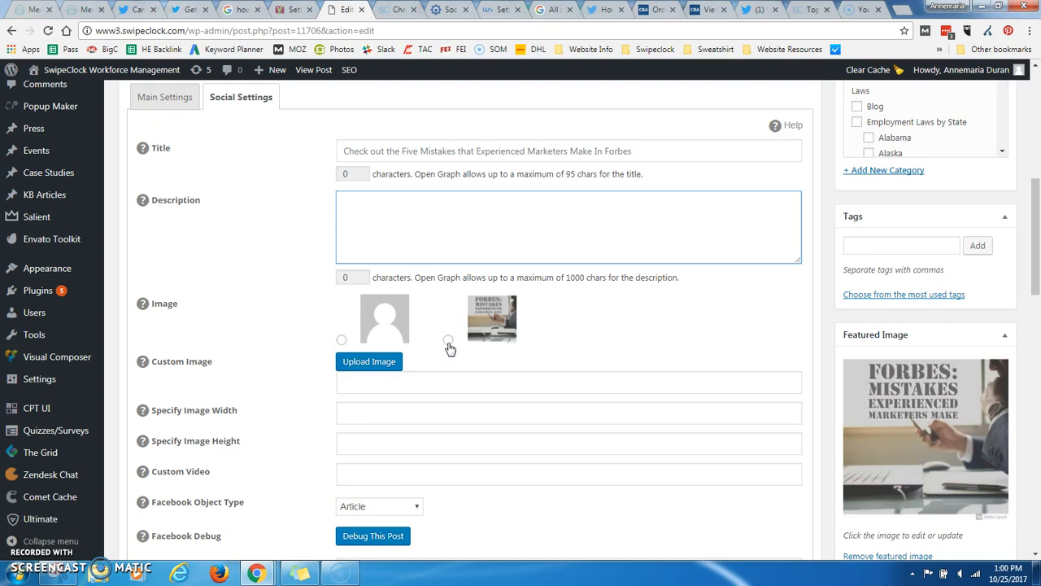
pyautogui.click(137, 9)
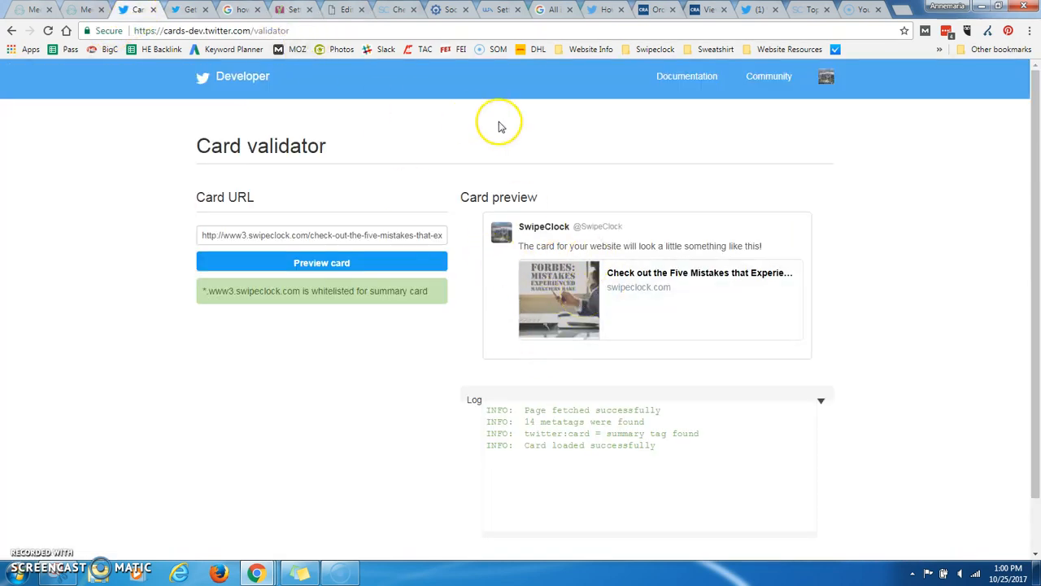
pyautogui.moveTo(547, 319)
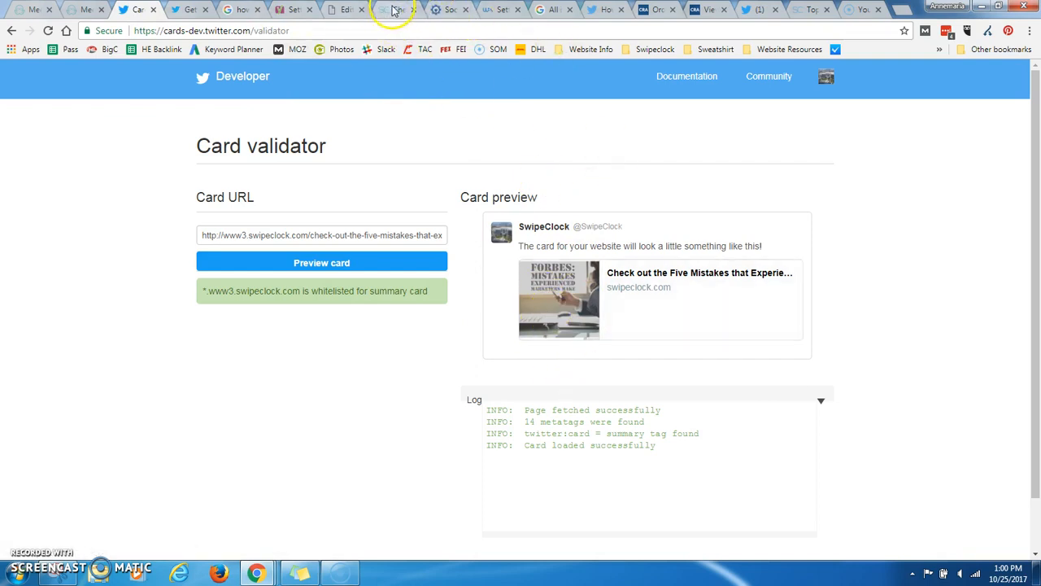
pyautogui.click(345, 10)
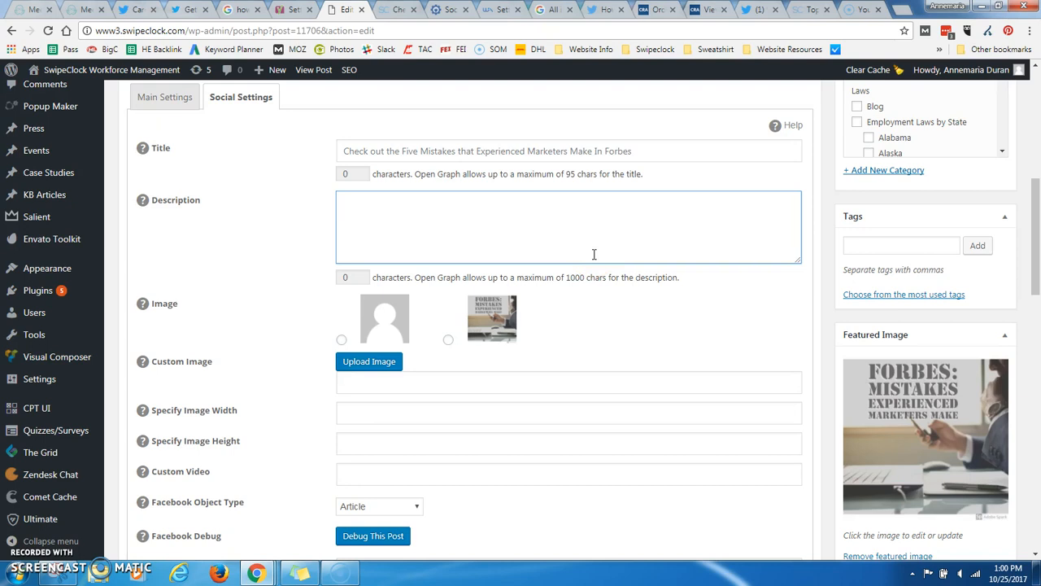
pyautogui.moveTo(637, 302)
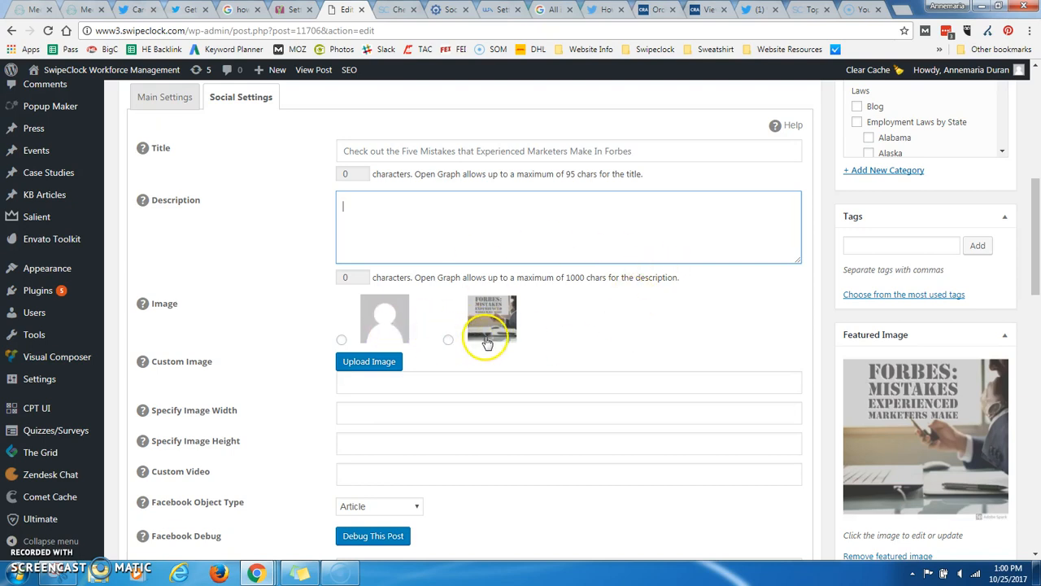
pyautogui.moveTo(449, 342)
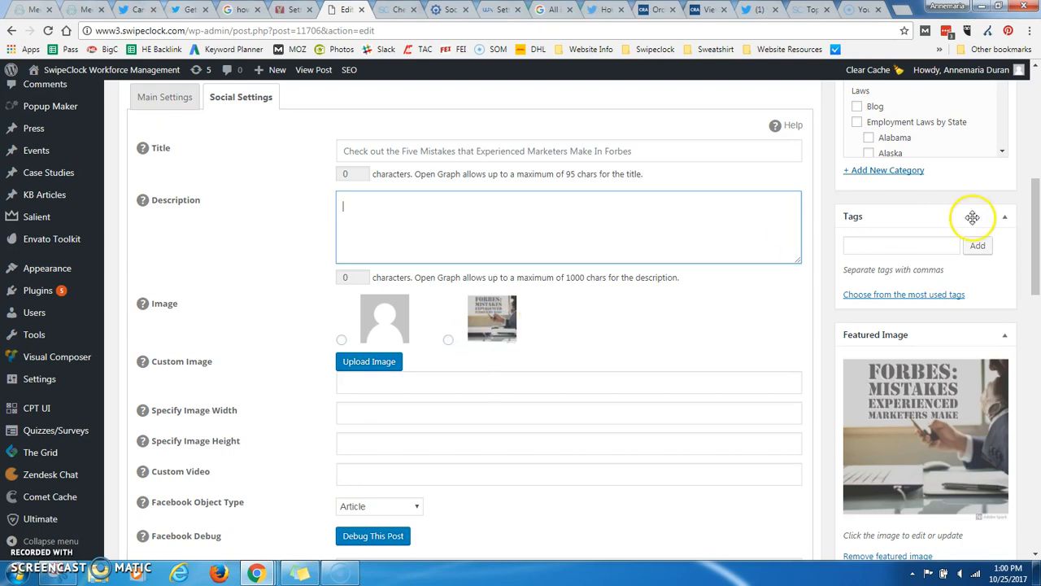
# Set the post's Twitter Card Type to Summary Large Image, update the post and reopen its social settings
pyautogui.scroll(-3)
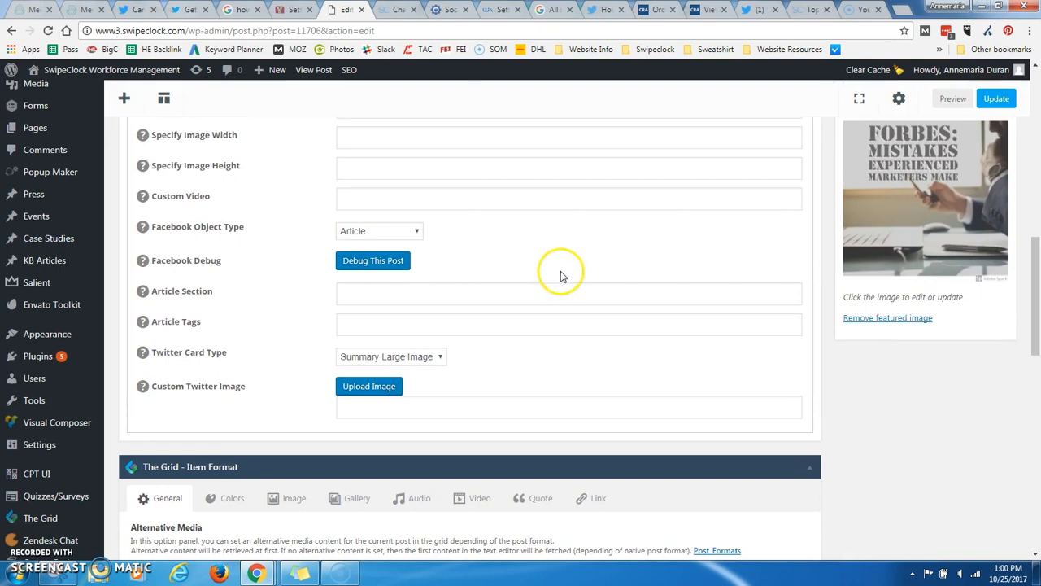
pyautogui.click(391, 356)
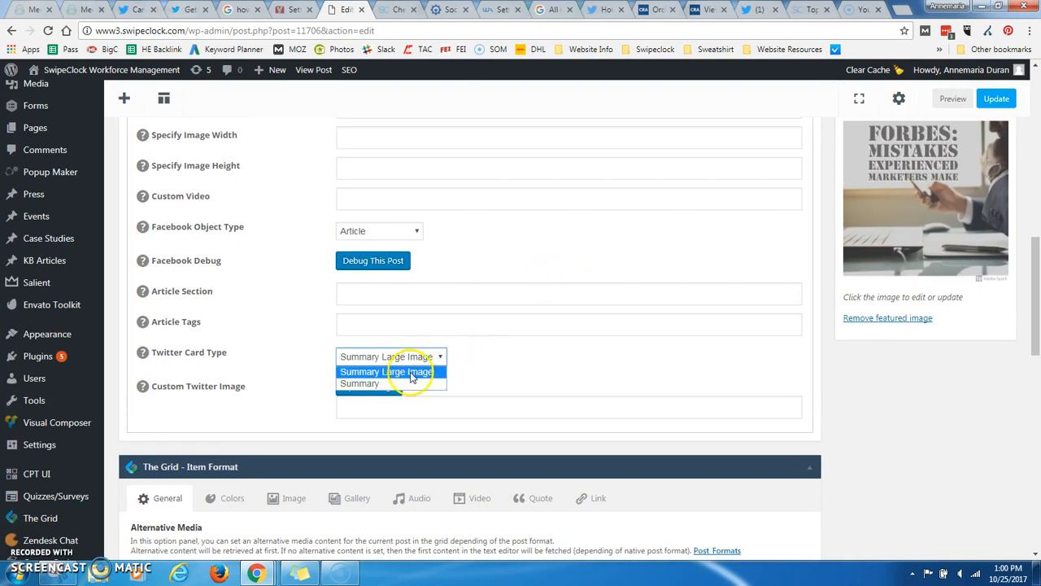
pyautogui.click(387, 371)
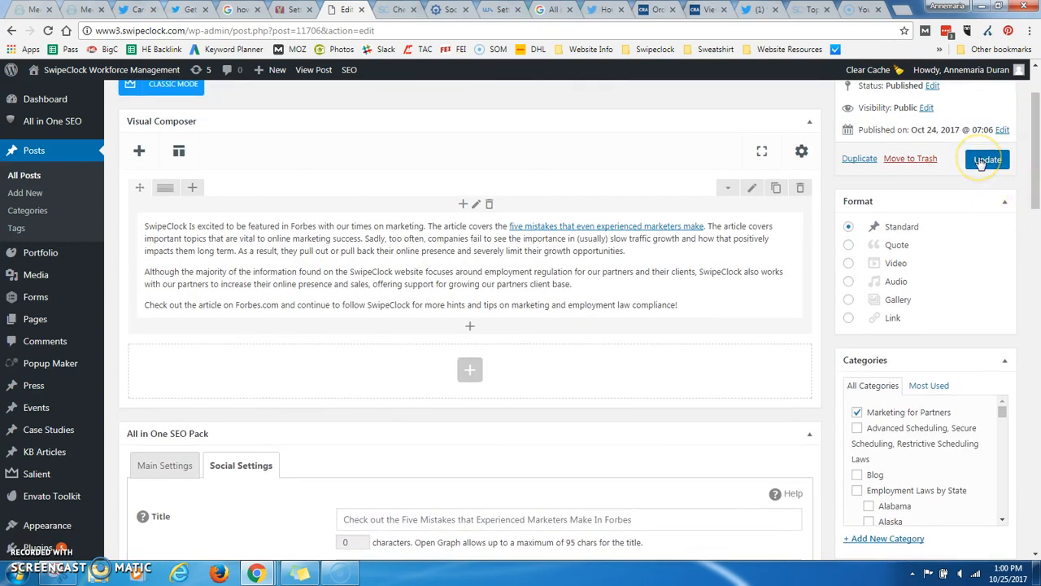
pyautogui.click(986, 159)
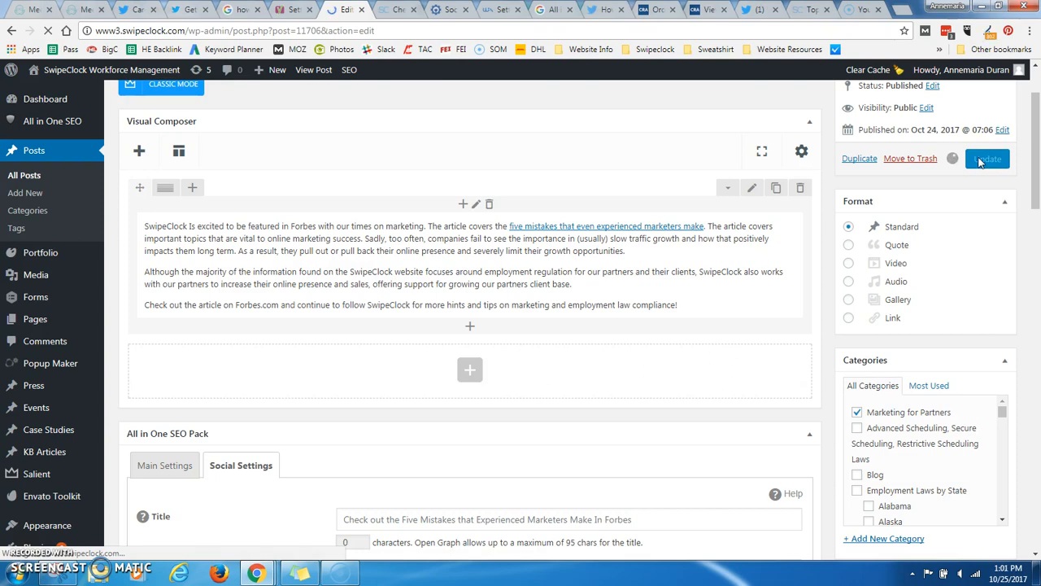
pyautogui.click(45, 341)
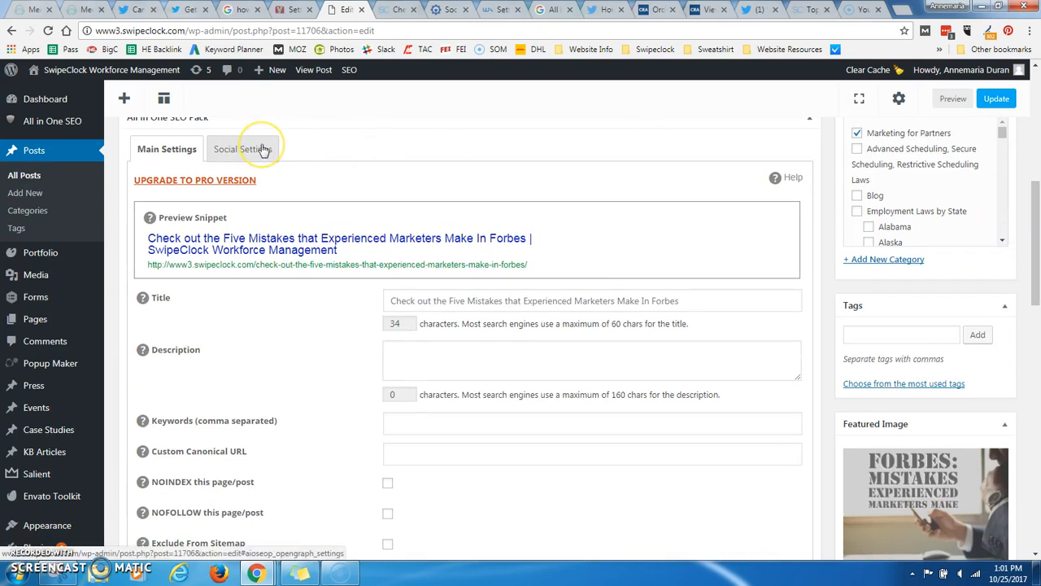
pyautogui.click(241, 149)
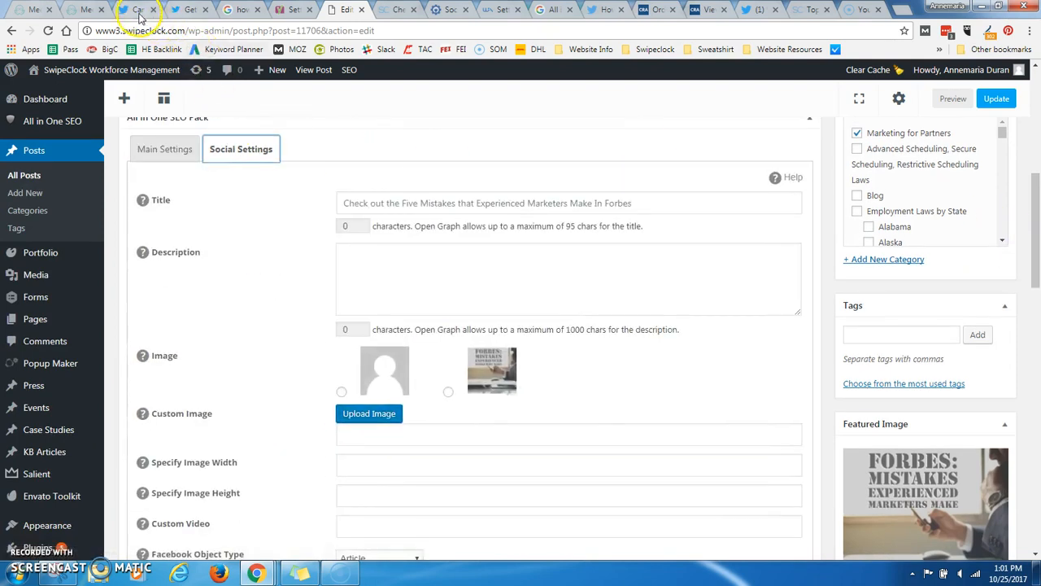
pyautogui.click(137, 10)
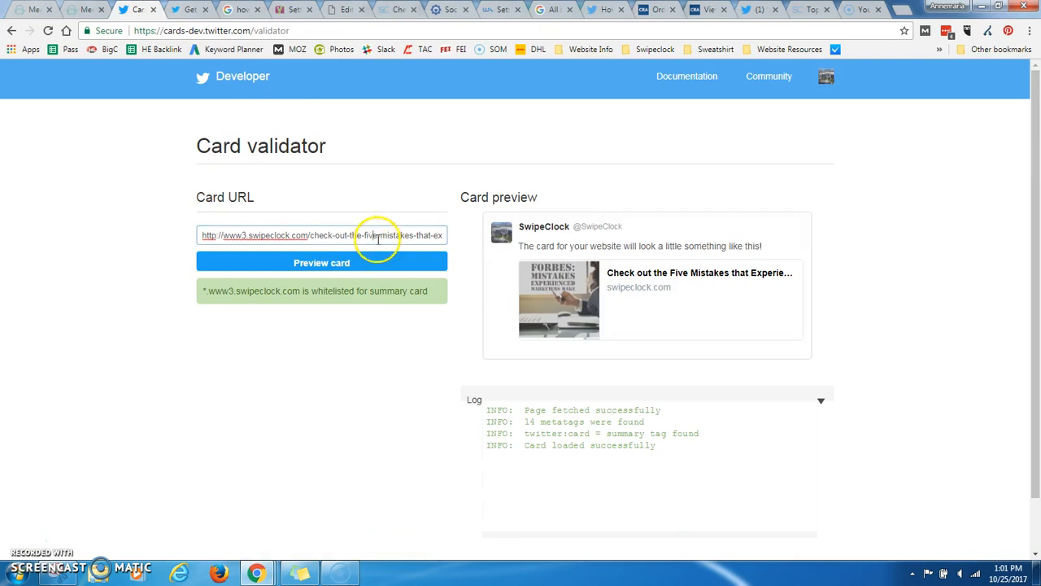
# Re-preview the post URL so it loads as a summary_large_image card, then return to the editor
pyautogui.click(322, 262)
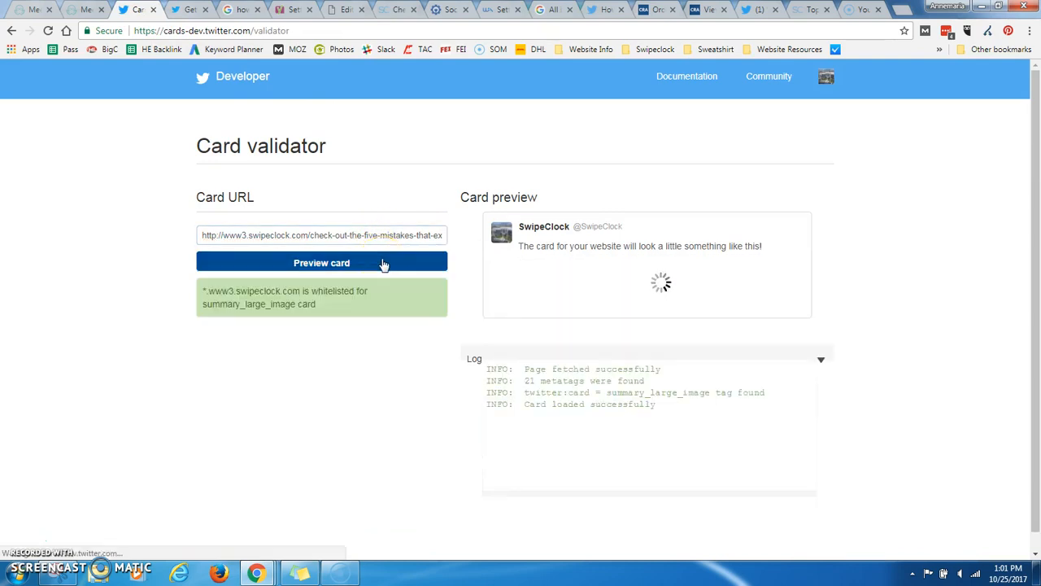
pyautogui.click(322, 262)
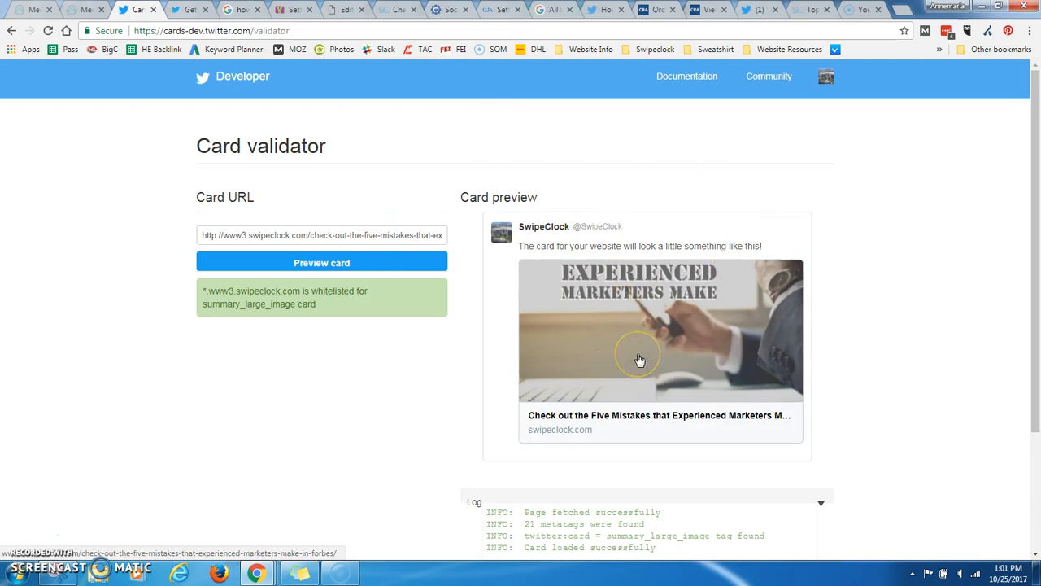
pyautogui.moveTo(579, 429)
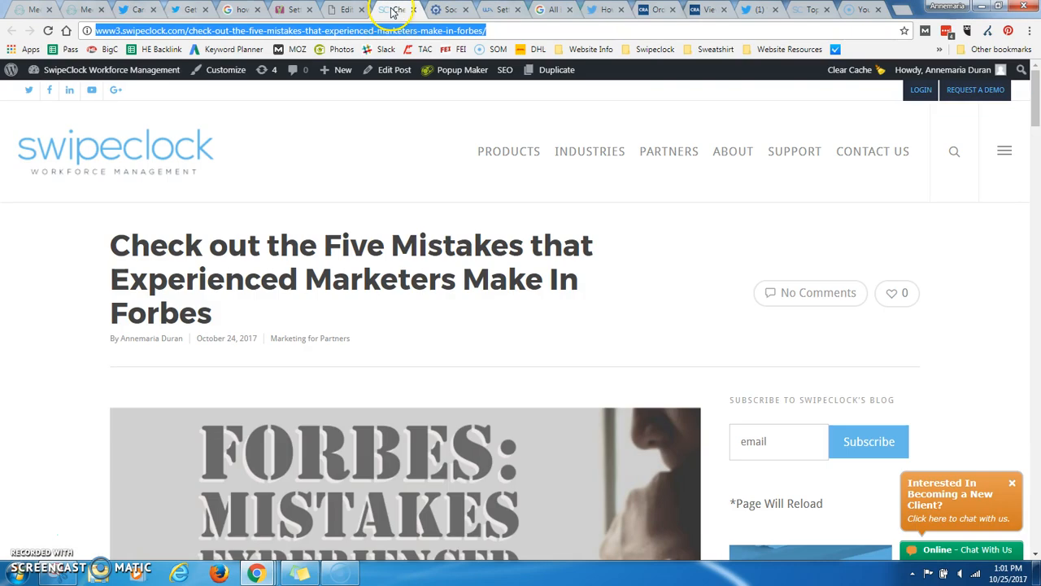
pyautogui.click(345, 10)
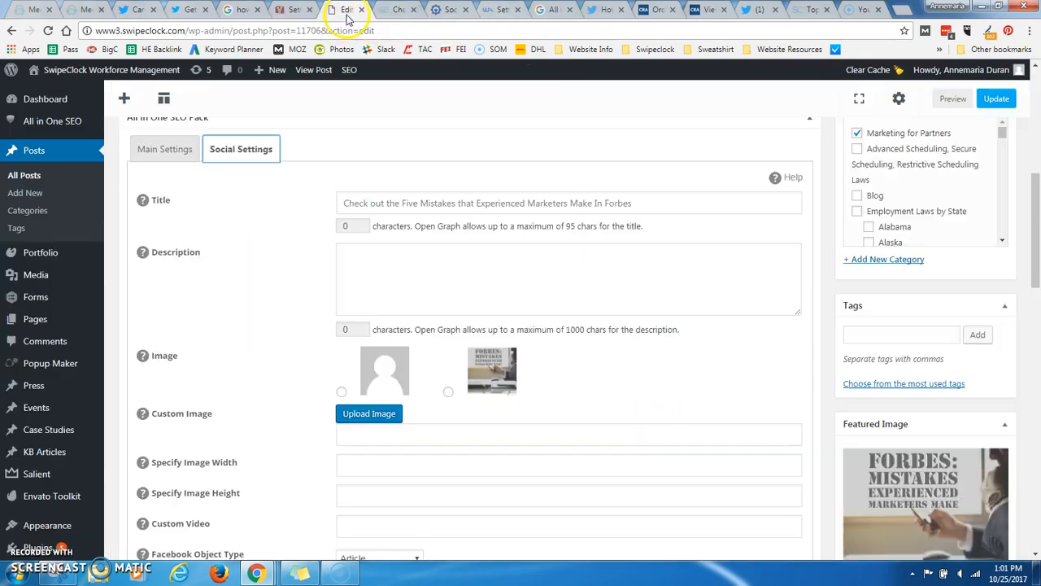
# Enter the social description "Find out what you should know about what NOT to do!" and update the post
pyautogui.scroll(-3)
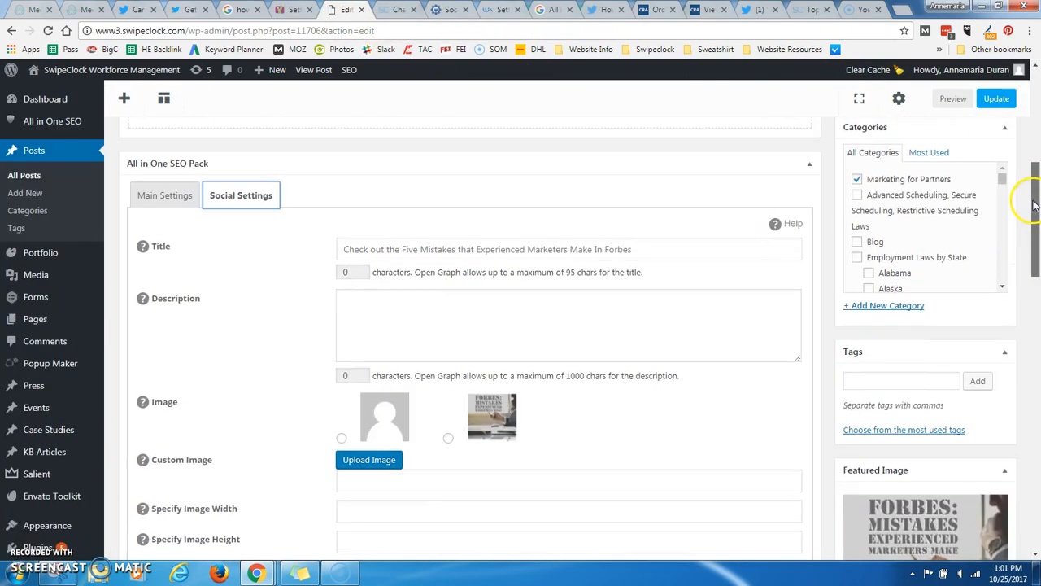
pyautogui.write('Fi')
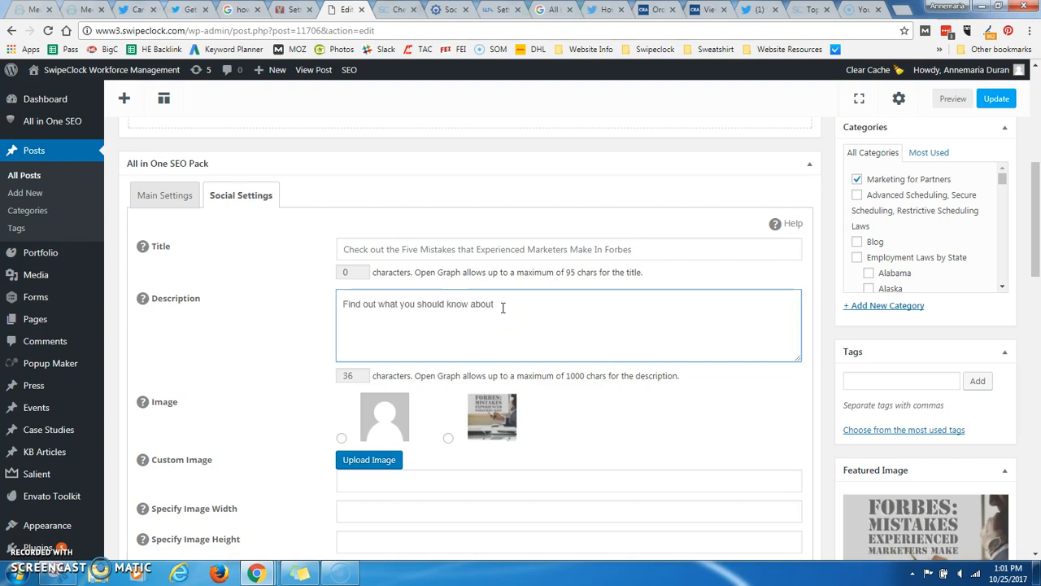
pyautogui.write('what NOT to do!')
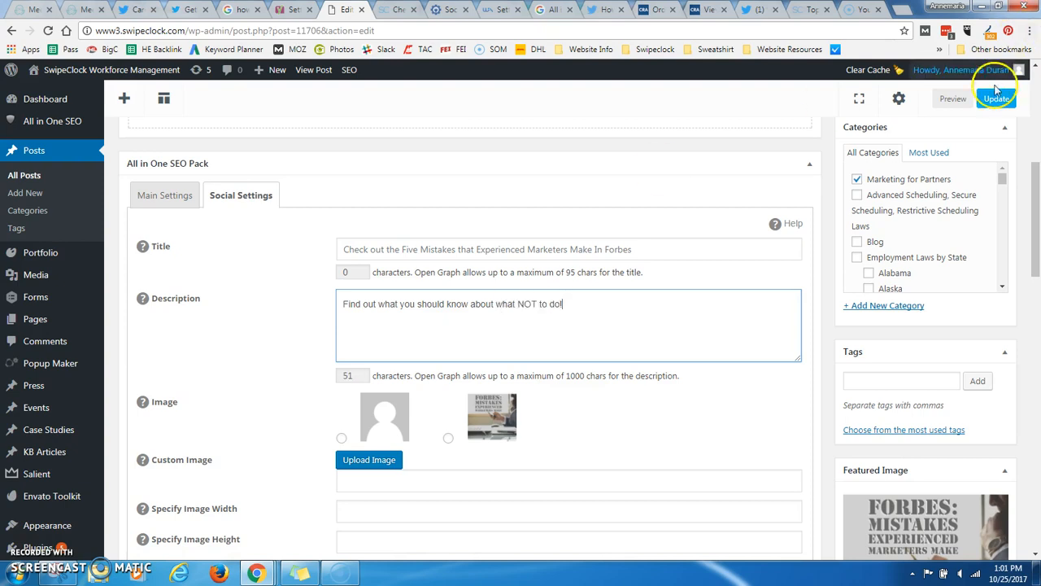
pyautogui.click(995, 100)
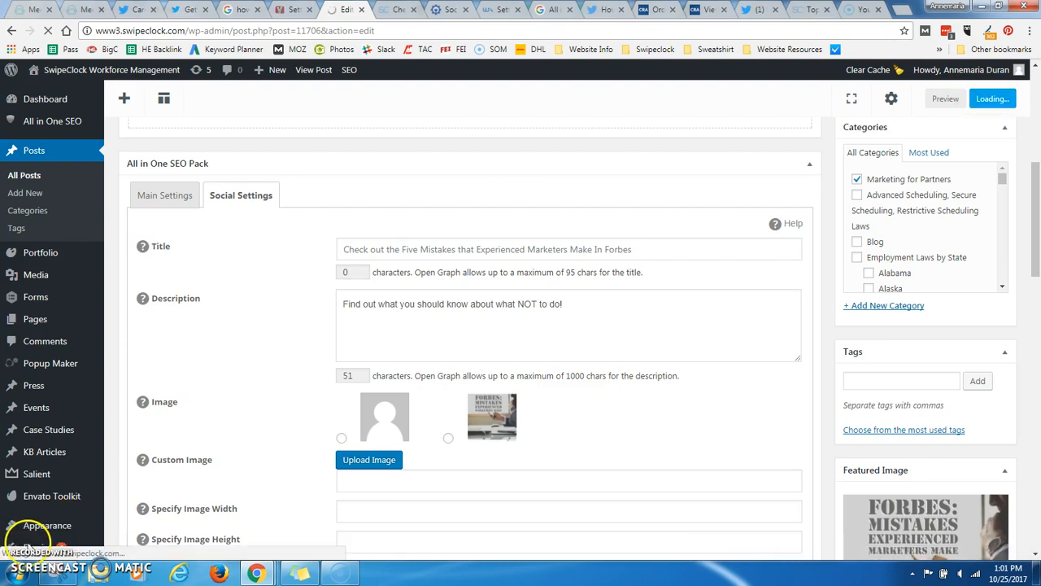
pyautogui.click(137, 10)
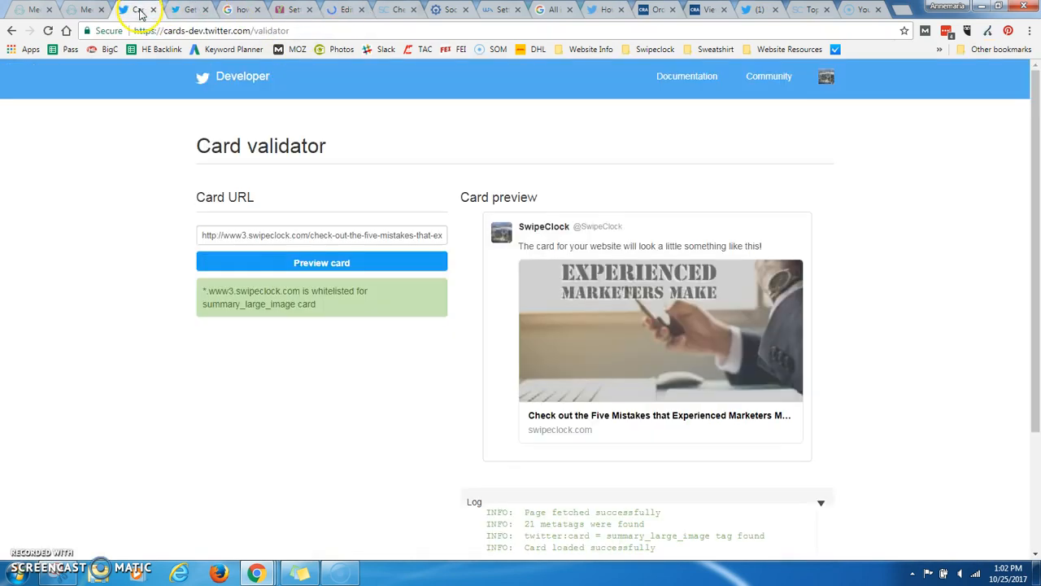
# Reload the Forbes post's card preview until the "what NOT to do!" description appears under its title
pyautogui.click(322, 262)
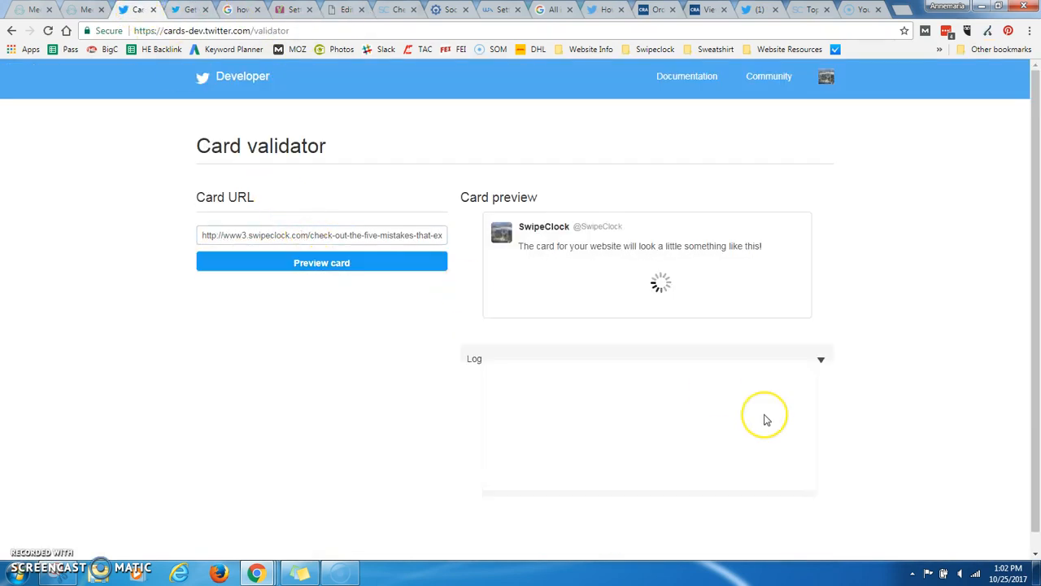
pyautogui.click(322, 262)
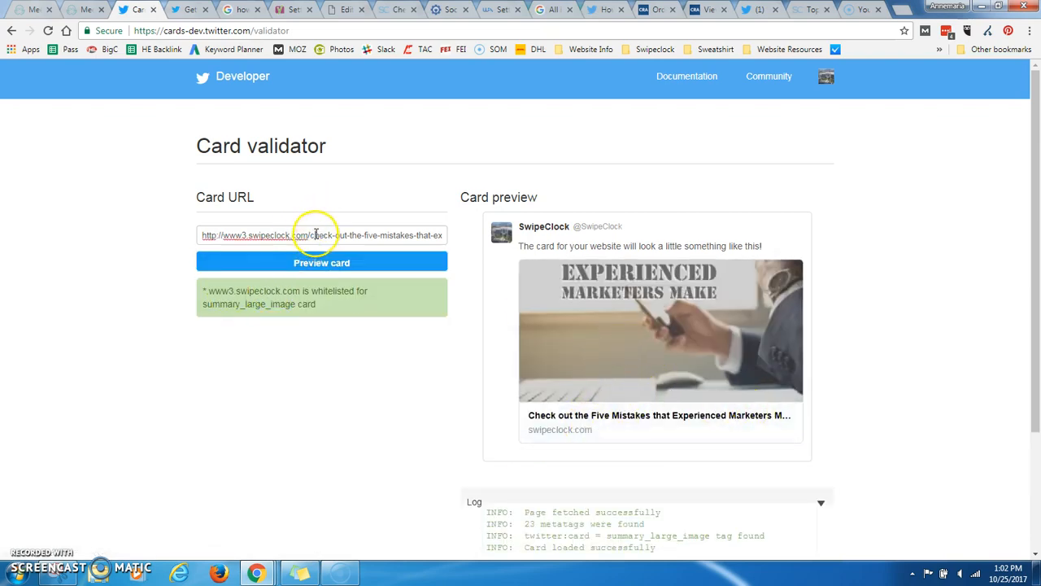
pyautogui.click(322, 262)
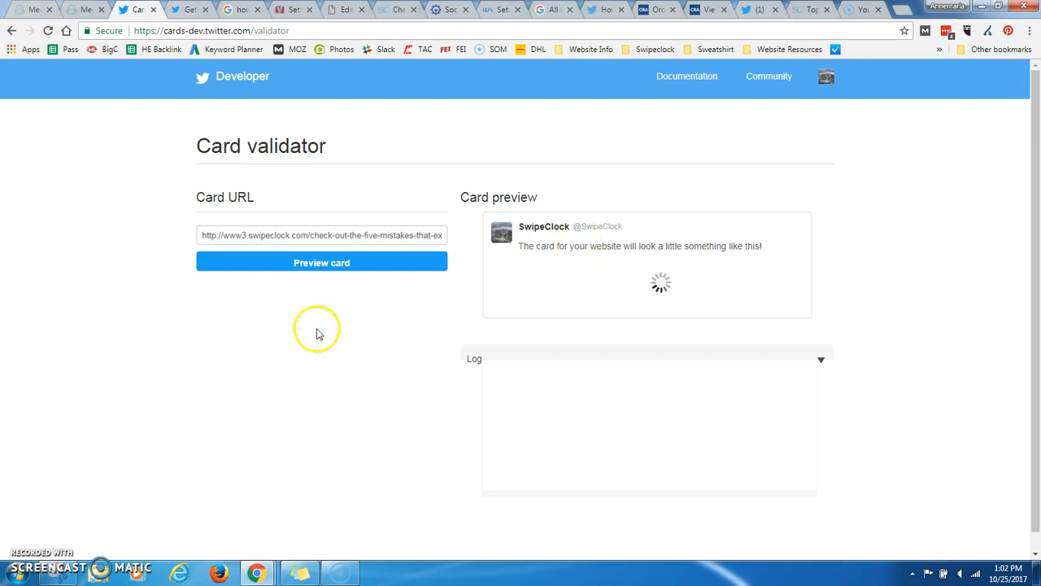
pyautogui.click(323, 262)
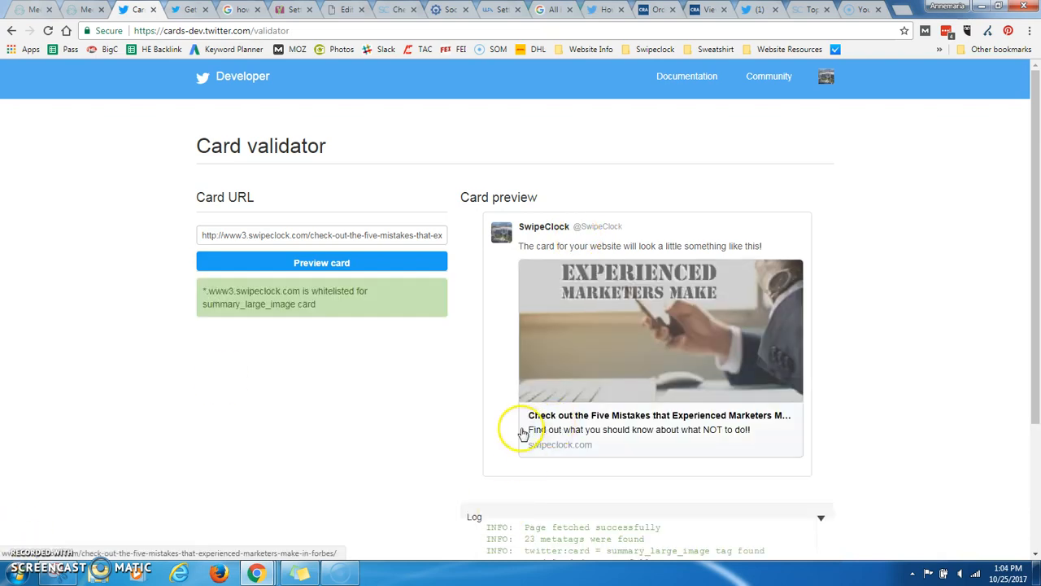
pyautogui.moveTo(621, 443)
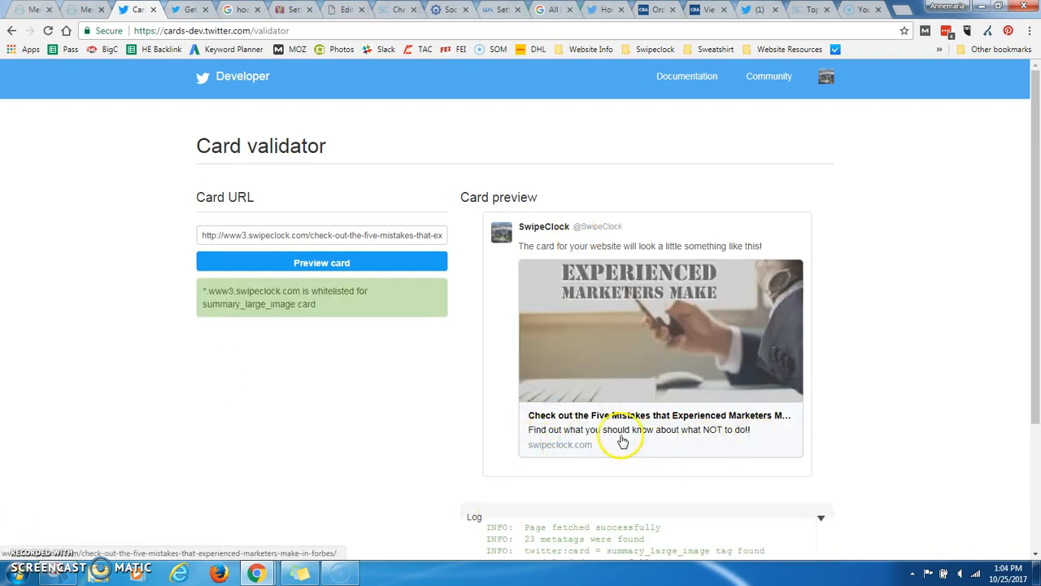
pyautogui.moveTo(789, 422)
pyautogui.write('http://www.healthyexervize.com')
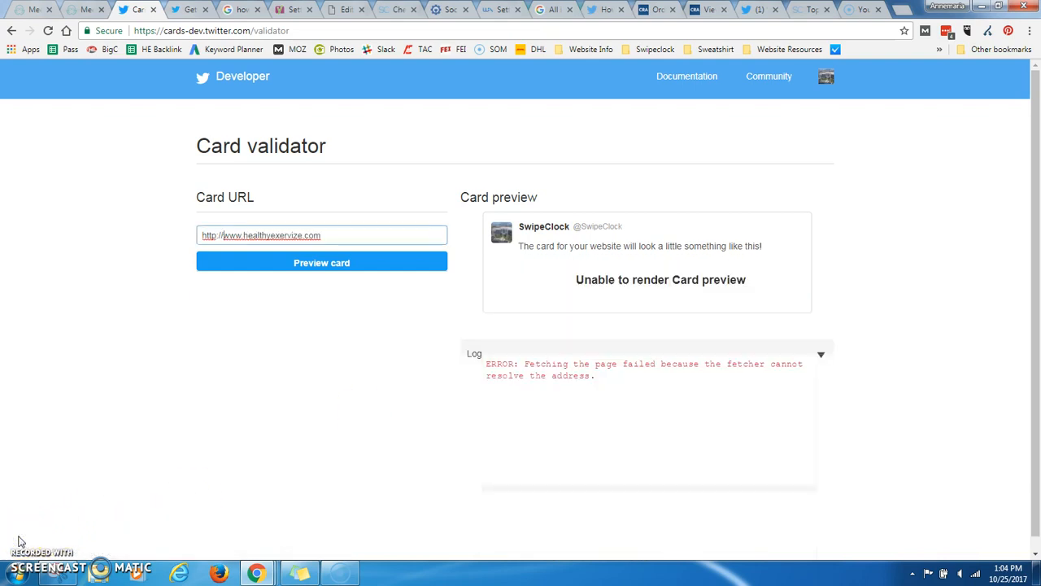
pyautogui.moveTo(566, 374)
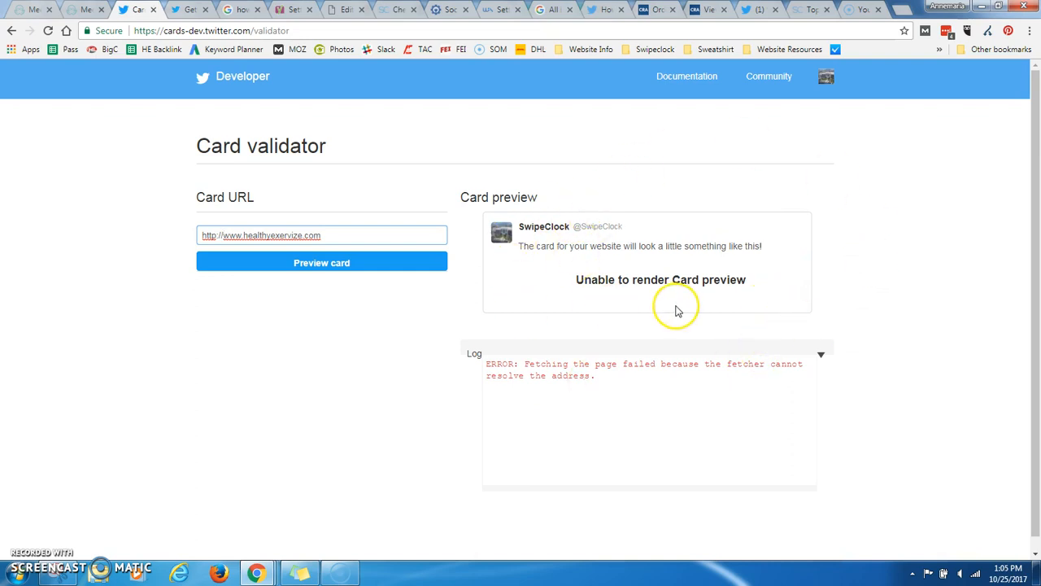
pyautogui.moveTo(678, 312)
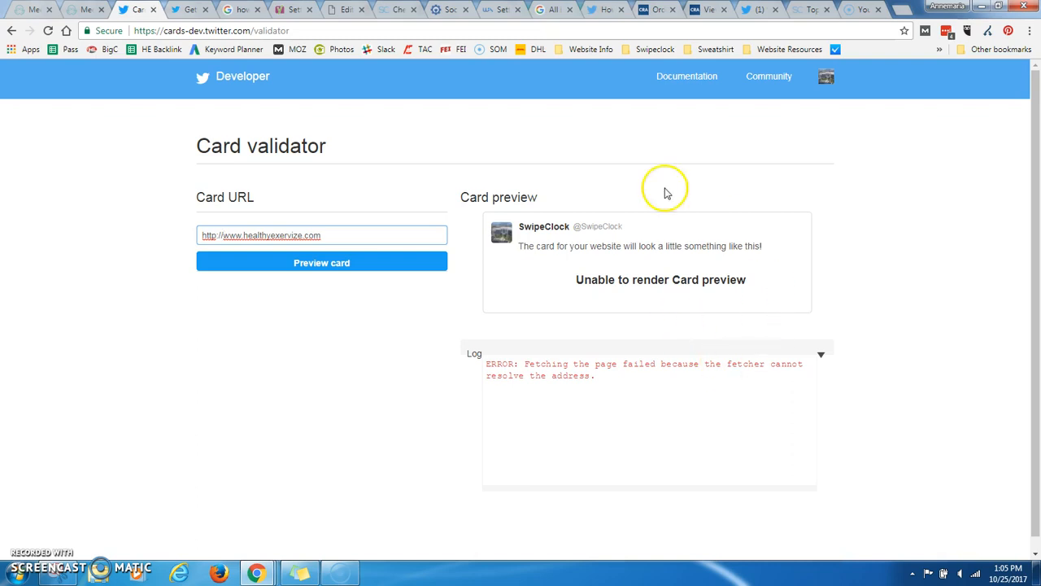
pyautogui.moveTo(638, 303)
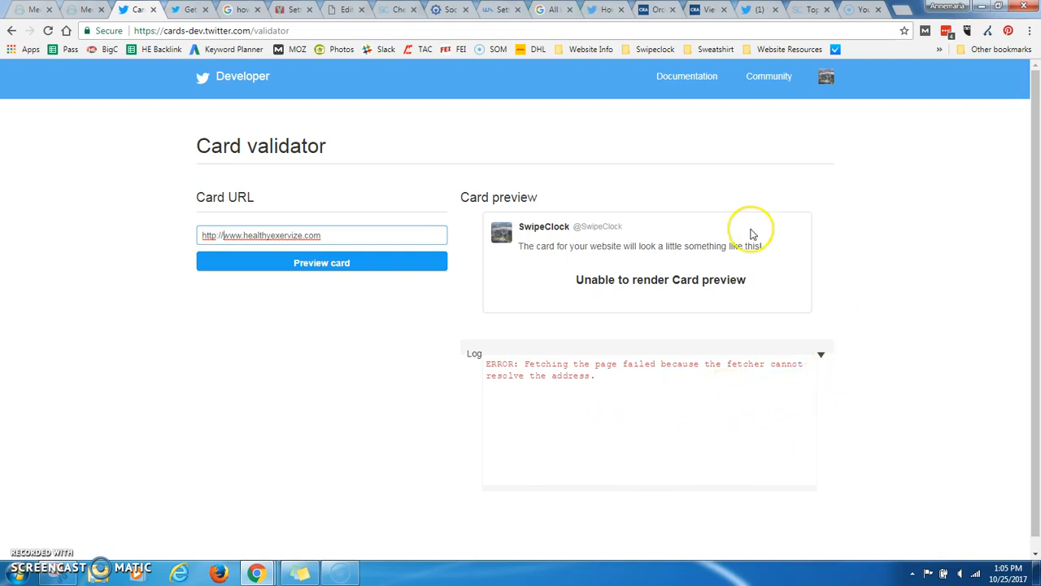
pyautogui.moveTo(763, 77)
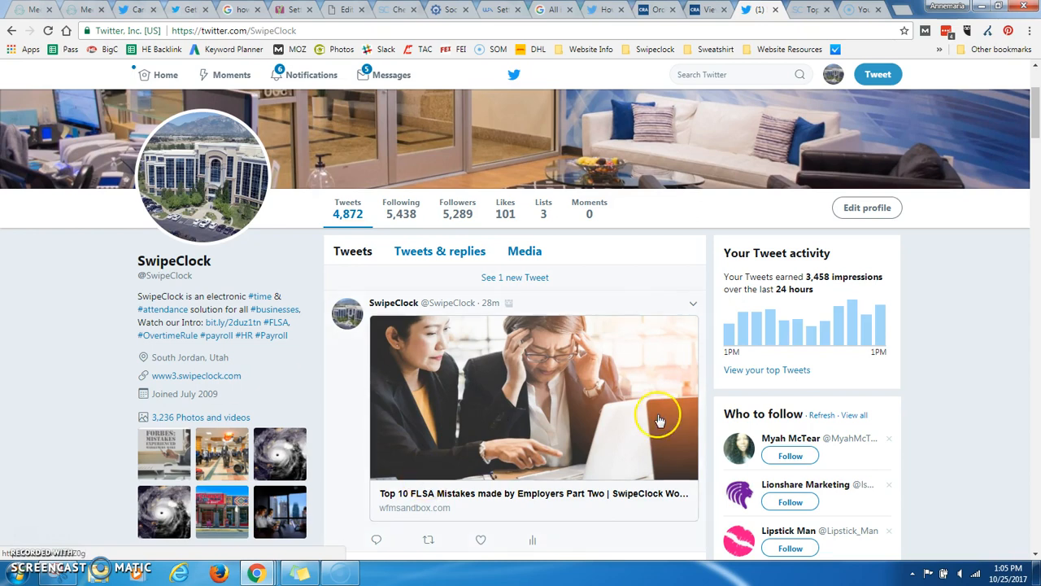
# Scroll the SwipeClock timeline and dismiss the enlarged tweet photo
pyautogui.scroll(-3)
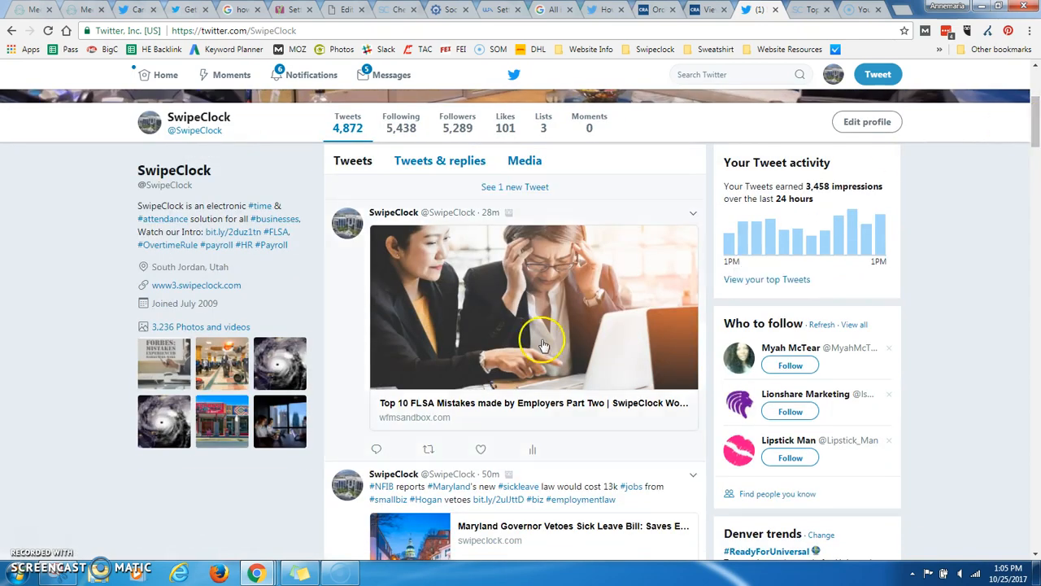
pyautogui.moveTo(401, 514)
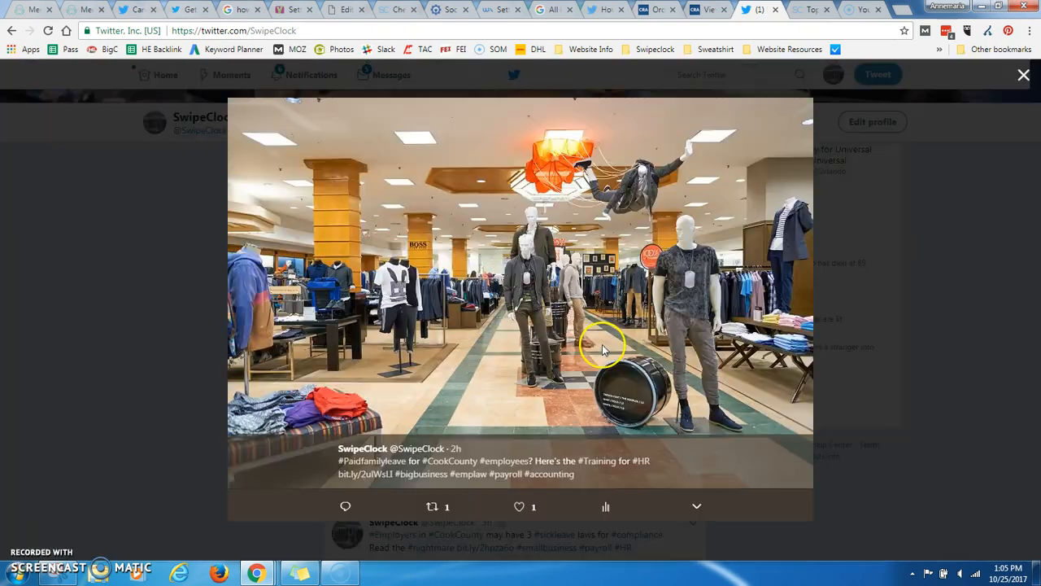
pyautogui.click(1023, 75)
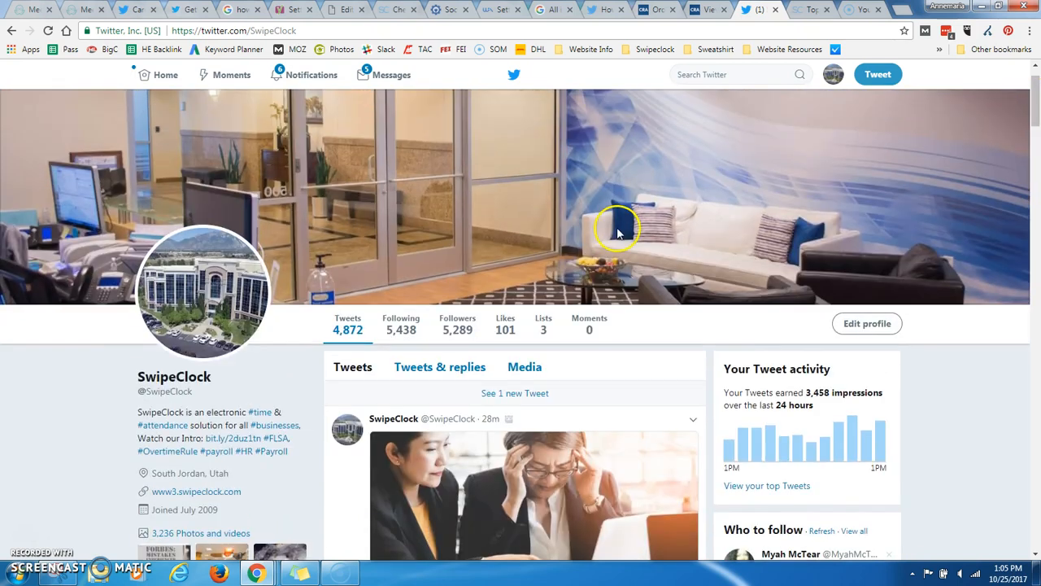
pyautogui.moveTo(8, 452)
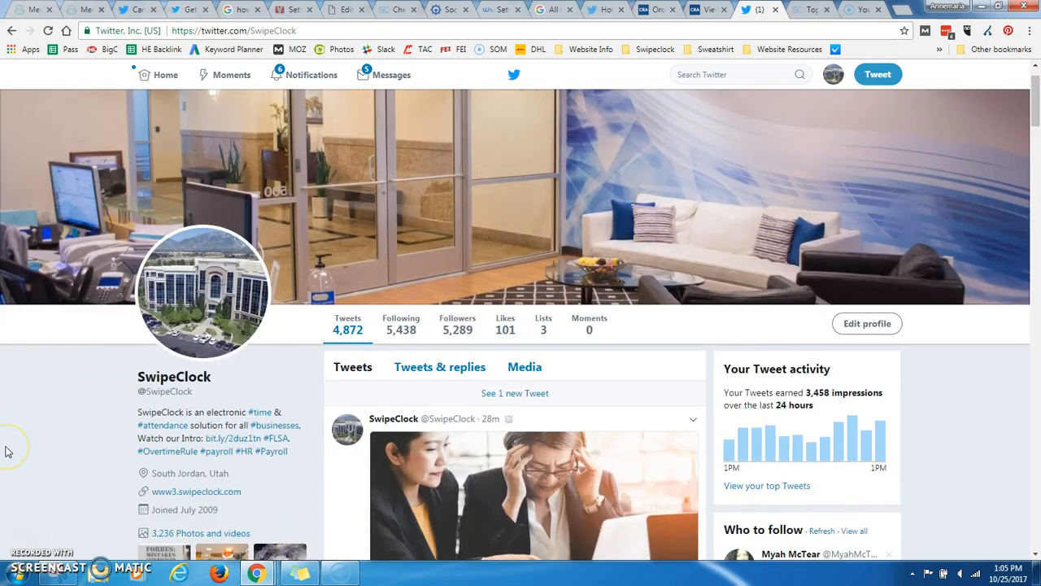